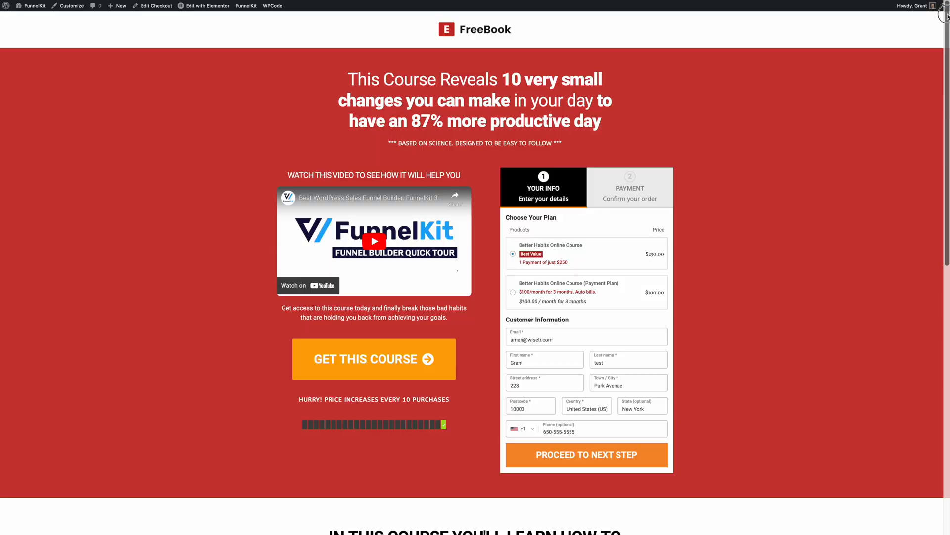
# - Search Add New Plugin for 'funnelkit' to find Funnel Builder for WordPress
pyautogui.scroll(-3)
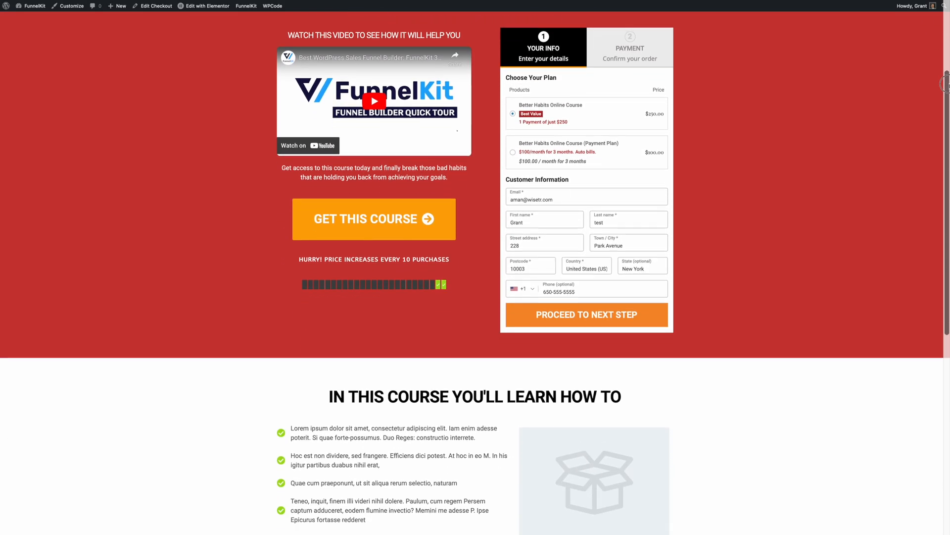
pyautogui.scroll(-3)
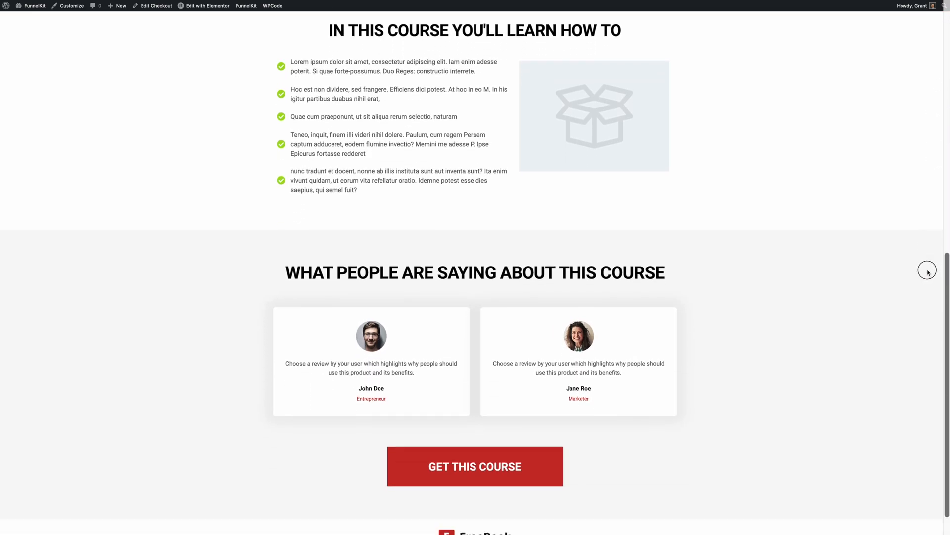
pyautogui.scroll(-3)
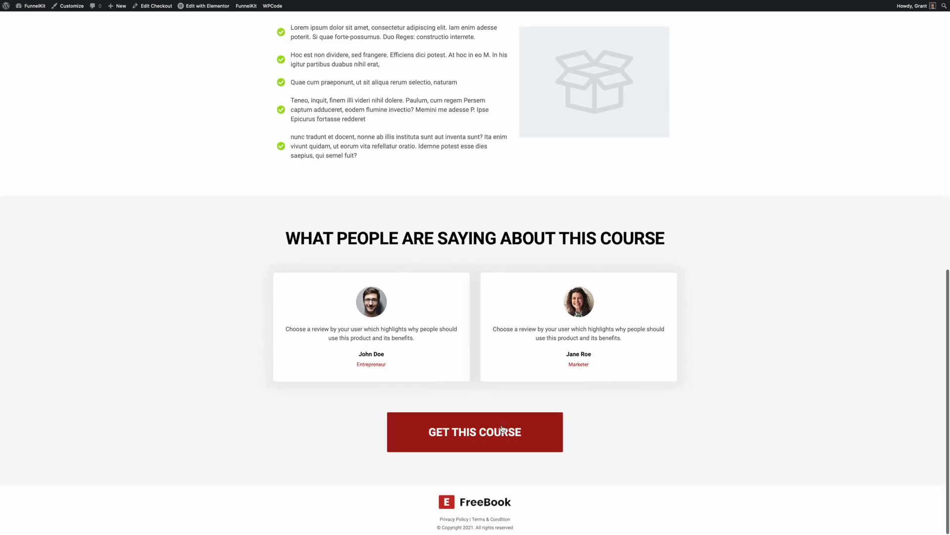
pyautogui.click(475, 432)
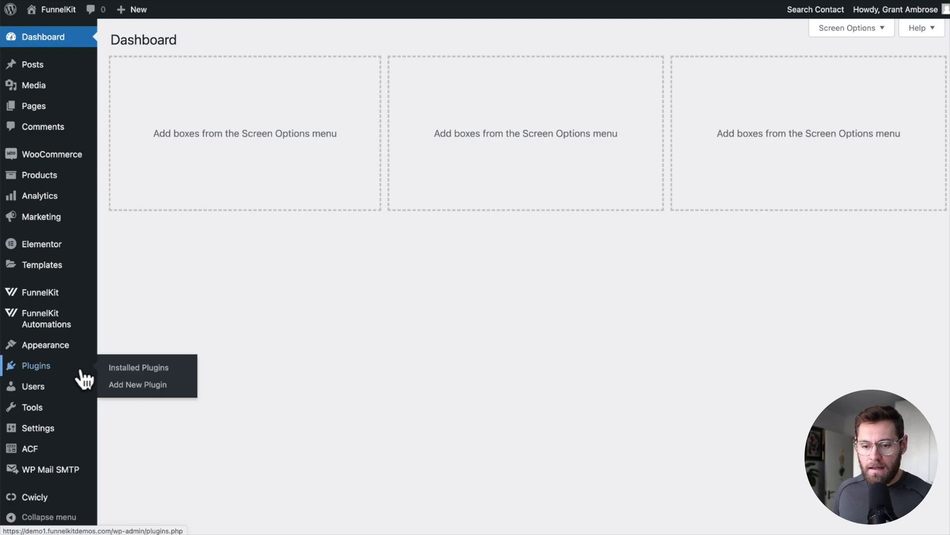
pyautogui.click(137, 384)
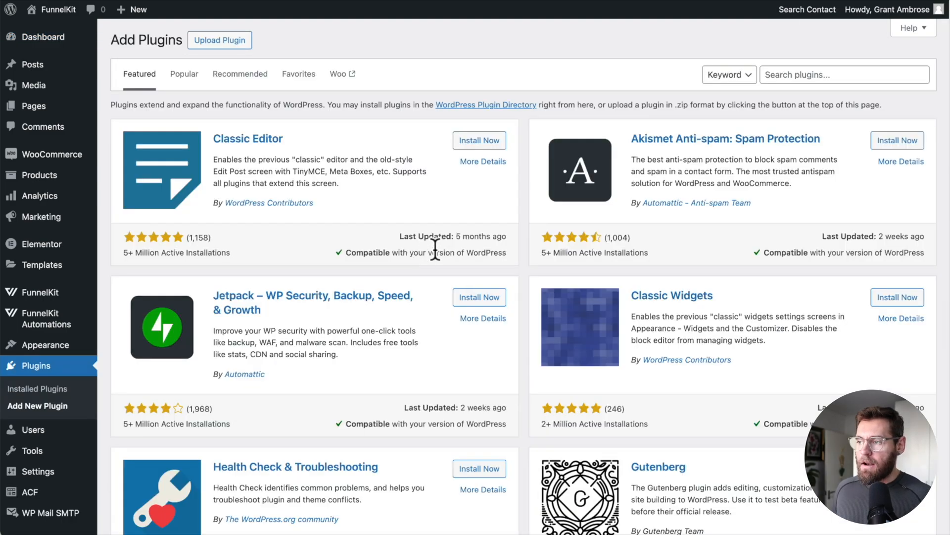
pyautogui.write('funnelkit')
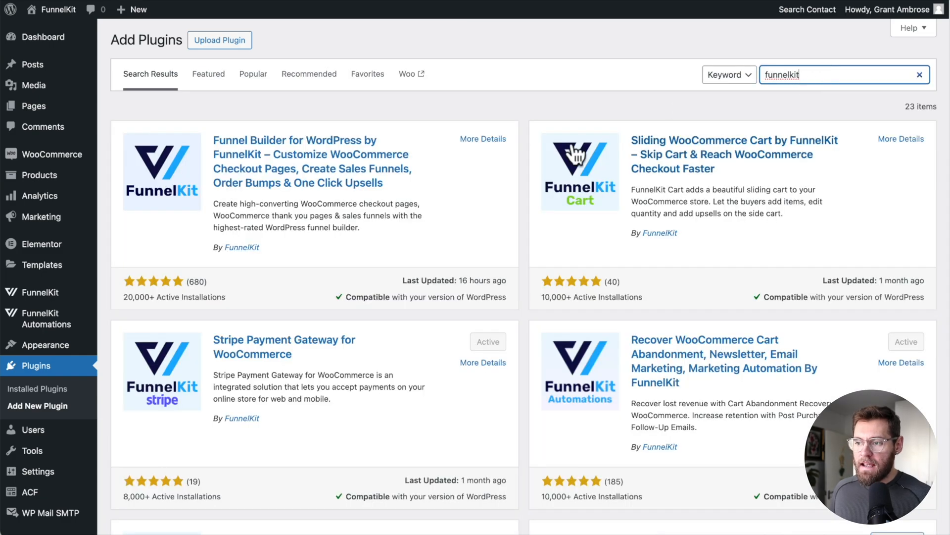
pyautogui.scroll(-3)
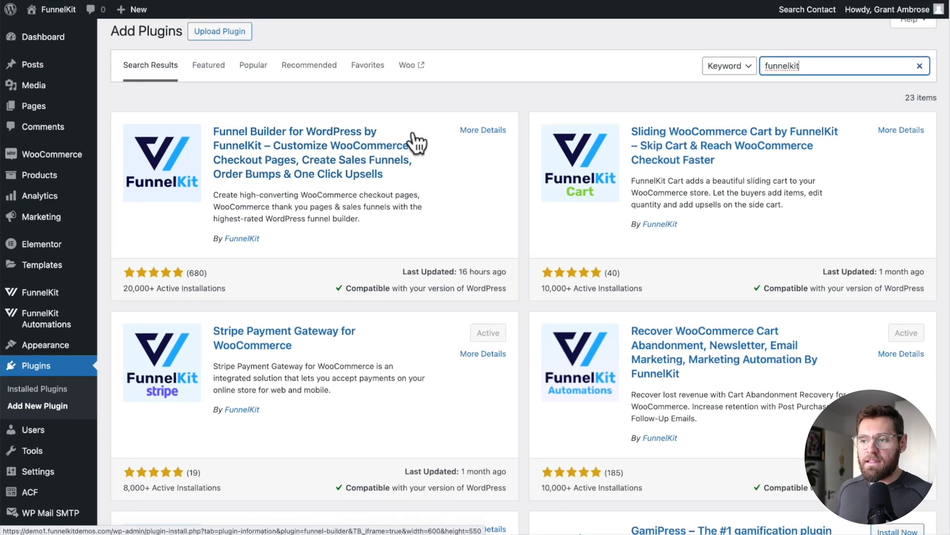
pyautogui.moveTo(437, 150)
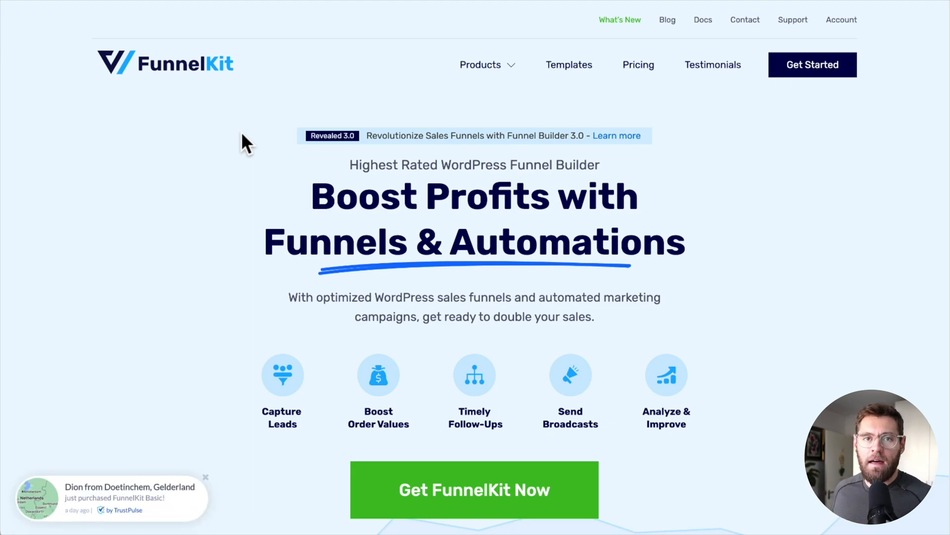
pyautogui.moveTo(375, 125)
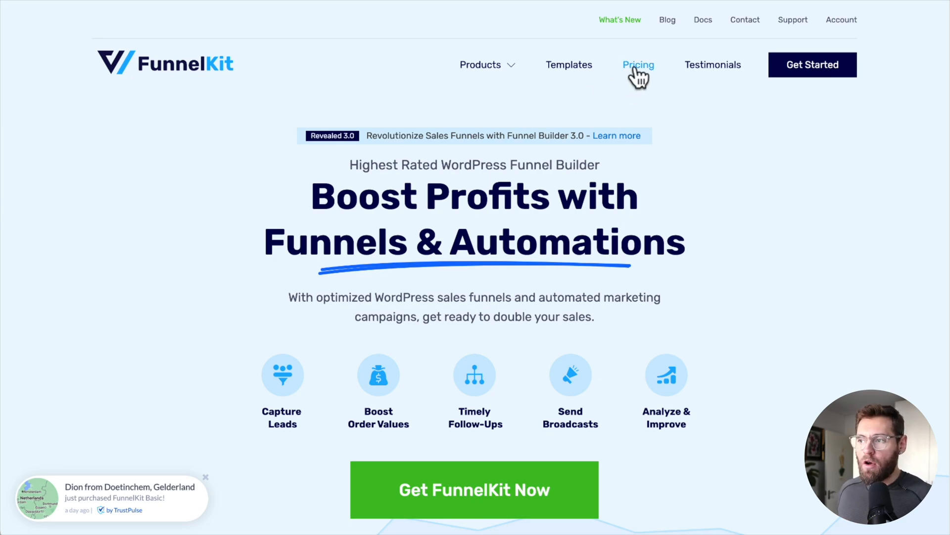
pyautogui.click(639, 64)
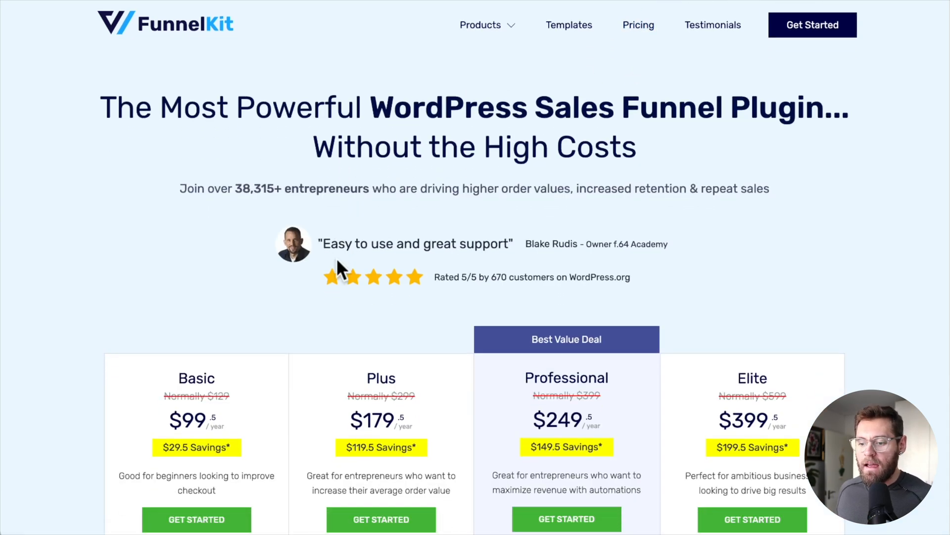
pyautogui.scroll(-3)
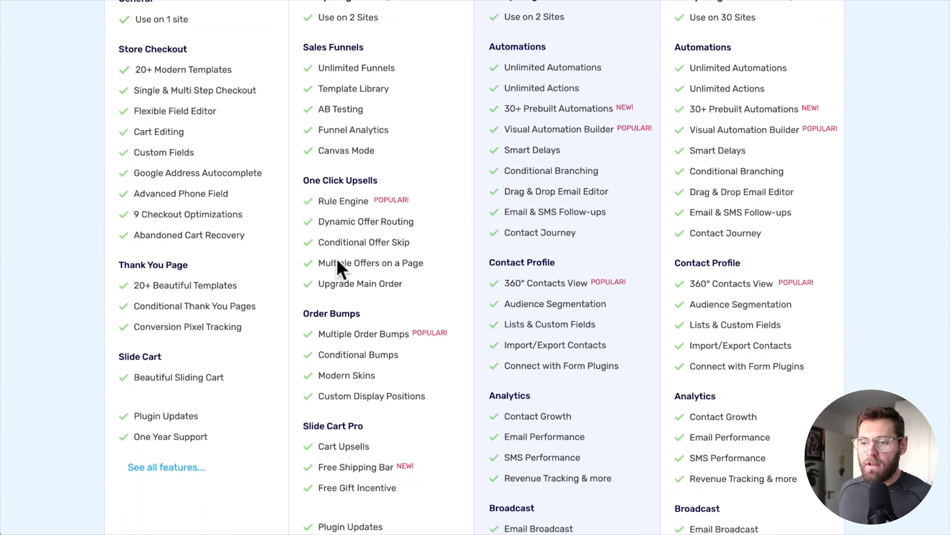
pyautogui.scroll(3)
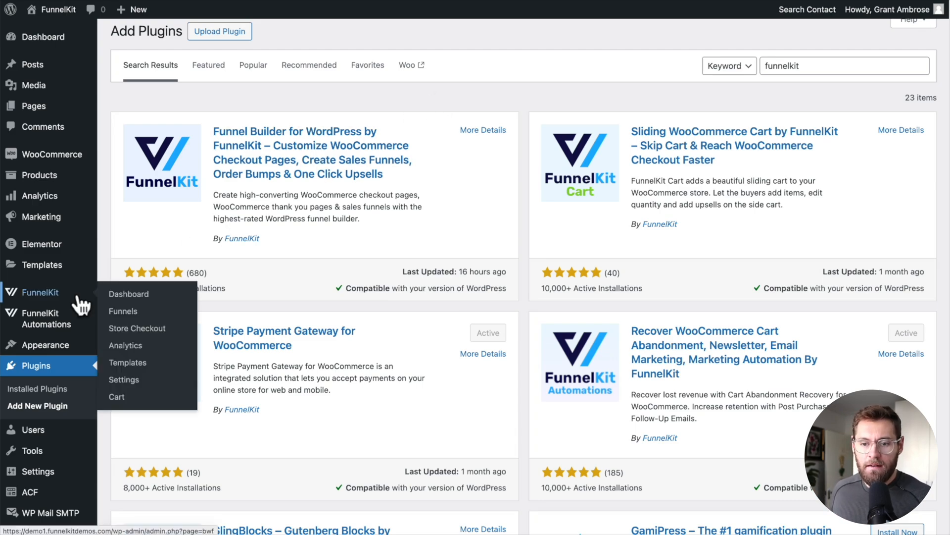
# - Go to FunnelKit Funnels and start Create New Funnel to browse templates
pyautogui.click(122, 311)
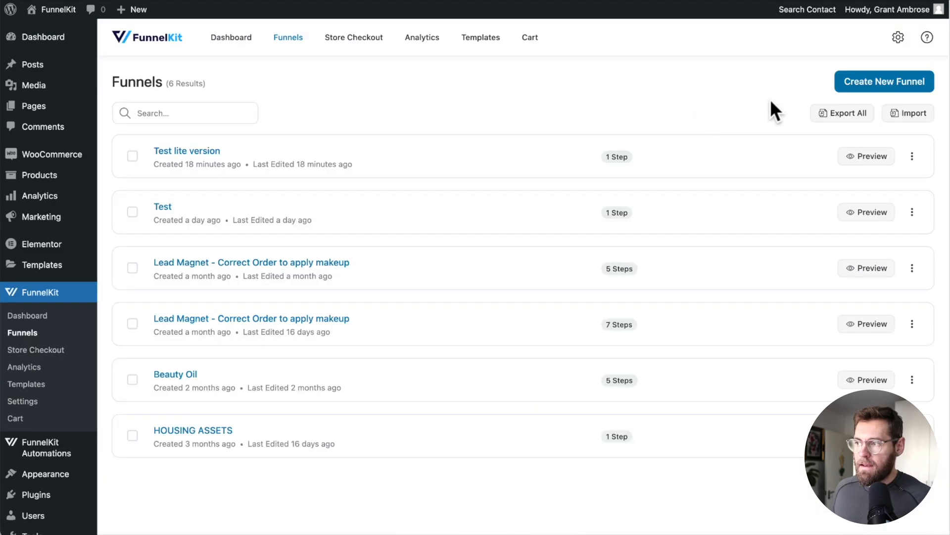
pyautogui.click(883, 82)
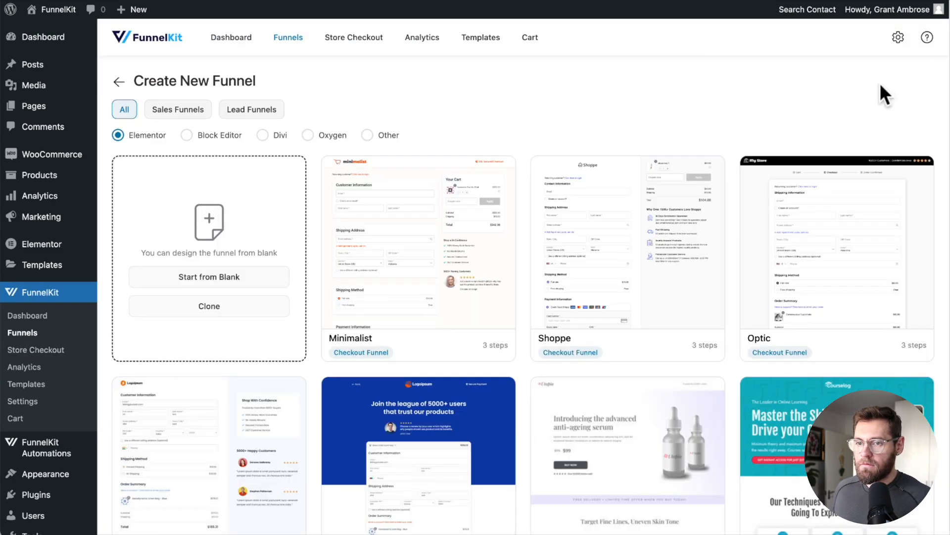
pyautogui.scroll(-3)
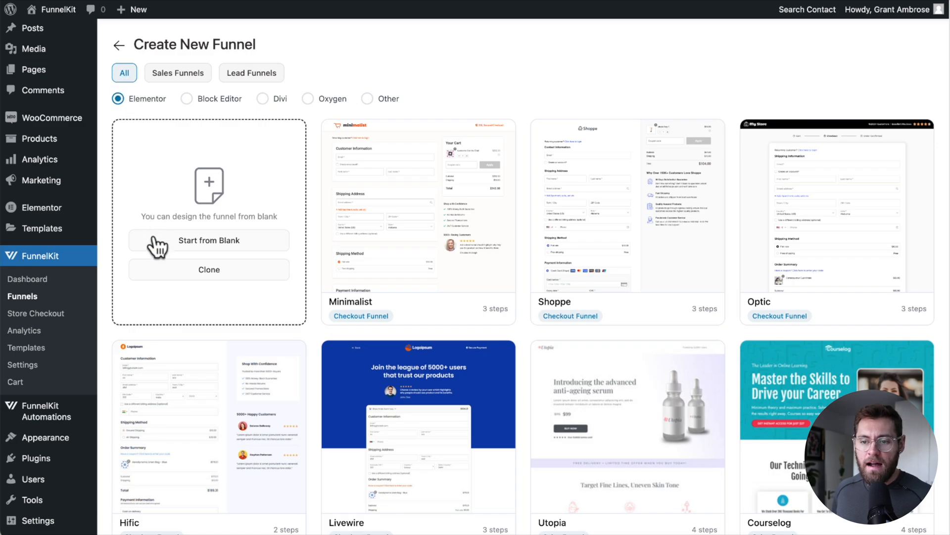
pyautogui.moveTo(160, 252)
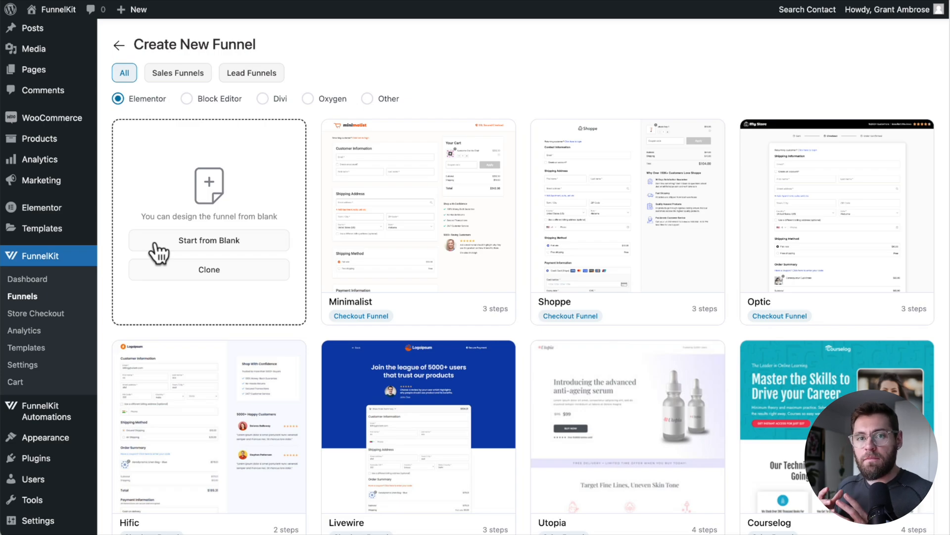
pyautogui.moveTo(182, 243)
pyautogui.write('Better Habits Online Course')
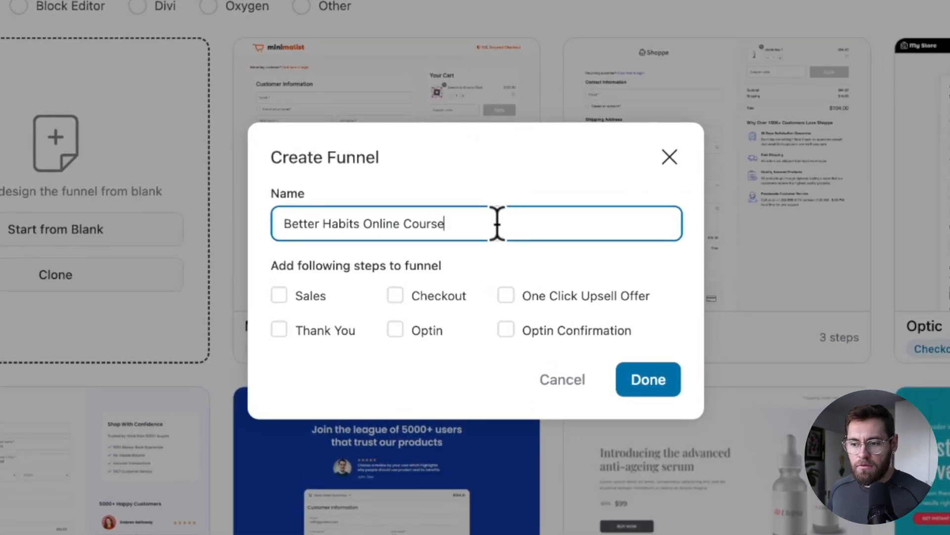
# - Create 'Better Habits Online Course' with Checkout, One Click Upsell Offer and Thank You steps
pyautogui.click(395, 295)
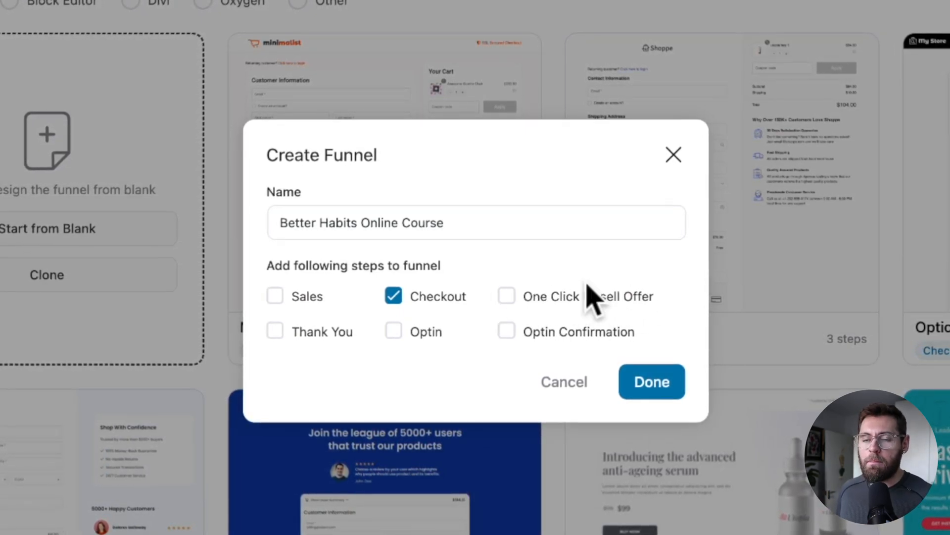
pyautogui.moveTo(478, 312)
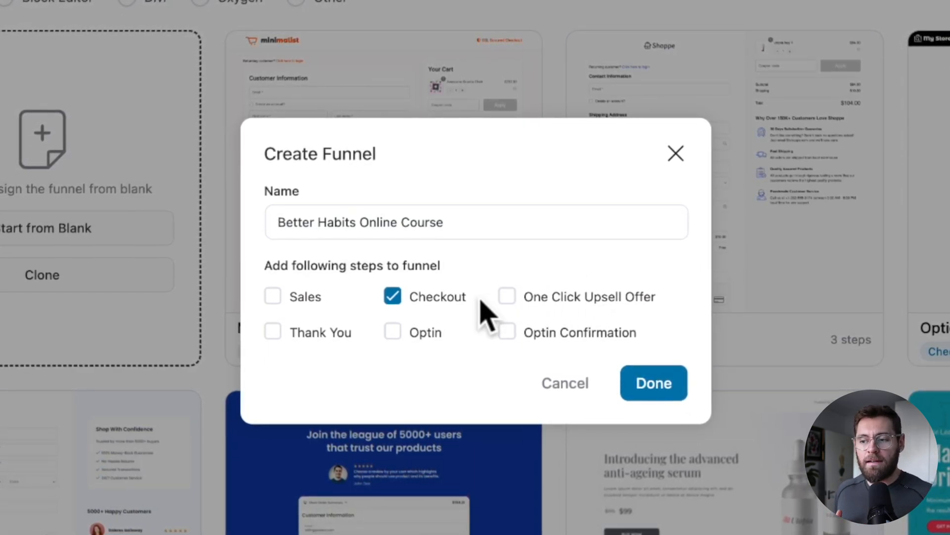
pyautogui.click(506, 297)
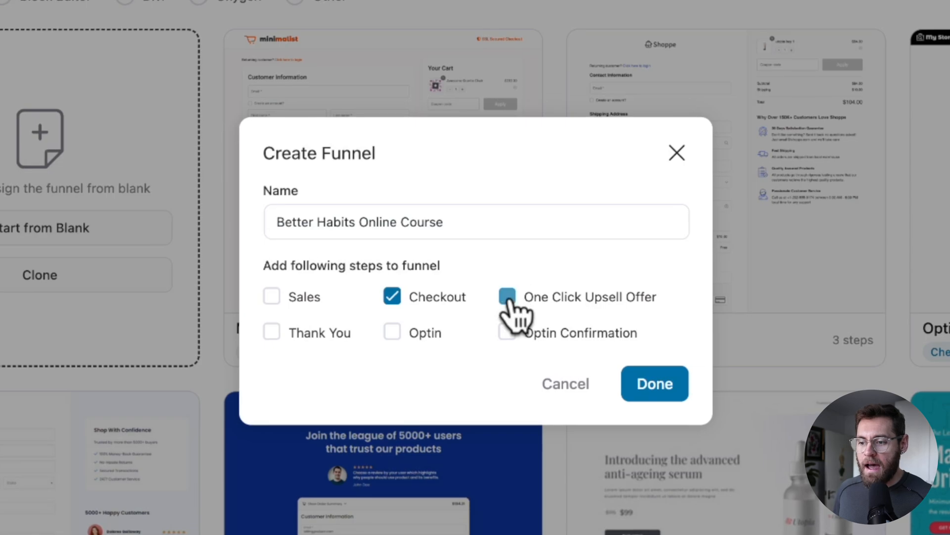
pyautogui.click(507, 297)
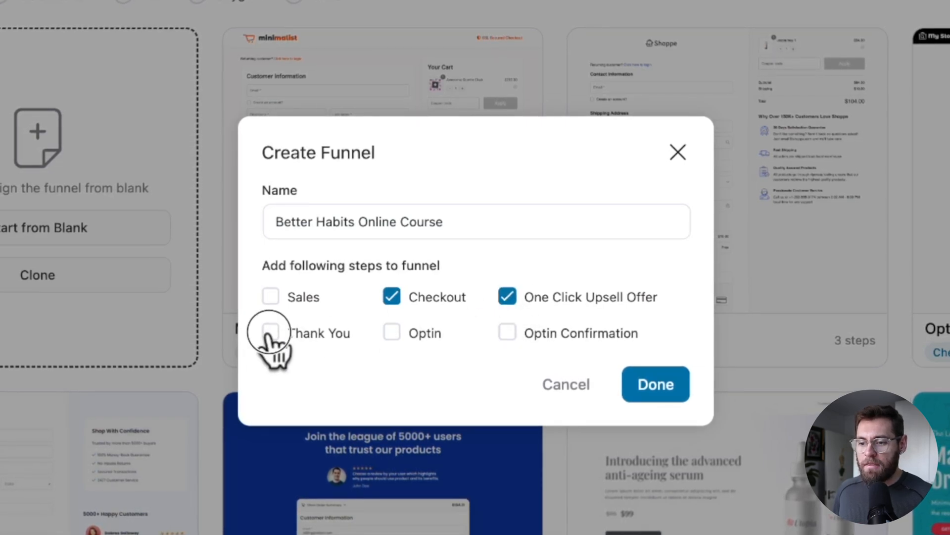
pyautogui.click(269, 333)
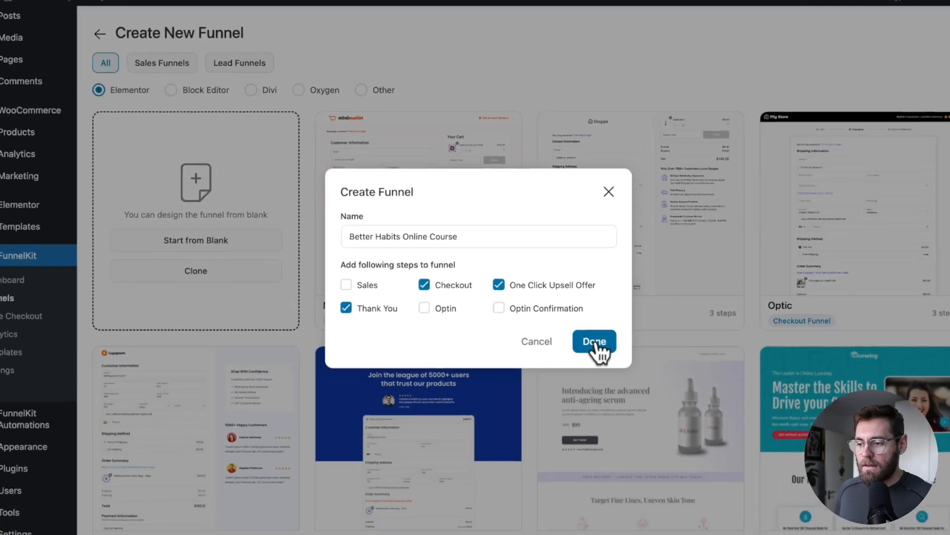
pyautogui.click(594, 341)
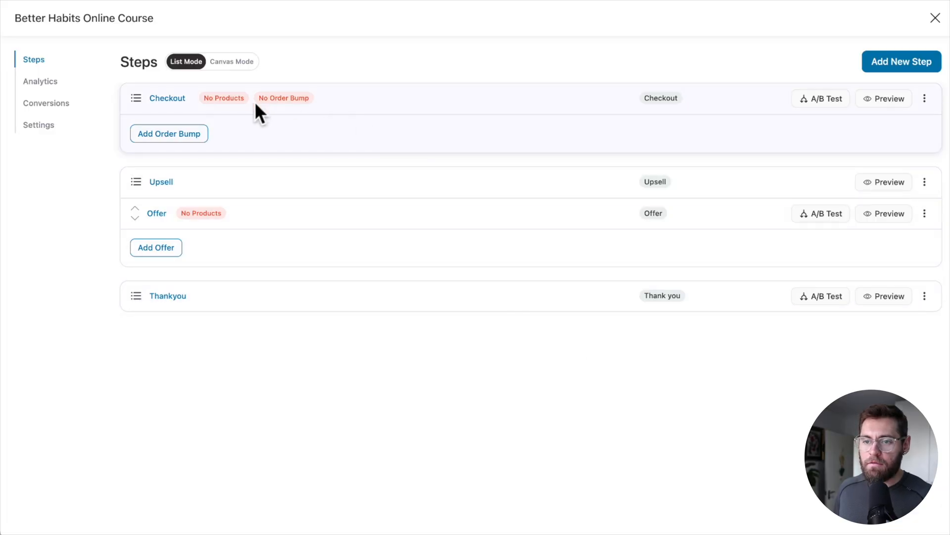
pyautogui.moveTo(219, 41)
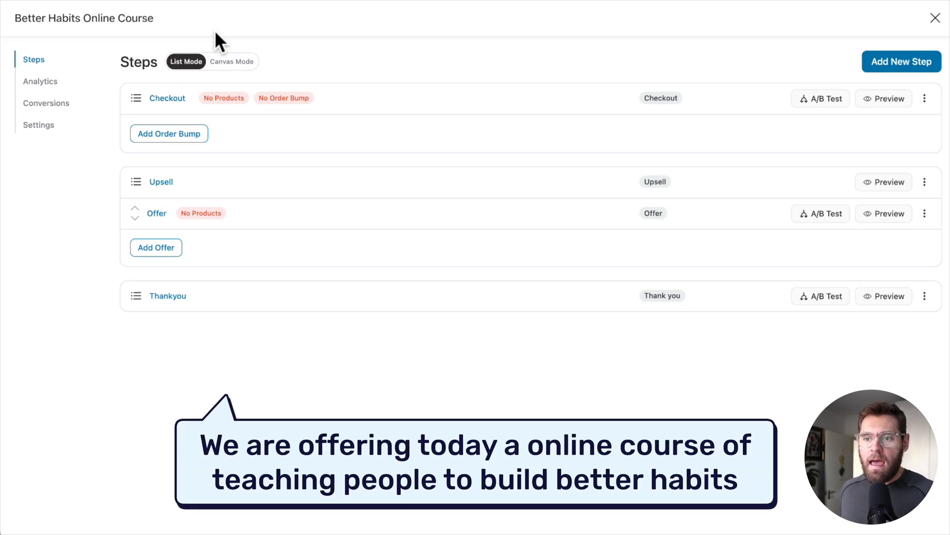
pyautogui.moveTo(267, 139)
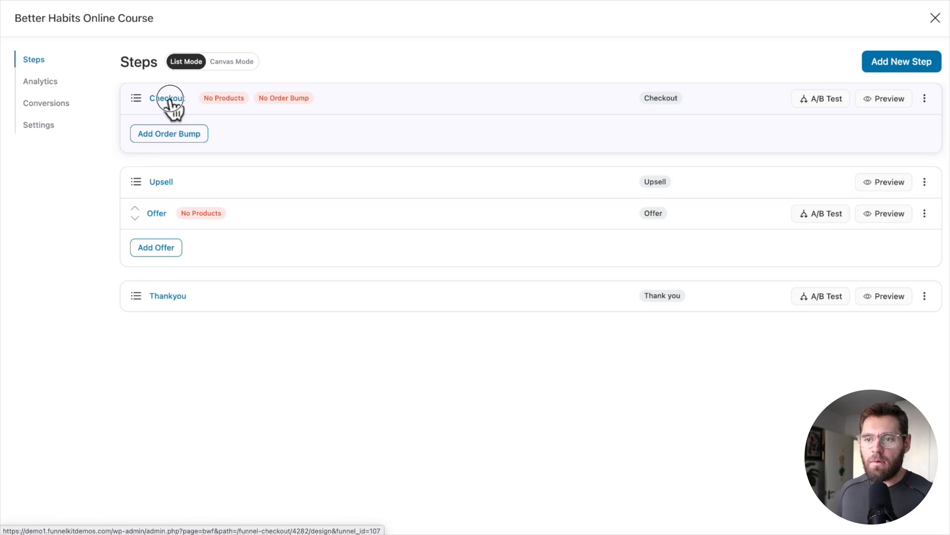
# - Open the Checkout step's design and browse checkout templates like Closer and Razor
pyautogui.click(167, 98)
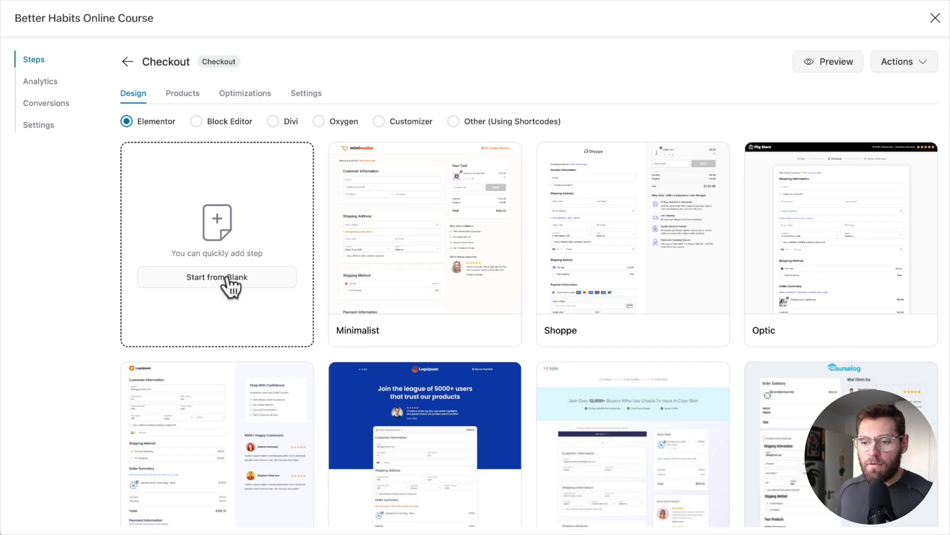
pyautogui.scroll(-3)
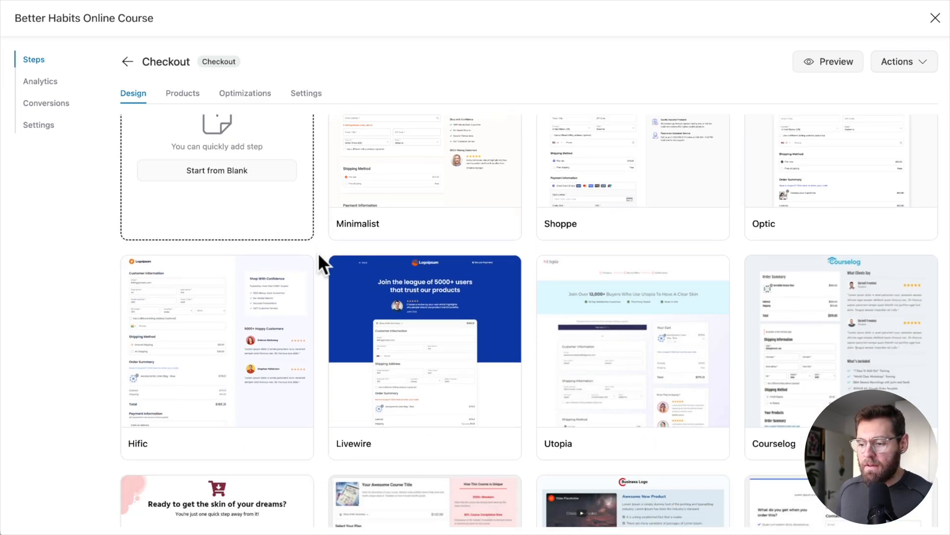
pyautogui.scroll(-3)
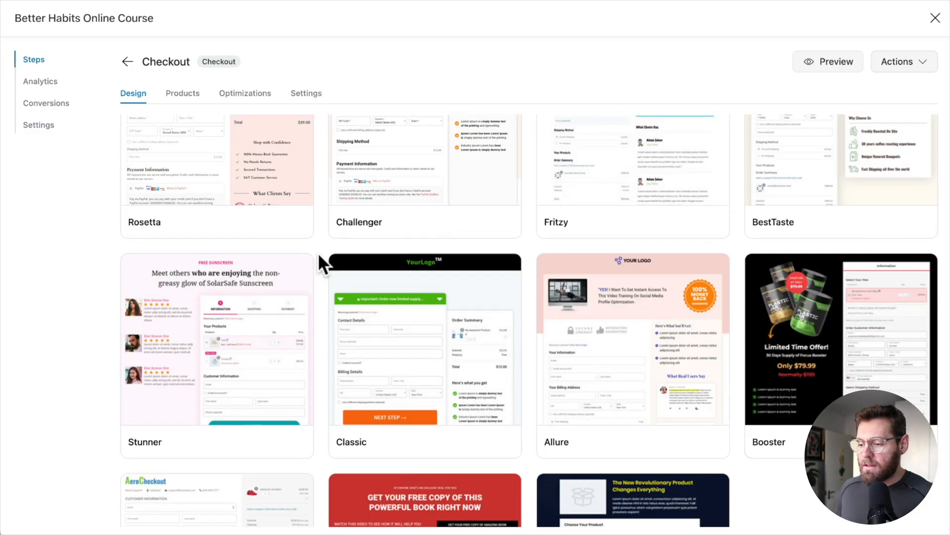
pyautogui.scroll(-3)
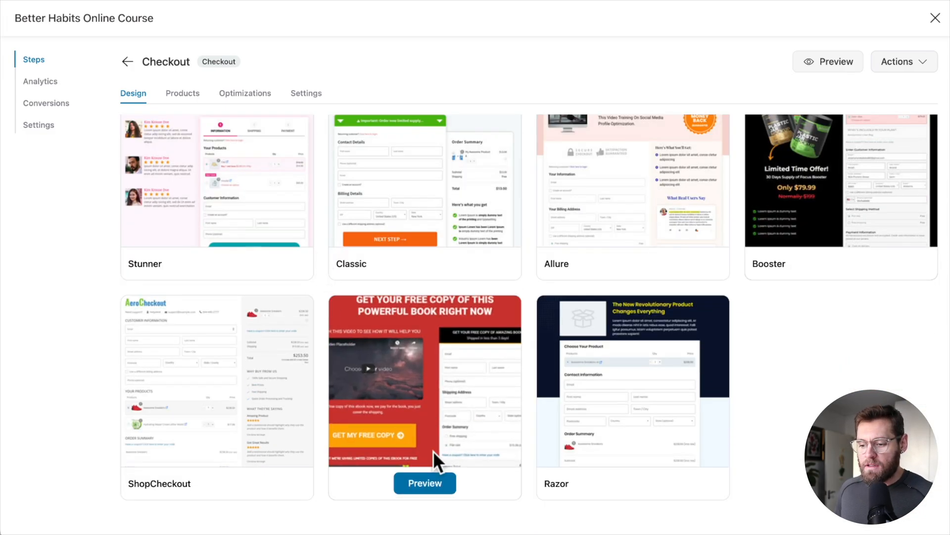
# - Preview the Closer checkout template and scroll through its layout
pyautogui.click(424, 483)
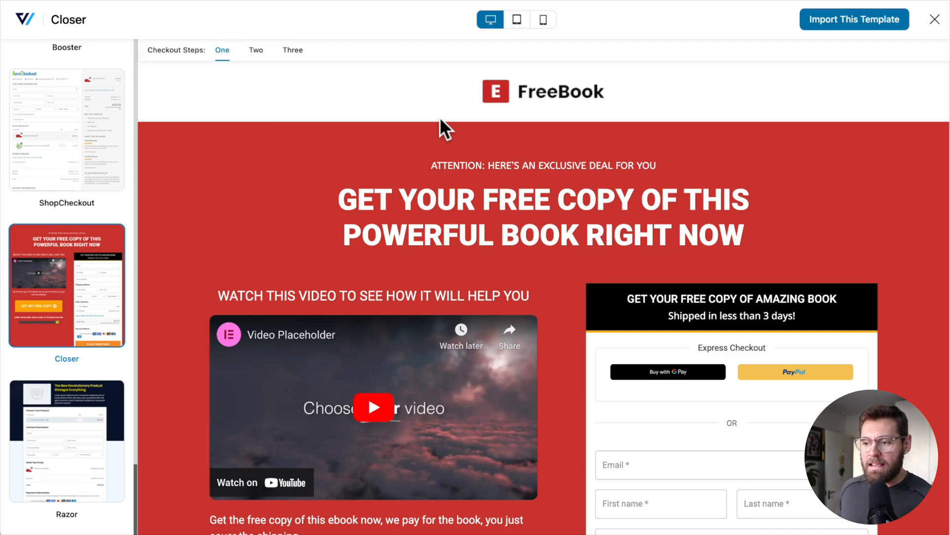
pyautogui.moveTo(511, 229)
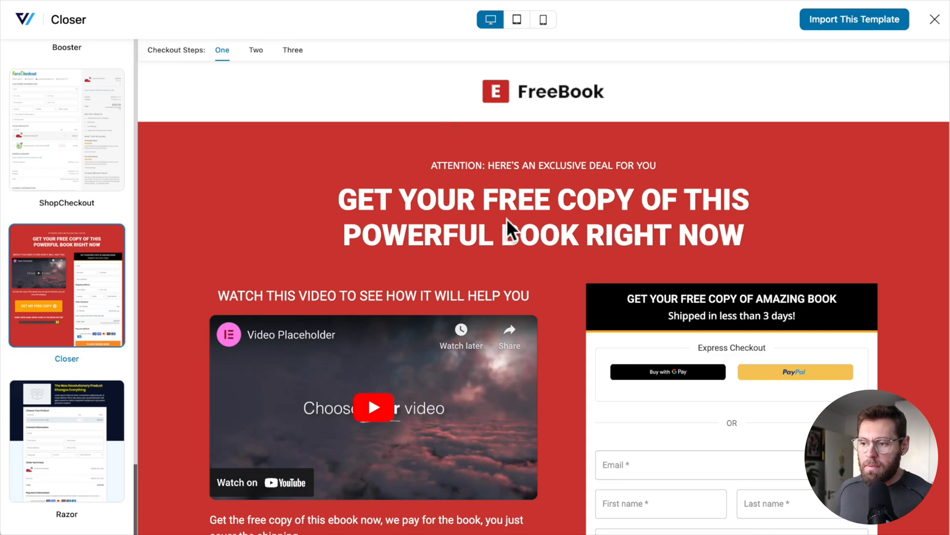
pyautogui.scroll(-3)
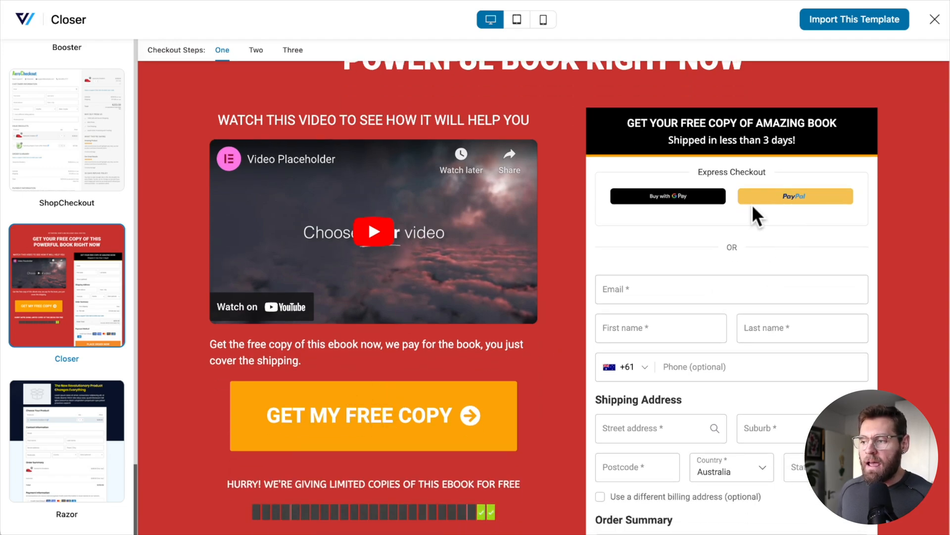
pyautogui.moveTo(712, 328)
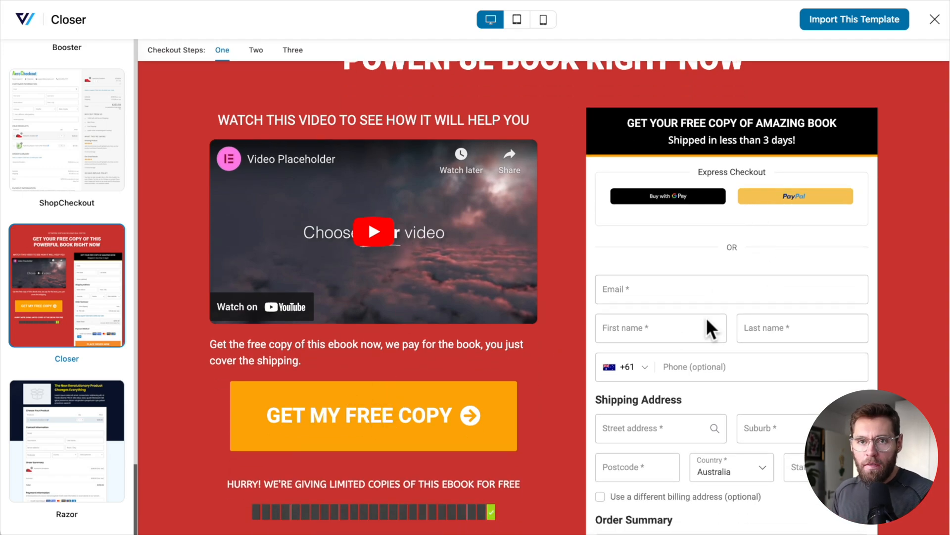
pyautogui.scroll(-3)
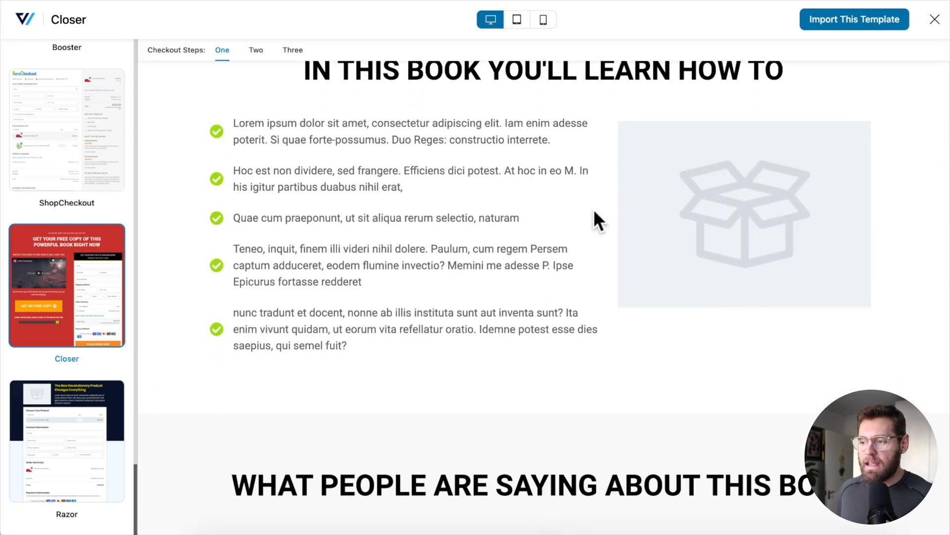
pyautogui.scroll(-3)
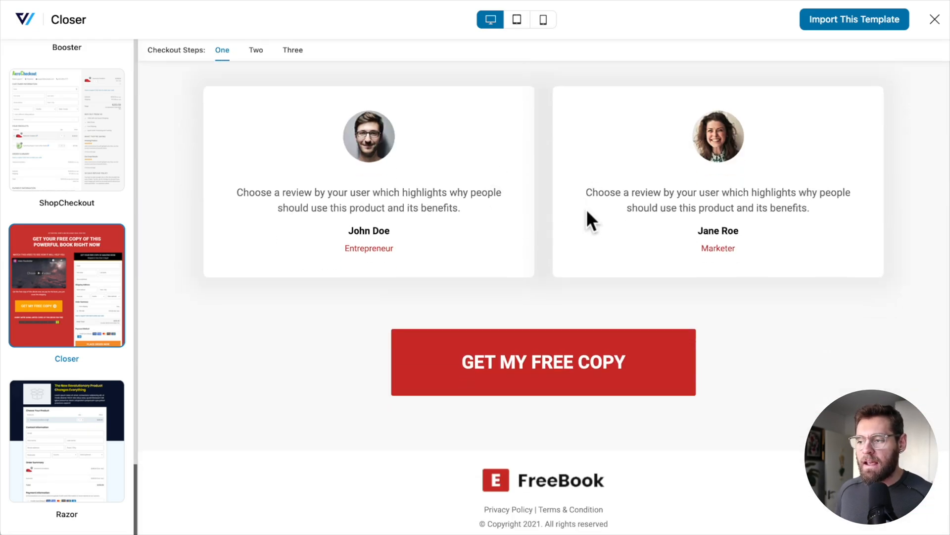
pyautogui.scroll(3)
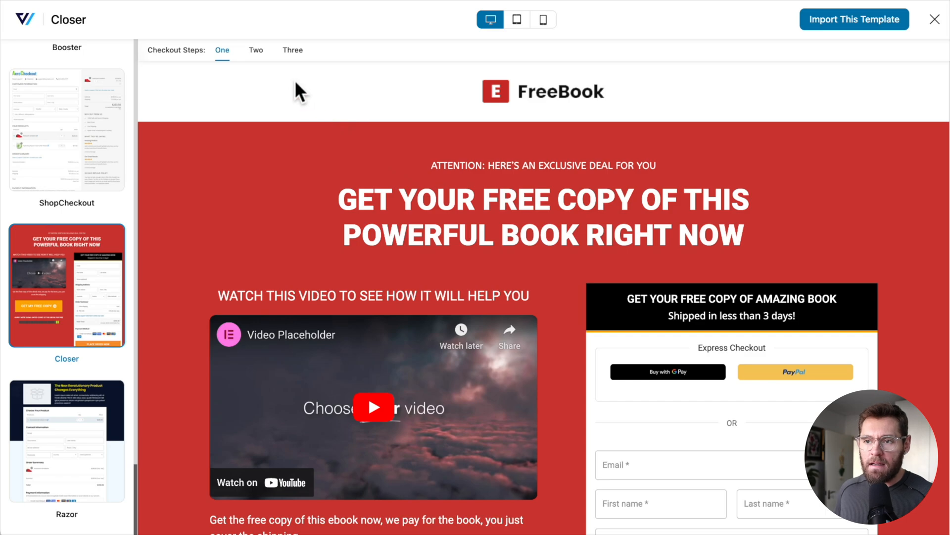
pyautogui.moveTo(291, 88)
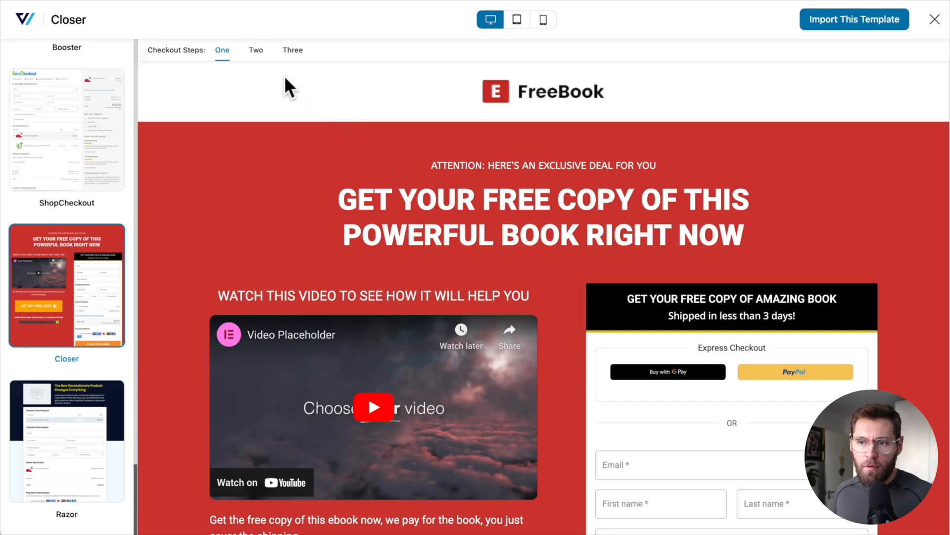
pyautogui.moveTo(394, 164)
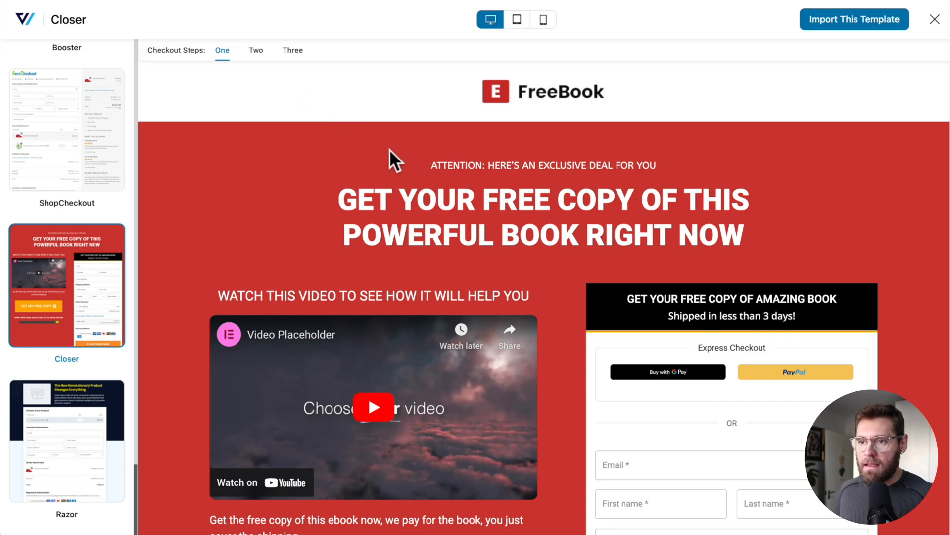
# - Compare Closer's two- and three-step versions, then import the two-step version
pyautogui.click(256, 49)
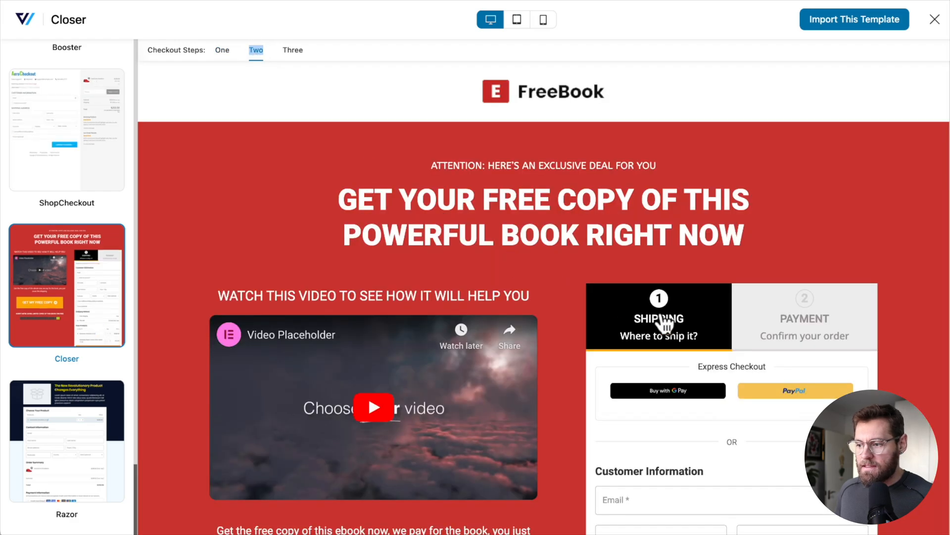
pyautogui.moveTo(292, 50)
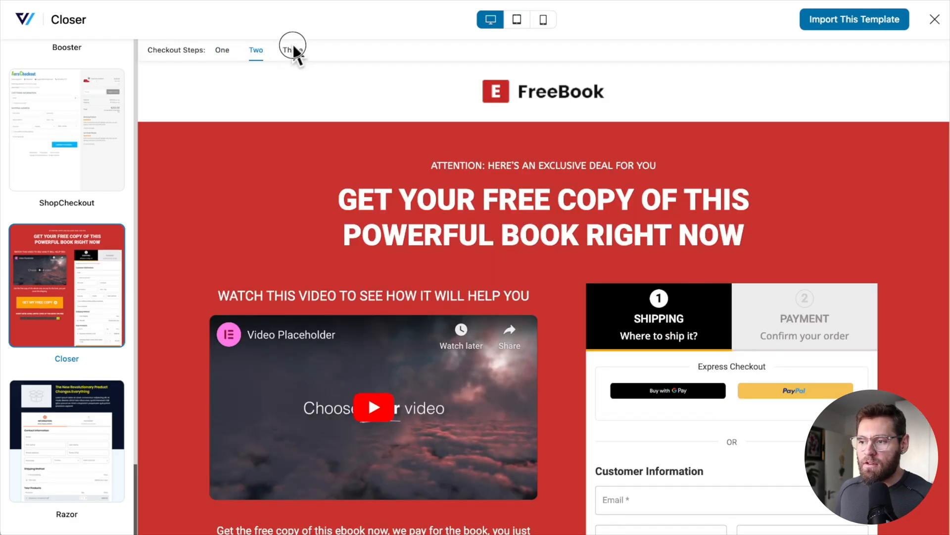
pyautogui.click(292, 50)
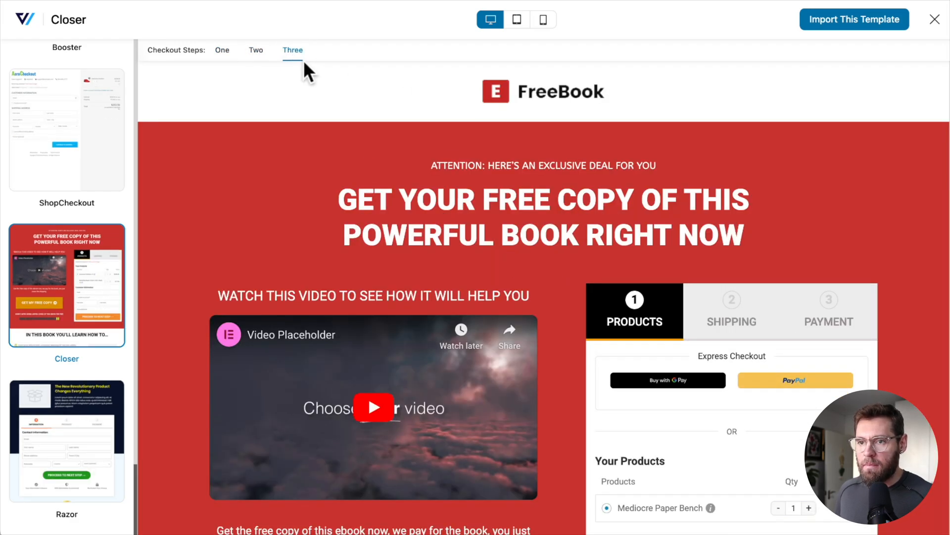
pyautogui.click(256, 49)
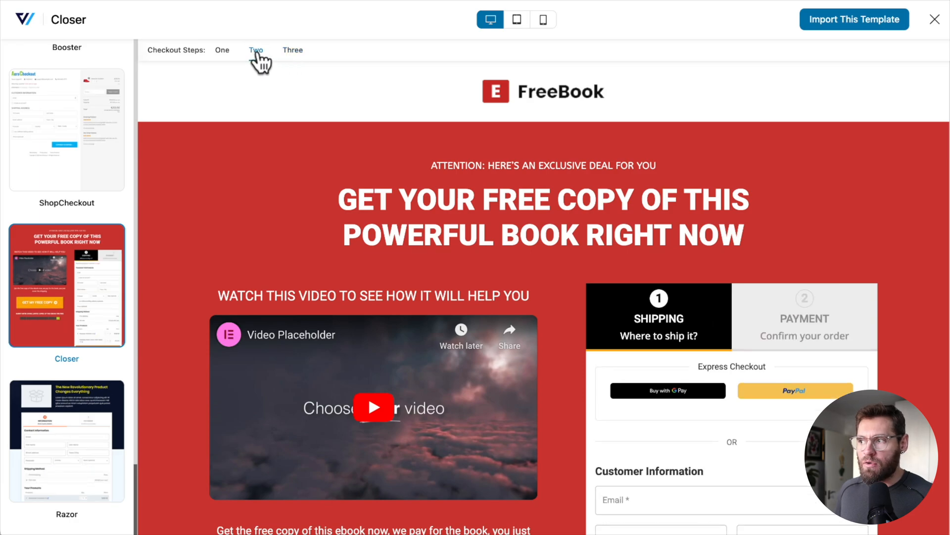
pyautogui.click(854, 19)
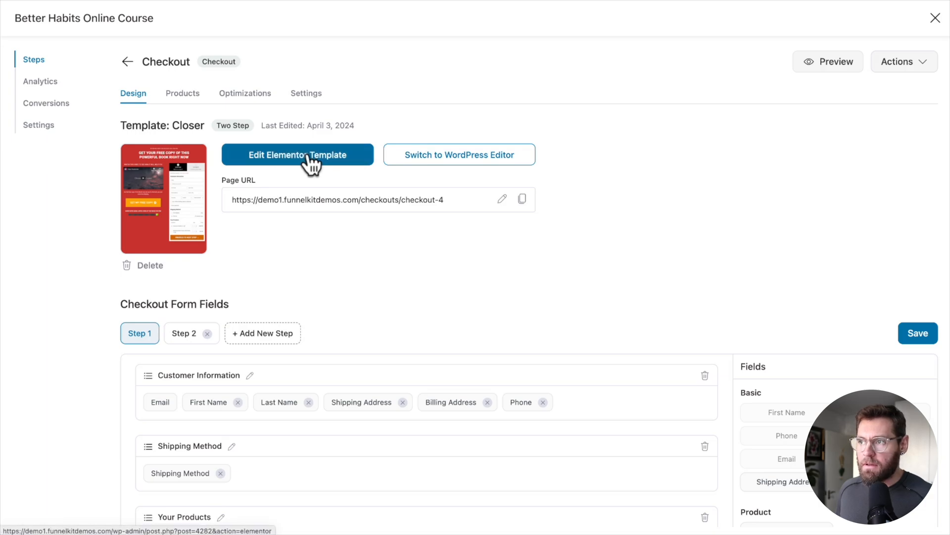
# - In Elementor, change the headline to 'This Course Reveals 10 very small changes...'
pyautogui.click(297, 154)
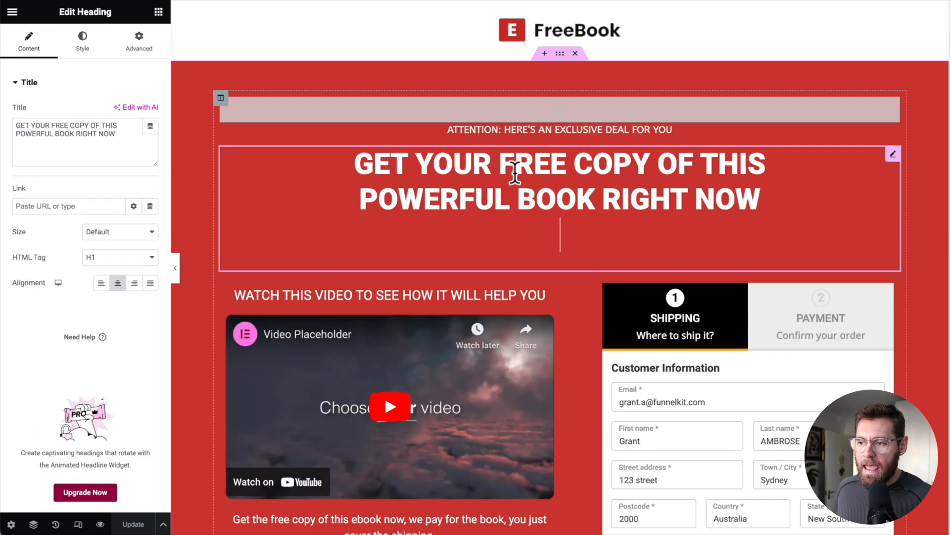
pyautogui.write('This Course Reveals 10 very small changes you can make in your day to have an 87% more productive day')
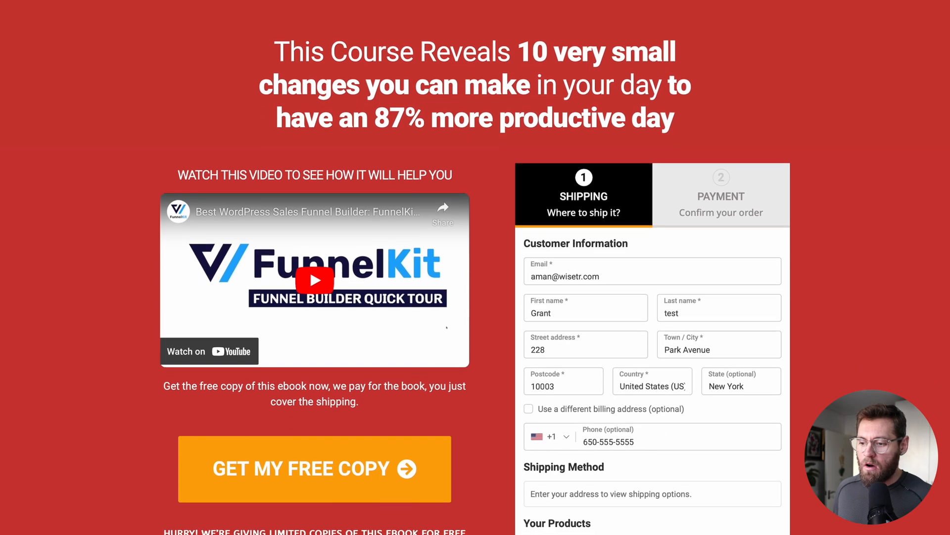
pyautogui.scroll(-3)
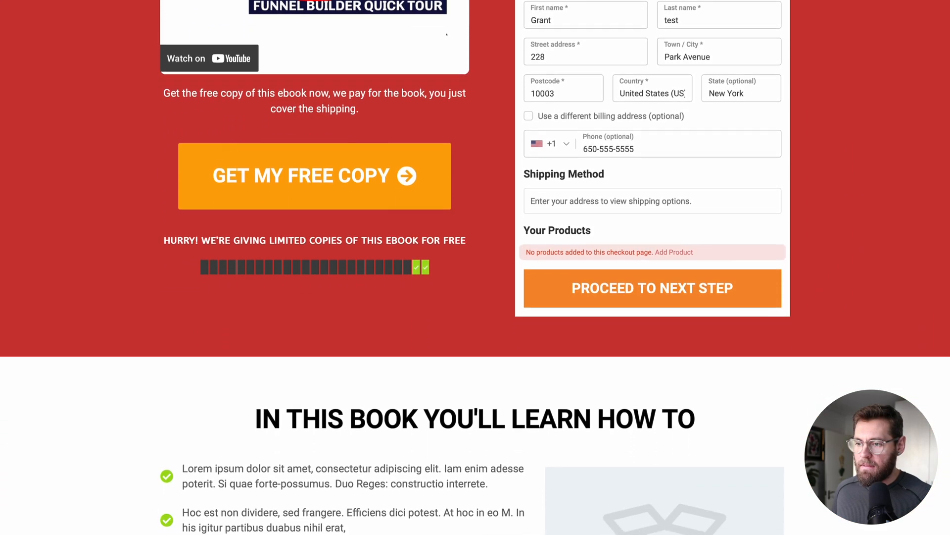
pyautogui.scroll(-3)
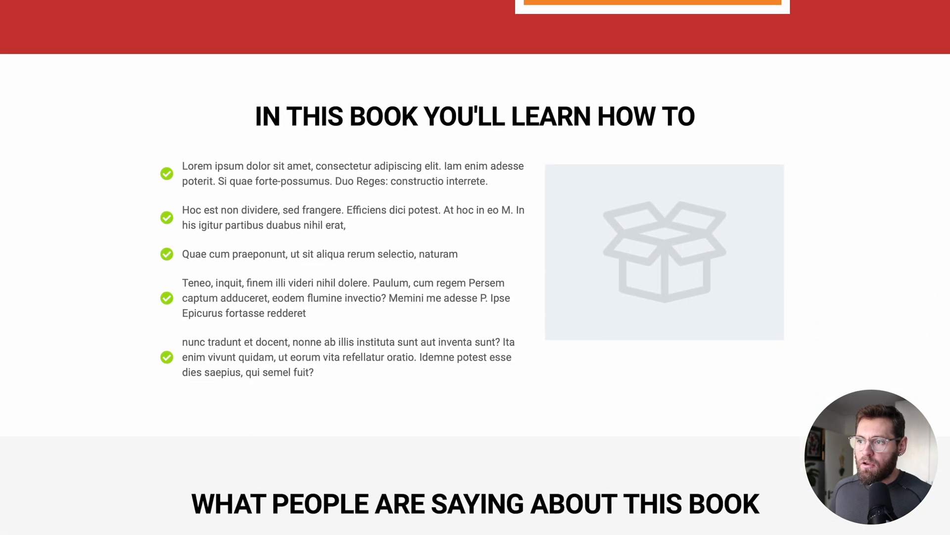
pyautogui.scroll(-3)
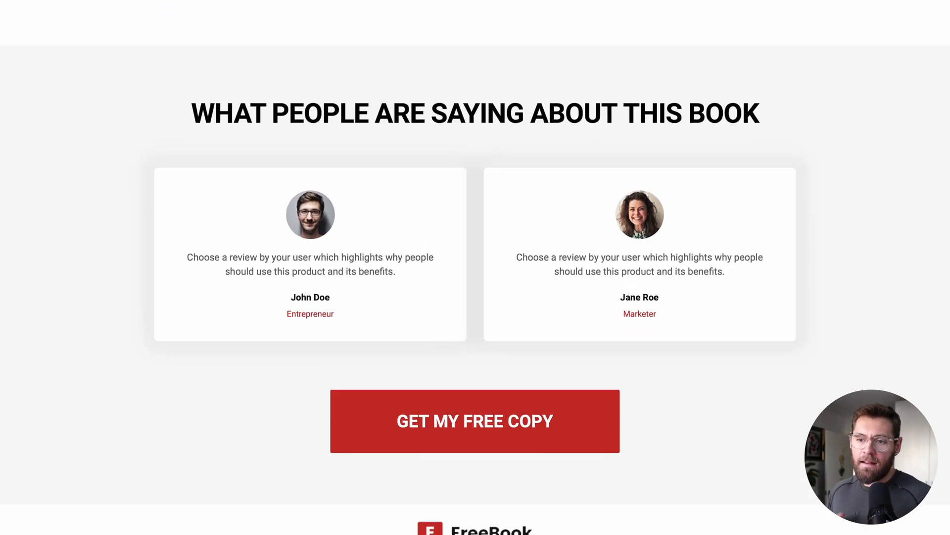
pyautogui.scroll(3)
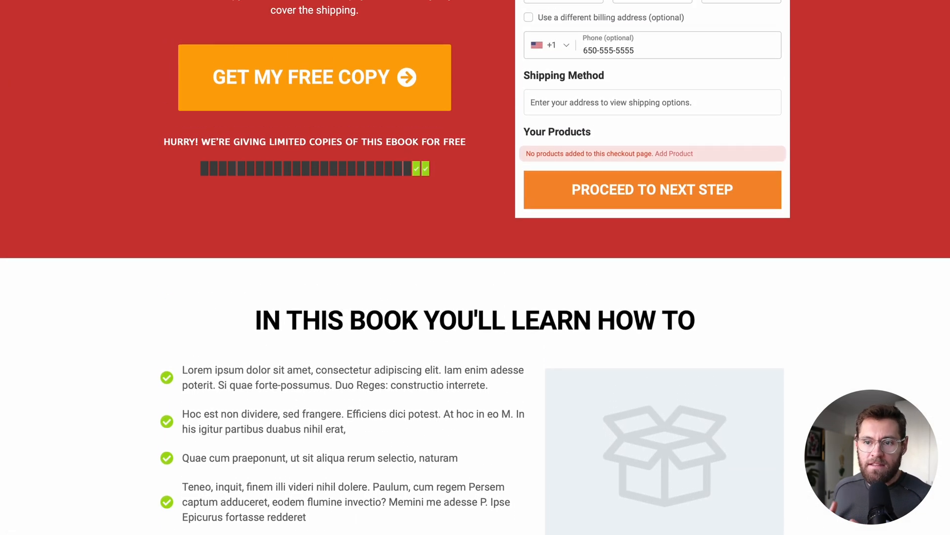
pyautogui.scroll(3)
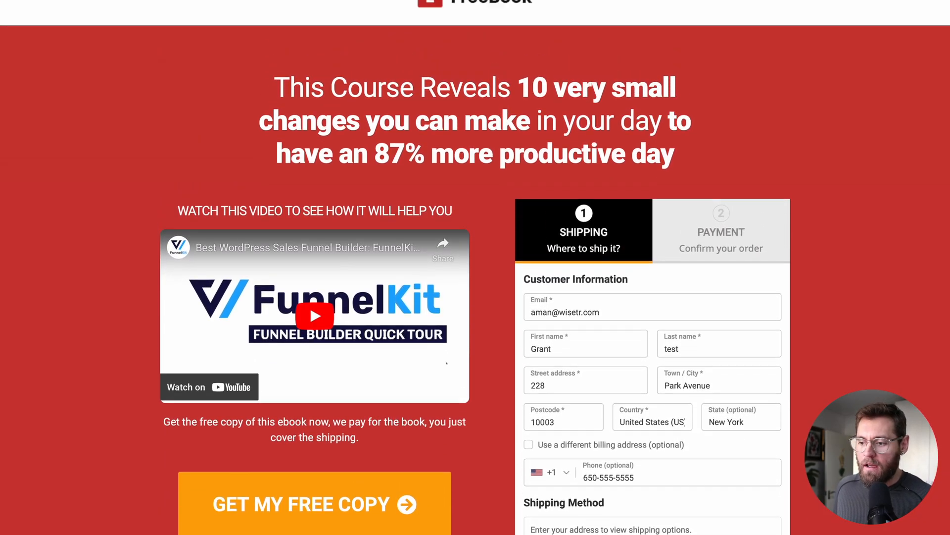
pyautogui.scroll(3)
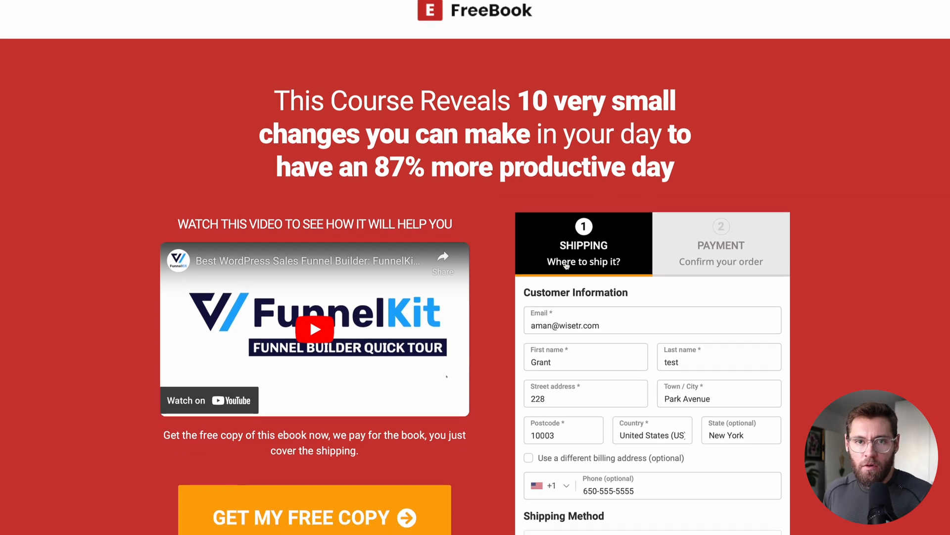
pyautogui.scroll(-3)
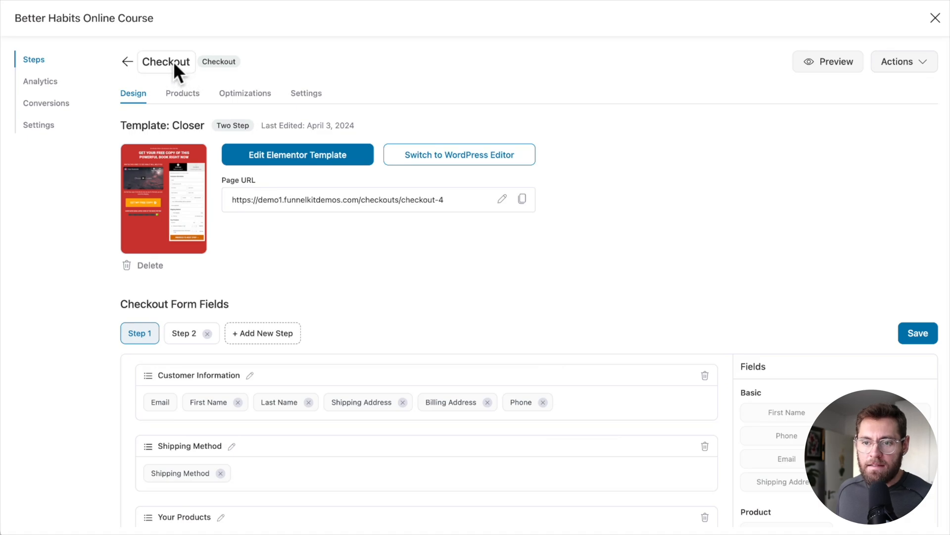
pyautogui.moveTo(187, 195)
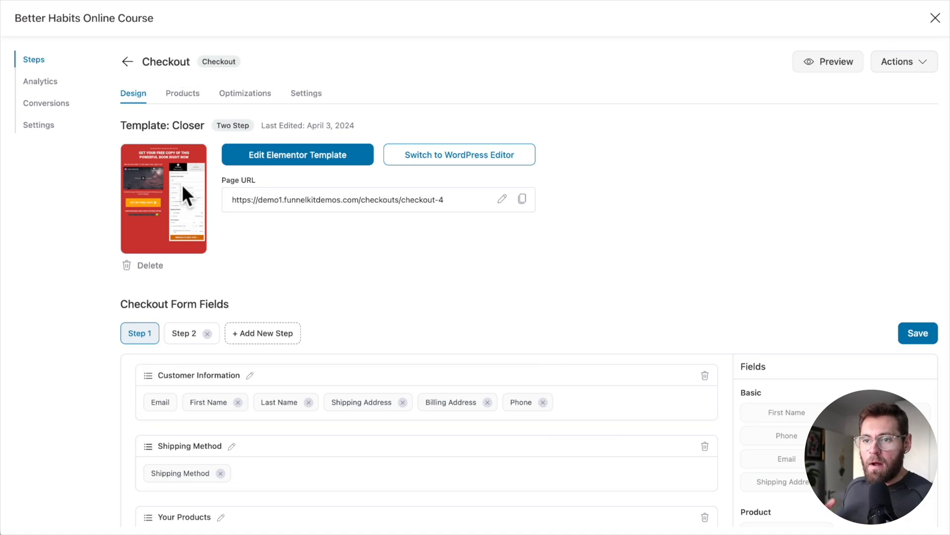
pyautogui.moveTo(191, 143)
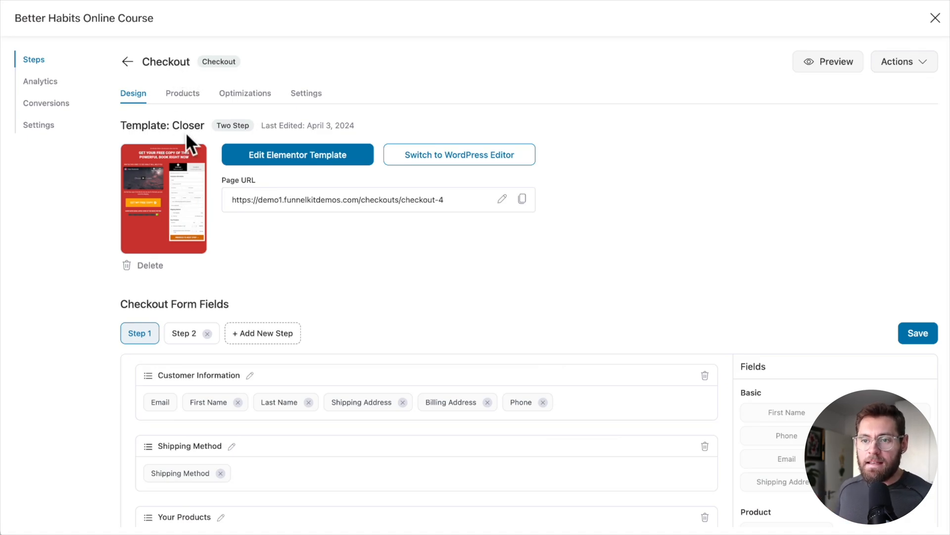
# - Add Better Habits Online Course and its Payment Plan version as checkout products
pyautogui.click(183, 92)
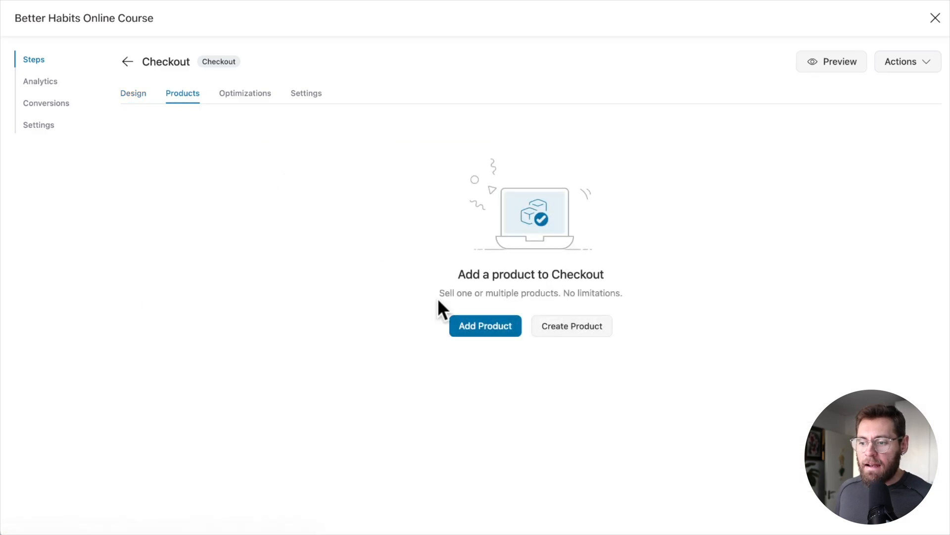
pyautogui.click(485, 326)
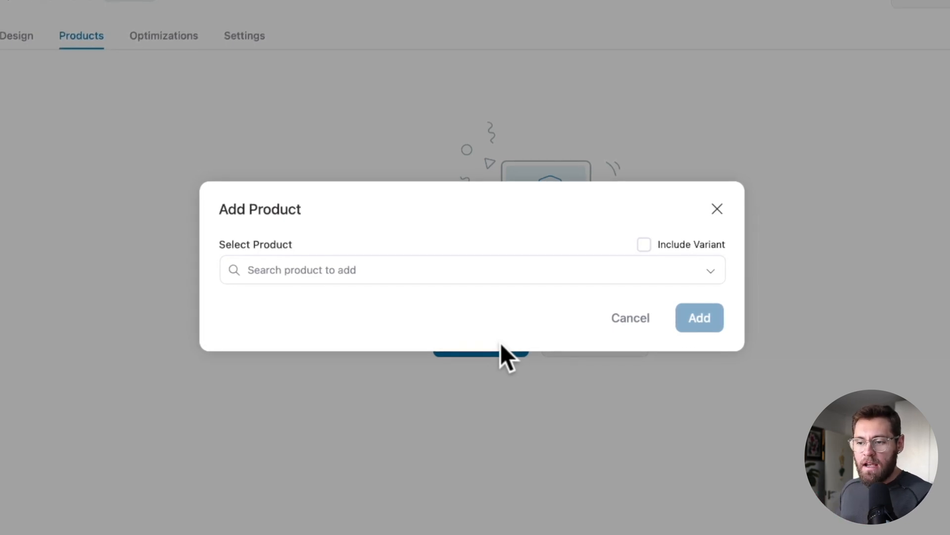
pyautogui.write('better habits online course')
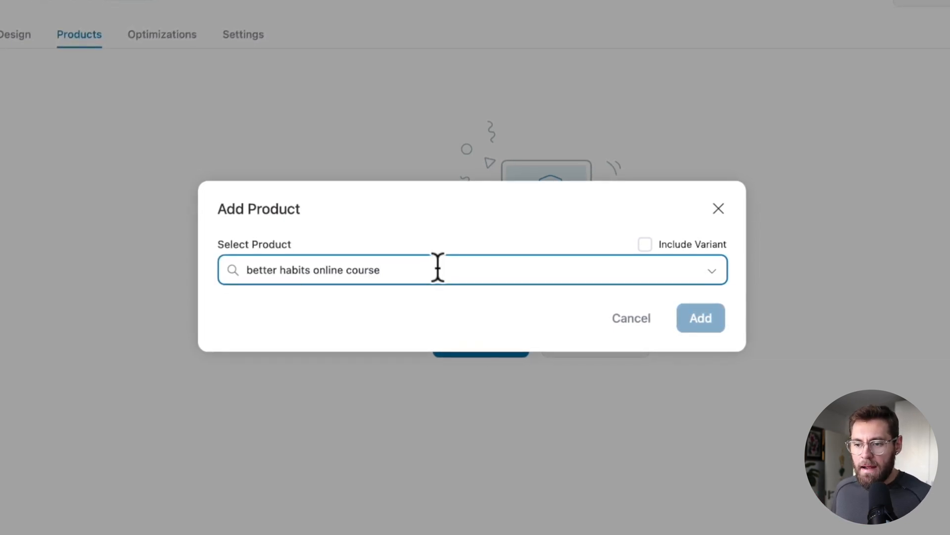
pyautogui.click(424, 270)
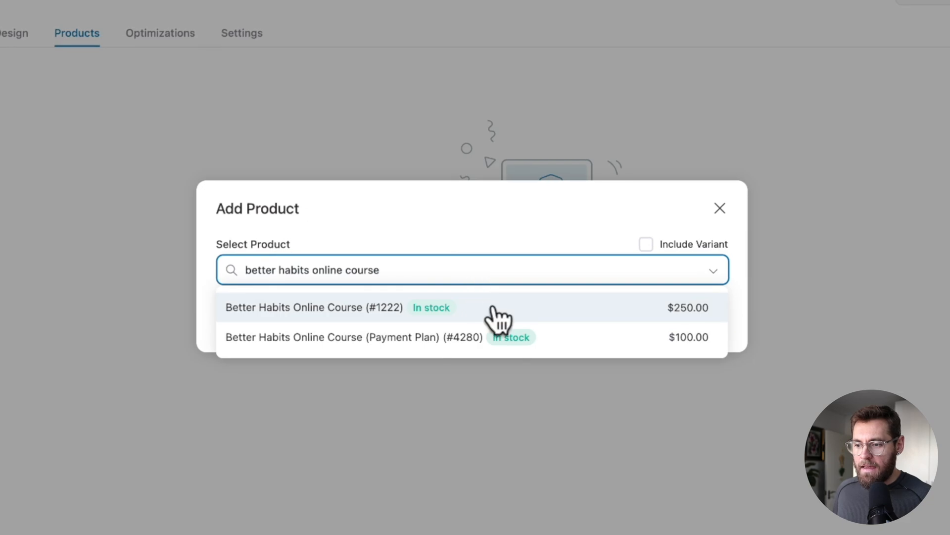
pyautogui.click(314, 308)
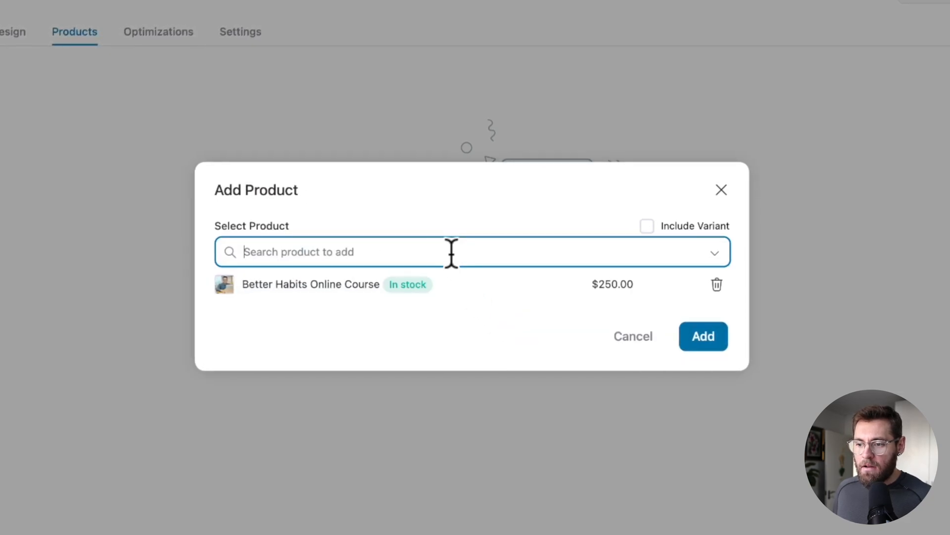
pyautogui.write('better habits online course')
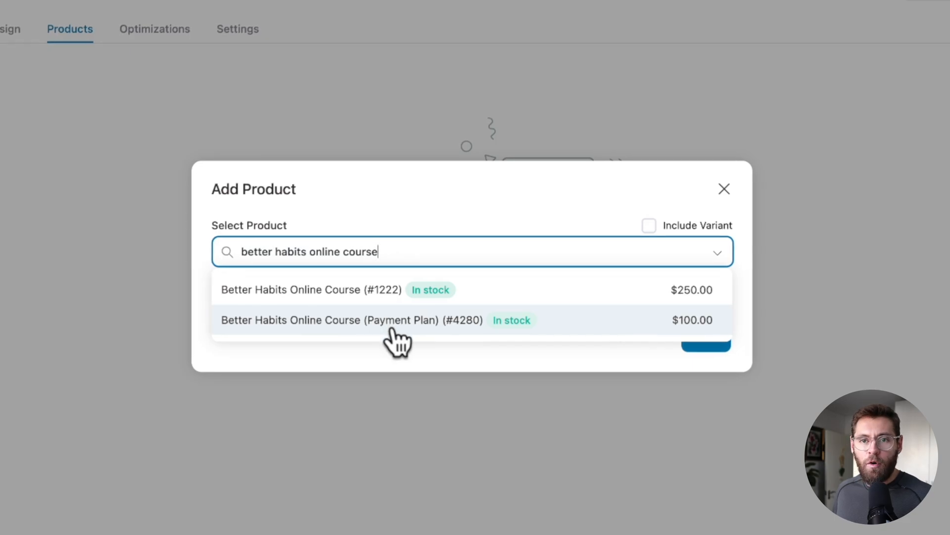
pyautogui.click(352, 319)
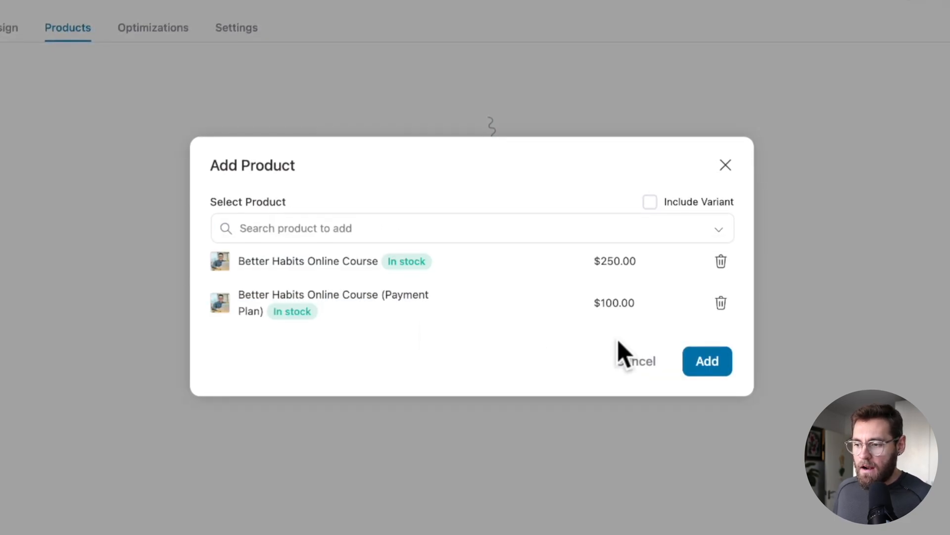
pyautogui.click(708, 361)
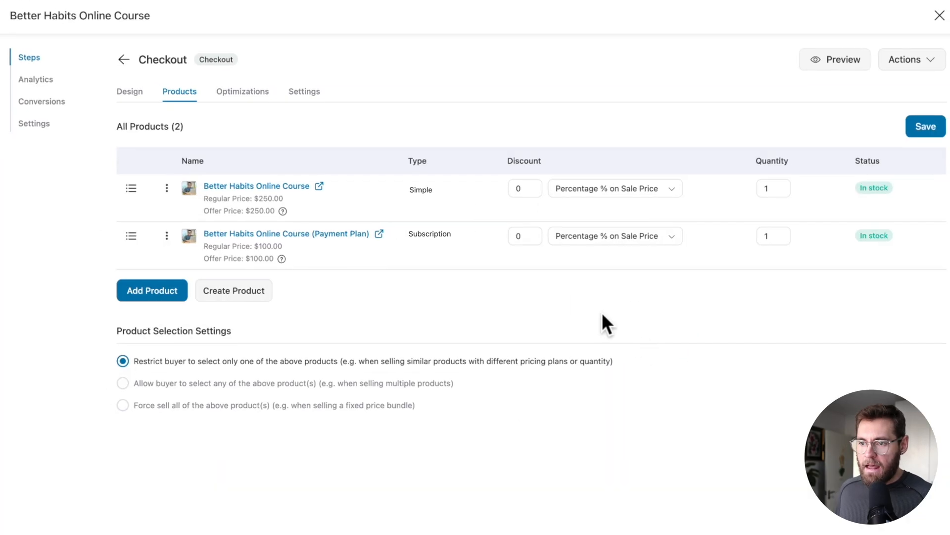
# - Save both checkout products and switch to the checkout form fields layout
pyautogui.click(421, 189)
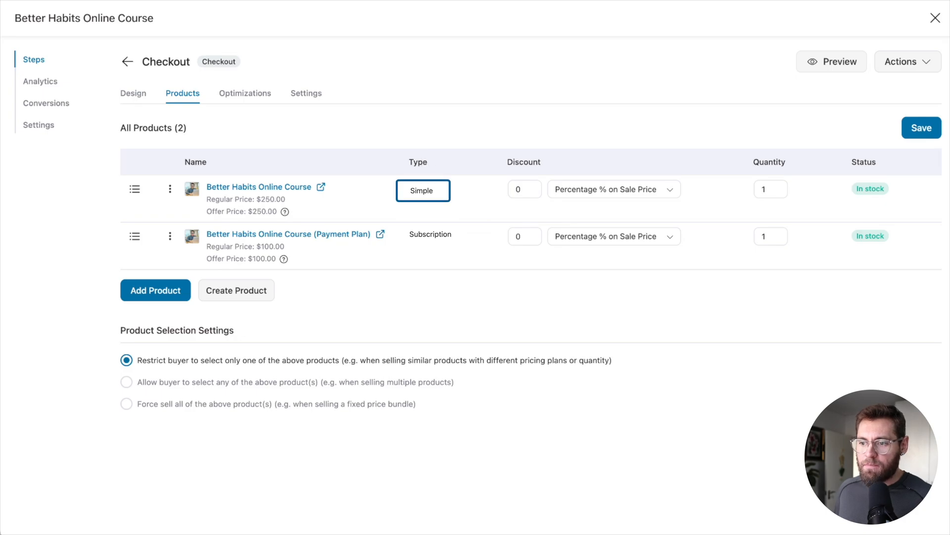
pyautogui.moveTo(301, 210)
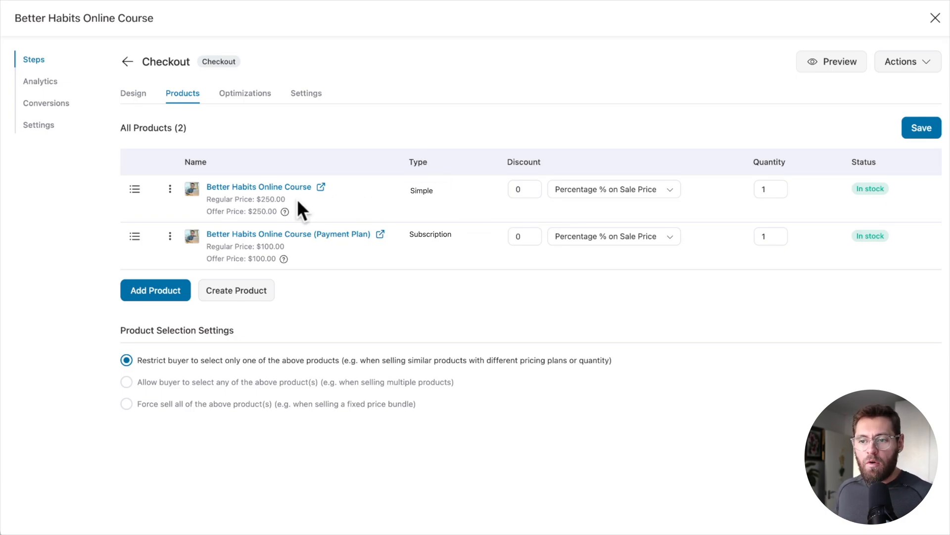
pyautogui.moveTo(282, 209)
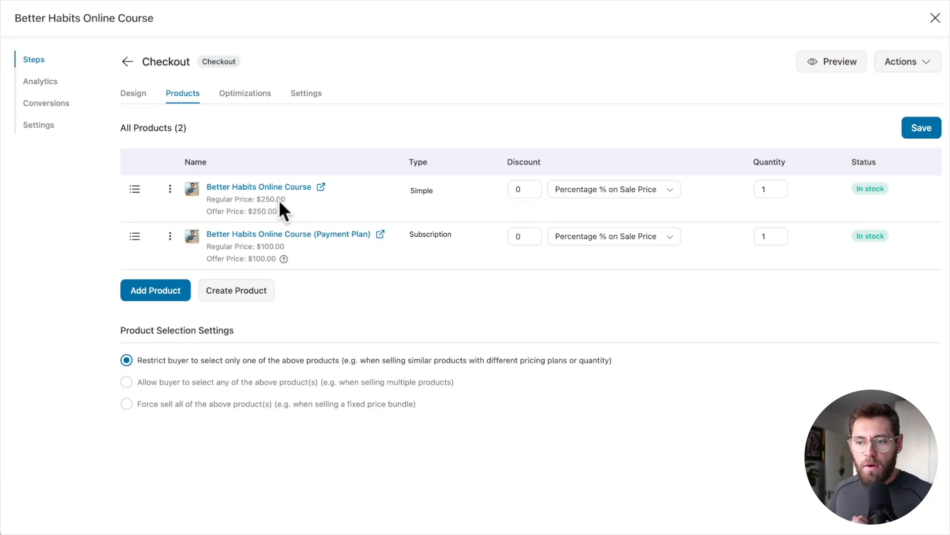
pyautogui.moveTo(337, 245)
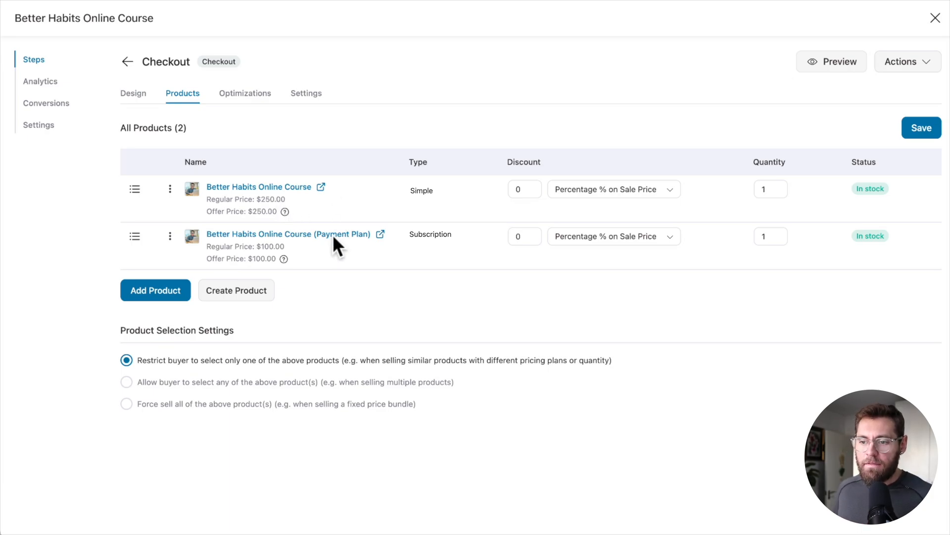
pyautogui.moveTo(334, 252)
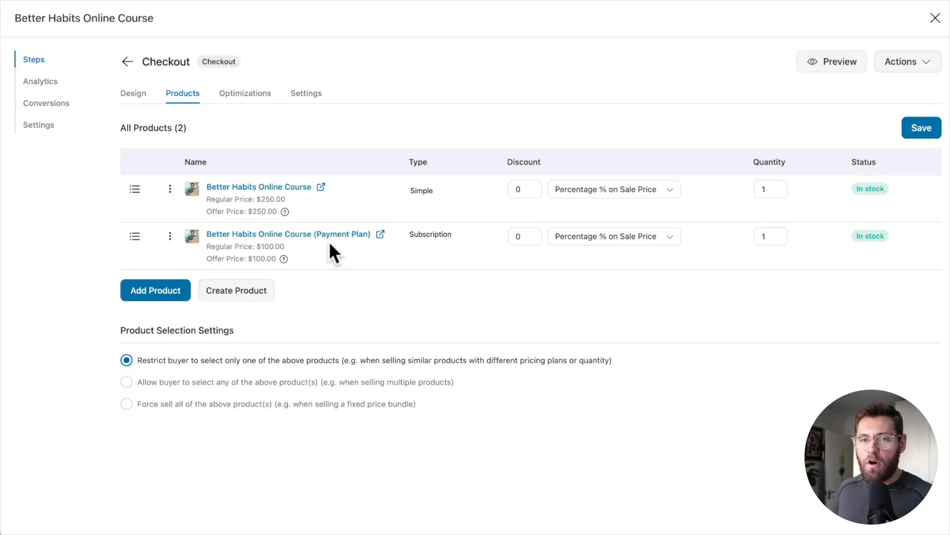
pyautogui.click(430, 235)
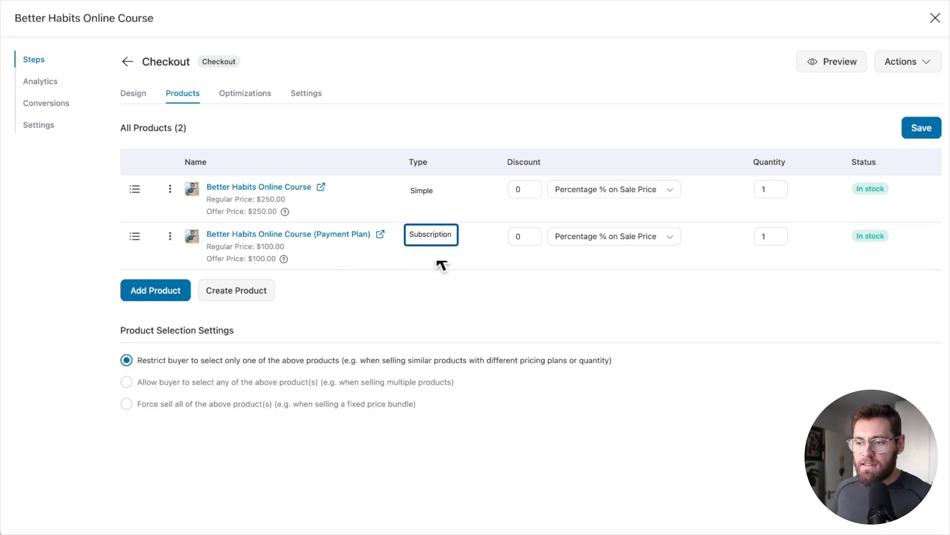
pyautogui.moveTo(439, 265)
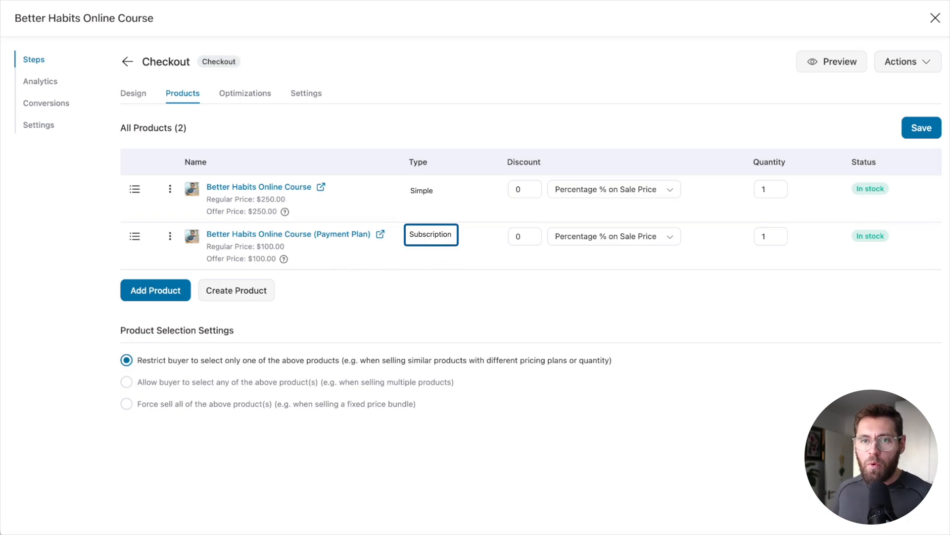
pyautogui.moveTo(322, 236)
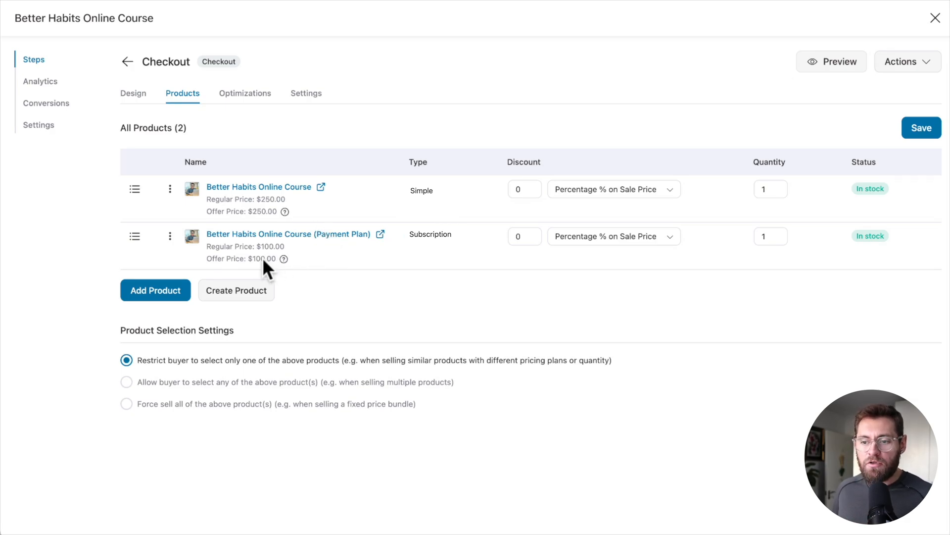
pyautogui.moveTo(317, 250)
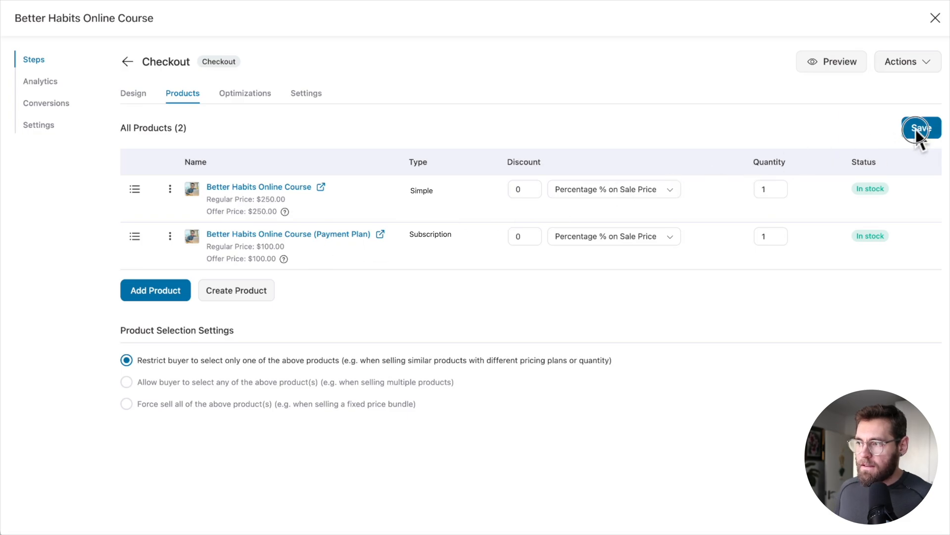
pyautogui.click(921, 127)
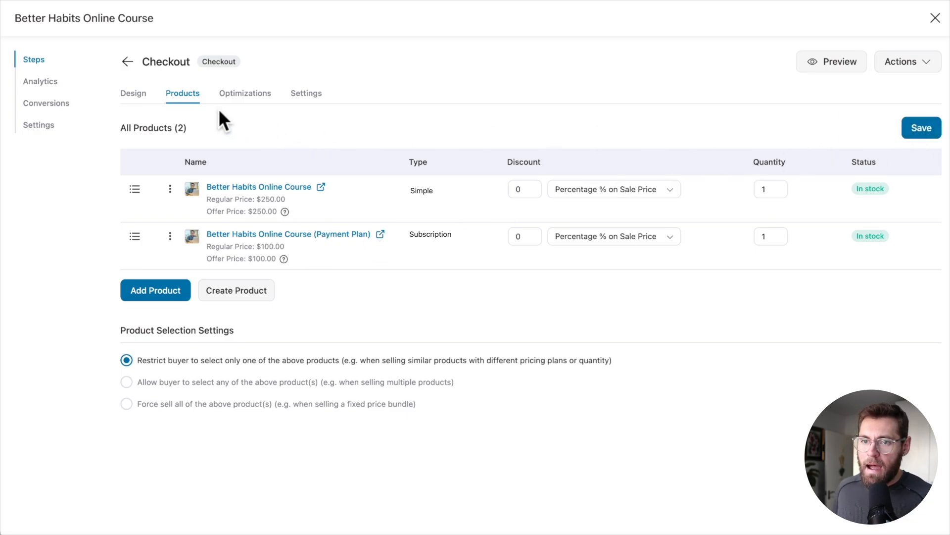
pyautogui.click(133, 92)
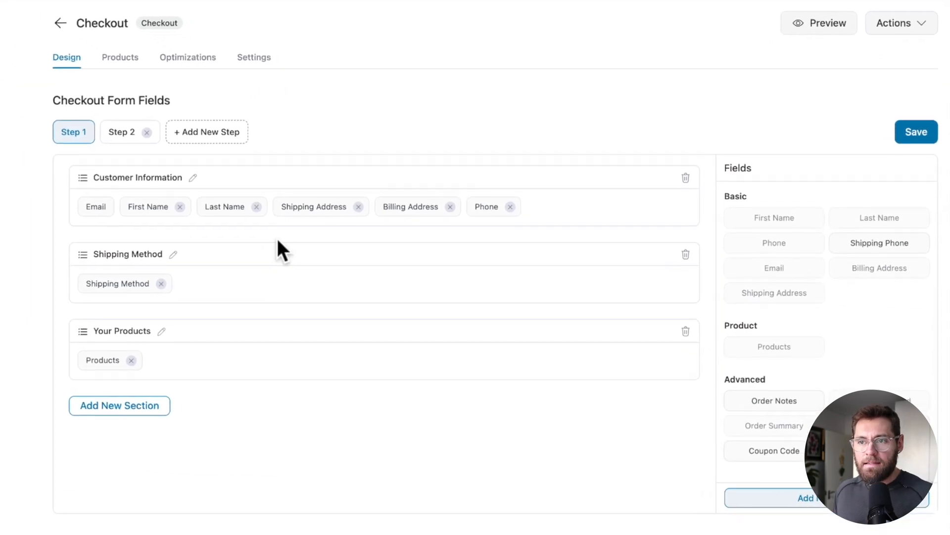
# - Delete the Shipping Method section from the checkout form
pyautogui.scroll(3)
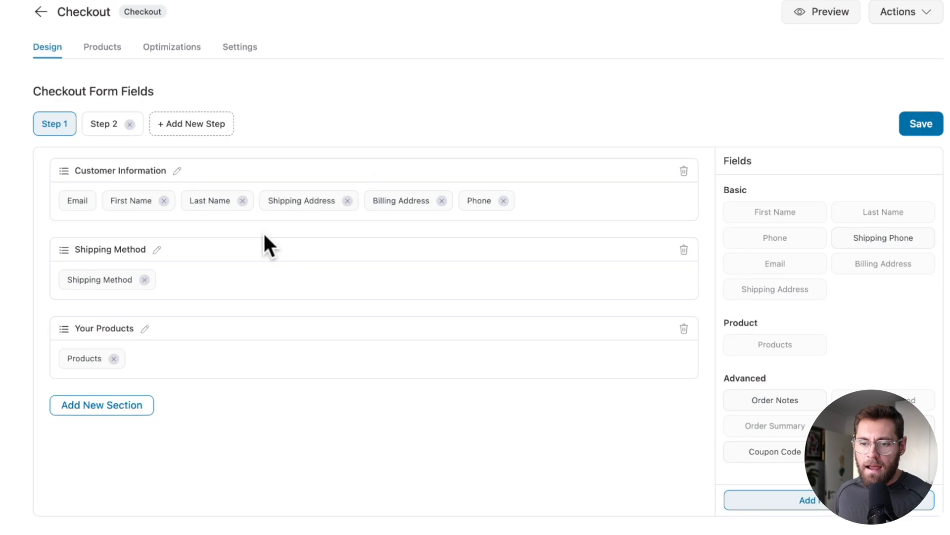
pyautogui.moveTo(589, 257)
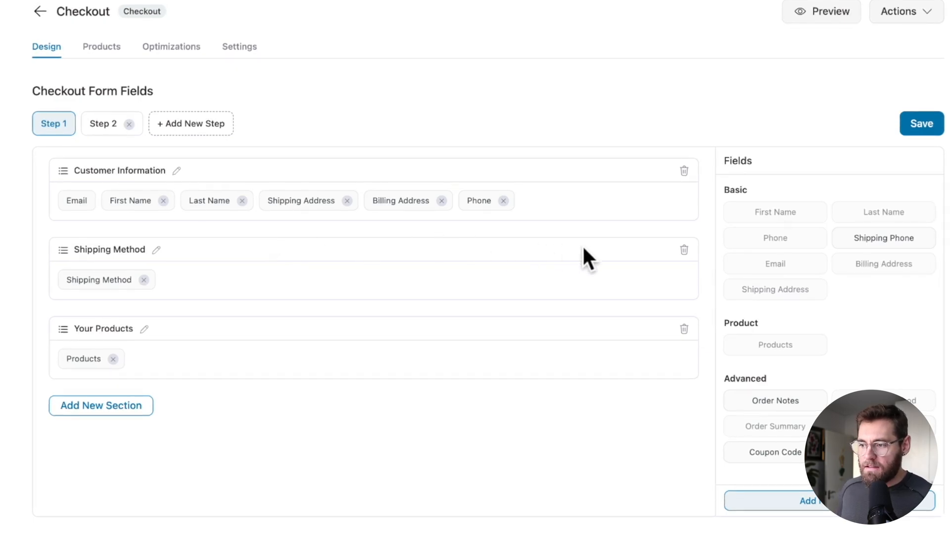
pyautogui.moveTo(685, 249)
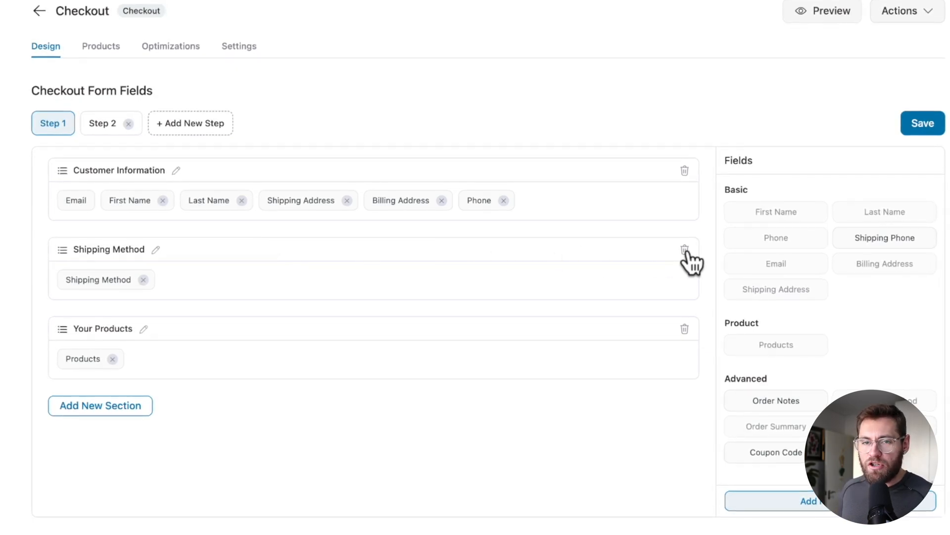
pyautogui.click(685, 249)
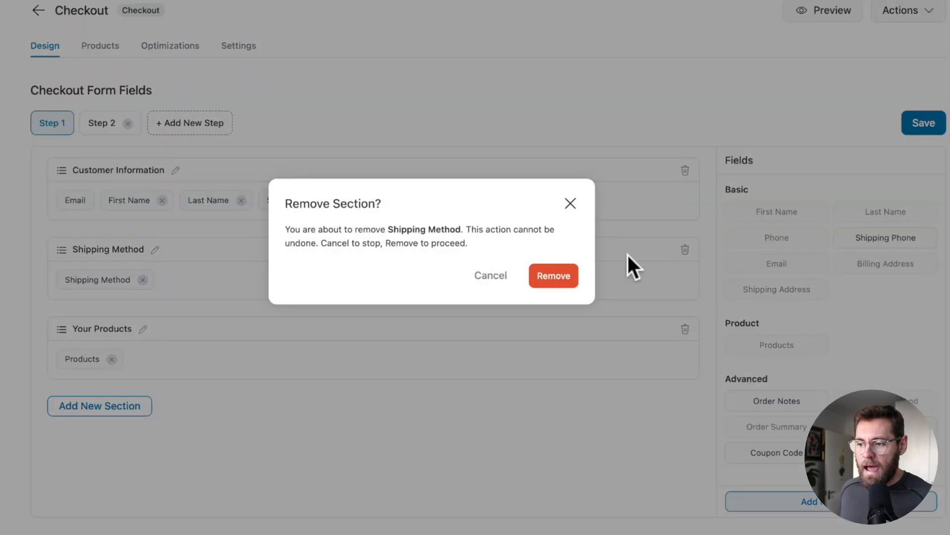
pyautogui.click(552, 275)
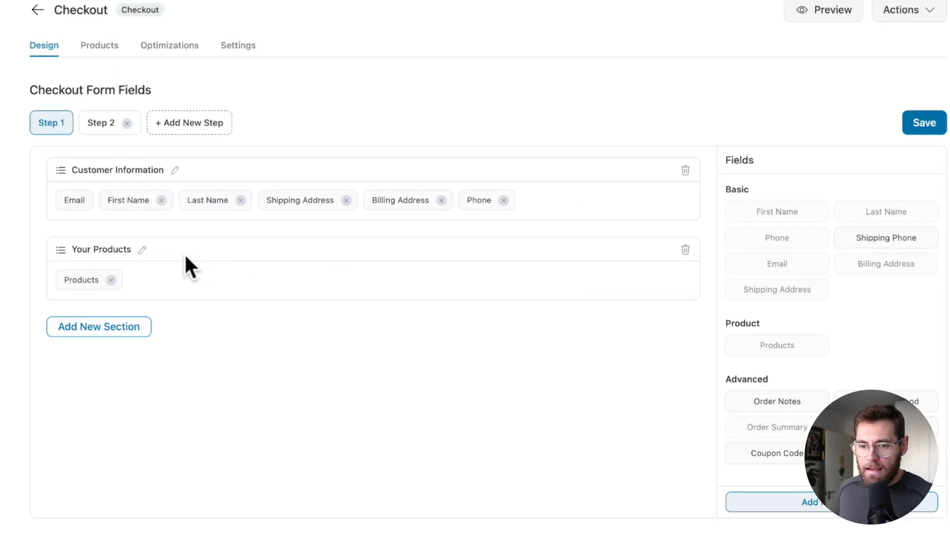
# - Rename Your Products to 'Choose Your Plan', move it first, and remove Shipping Address
pyautogui.click(142, 249)
pyautogui.write('Choose Your Pl')
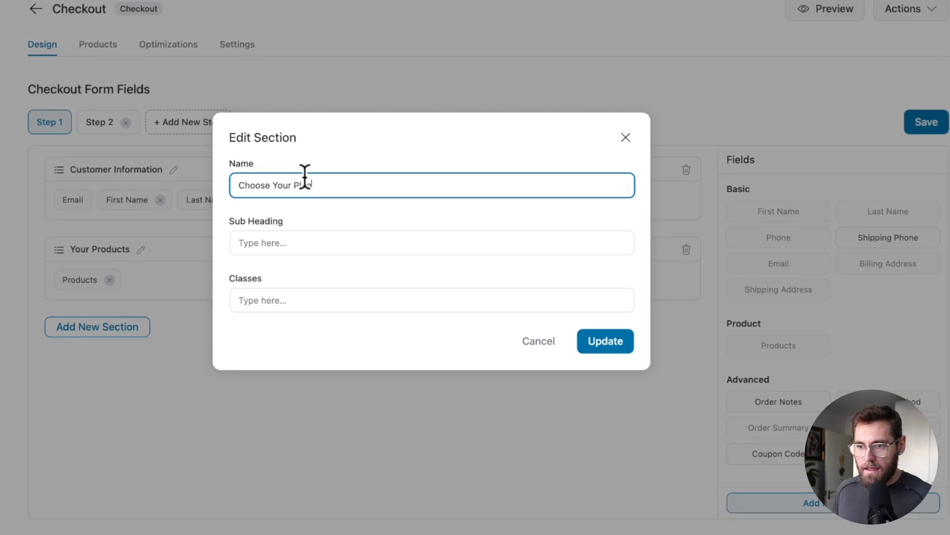
pyautogui.click(604, 341)
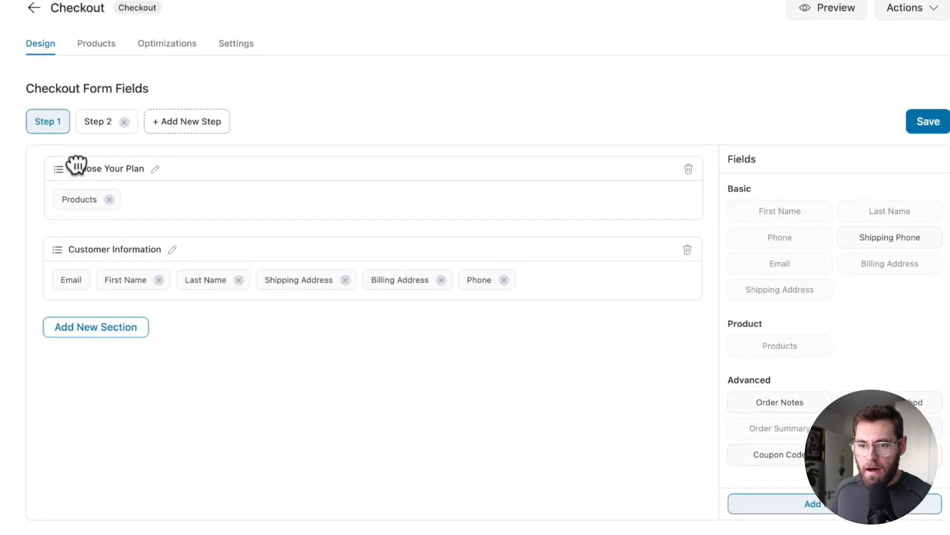
pyautogui.moveTo(119, 252)
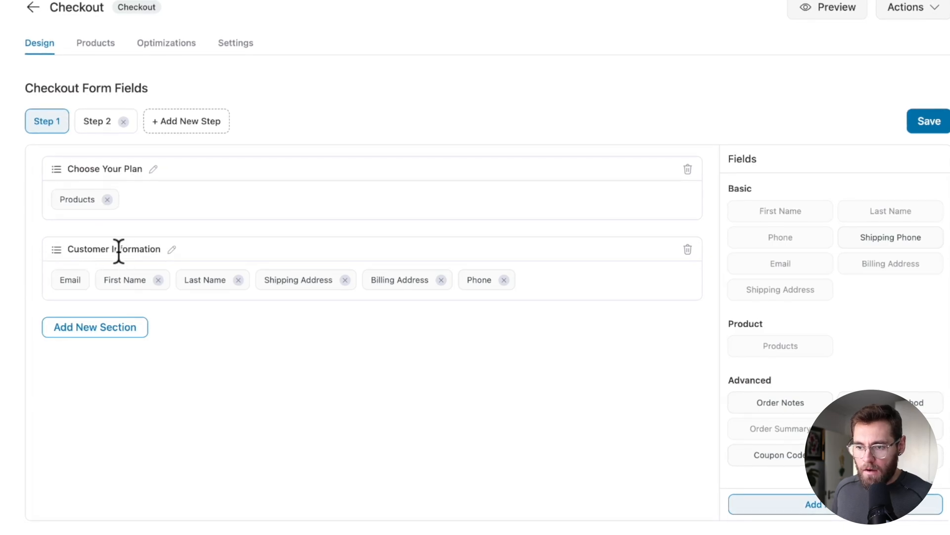
pyautogui.click(345, 279)
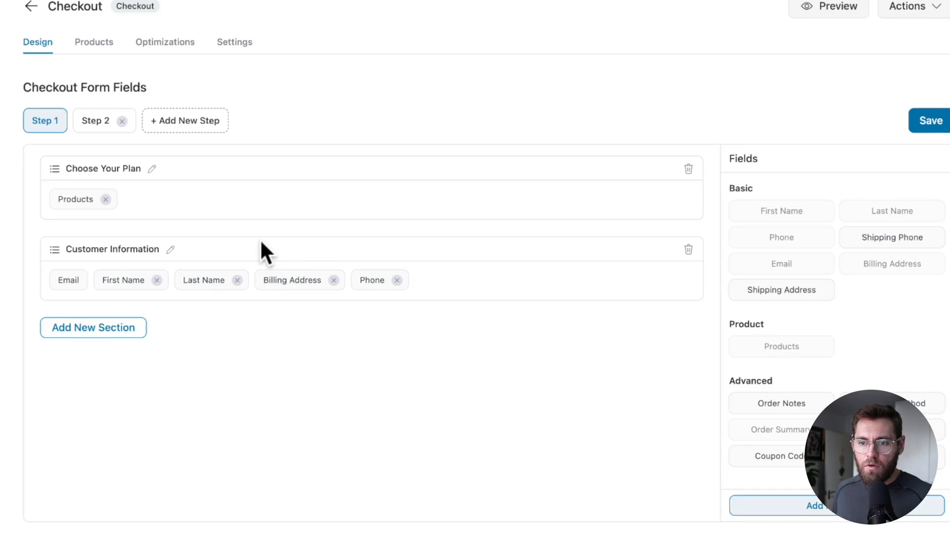
pyautogui.click(95, 120)
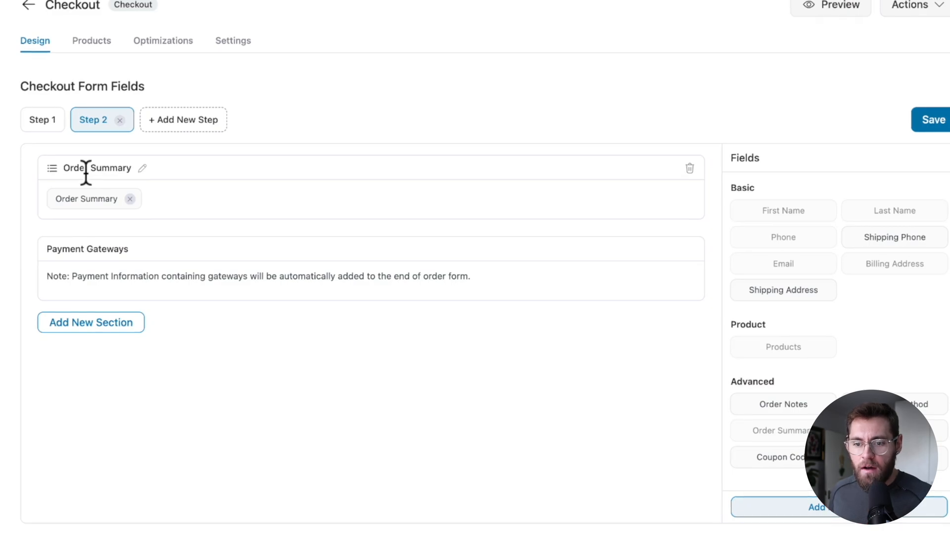
pyautogui.moveTo(177, 278)
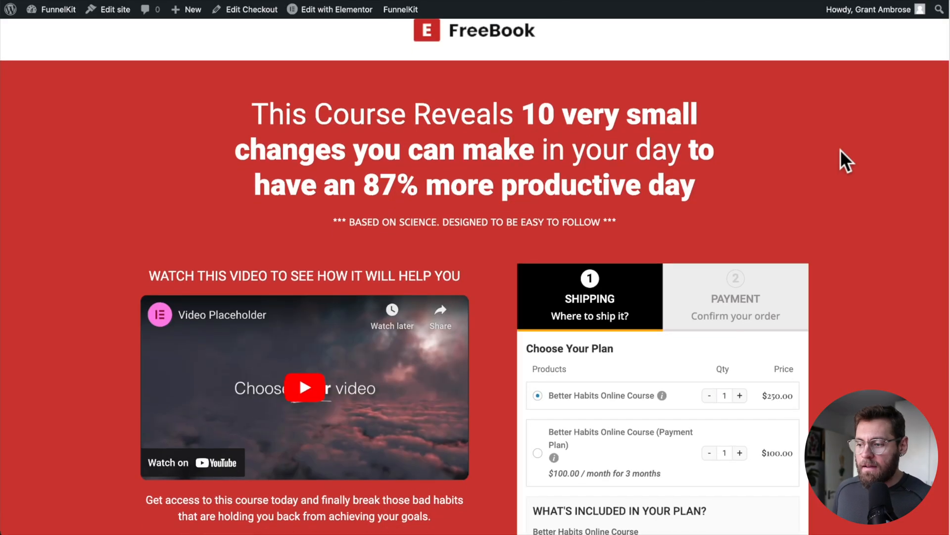
# - Test the live checkout by proceeding from step one to the payment step
pyautogui.scroll(-3)
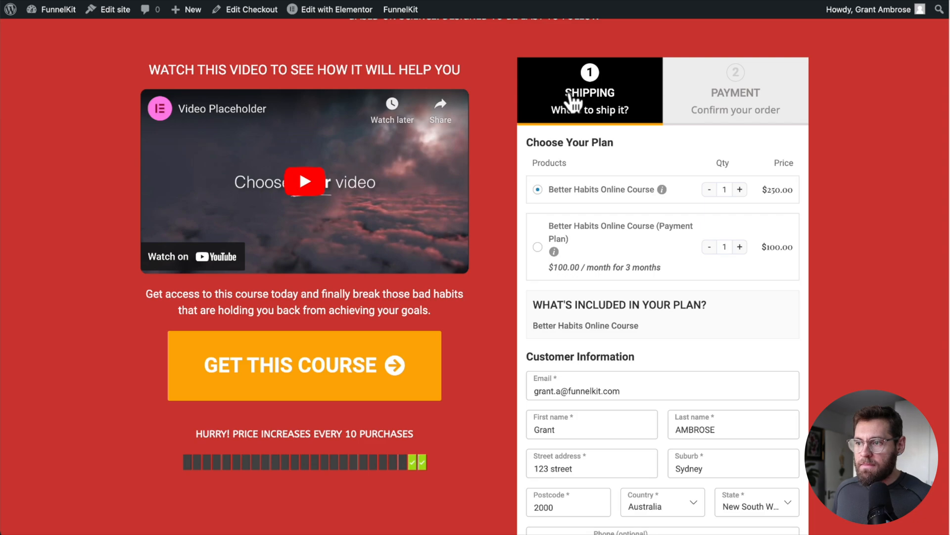
pyautogui.moveTo(622, 100)
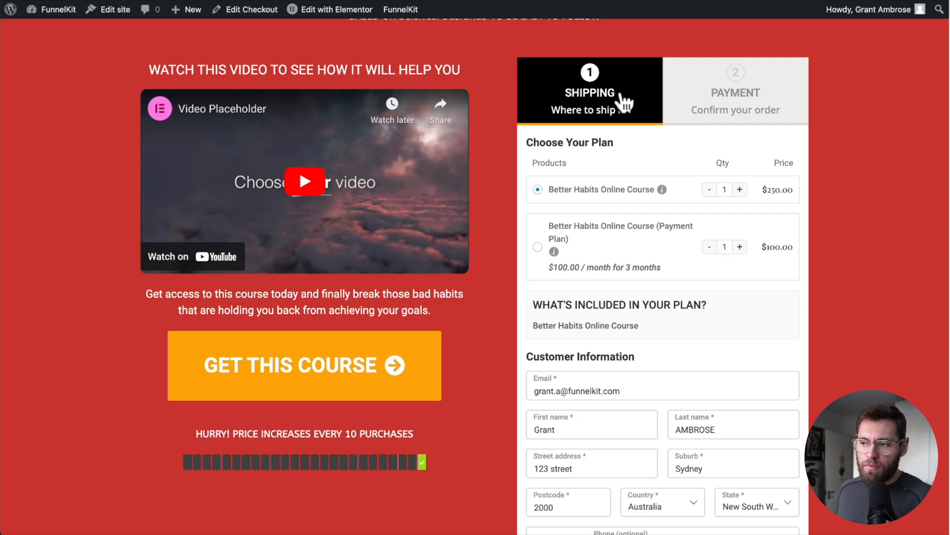
pyautogui.moveTo(612, 106)
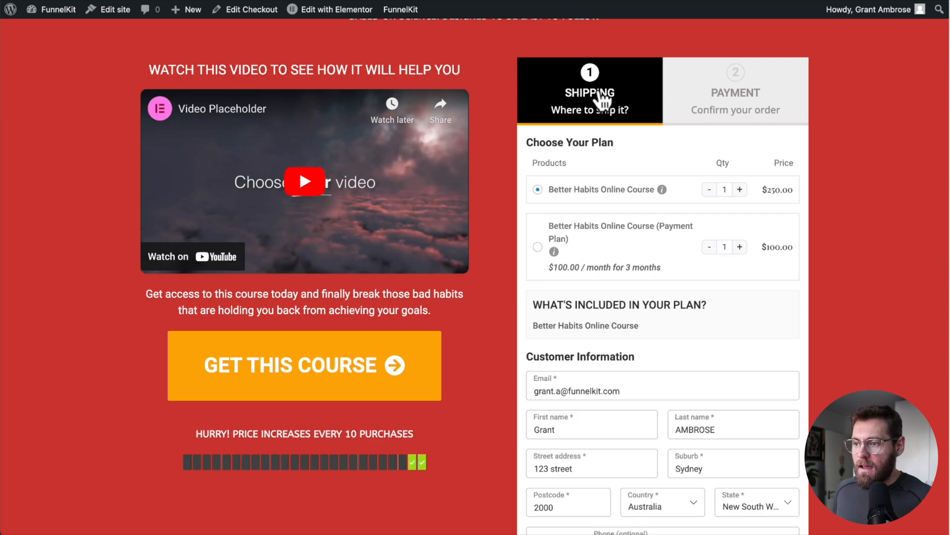
pyautogui.moveTo(600, 162)
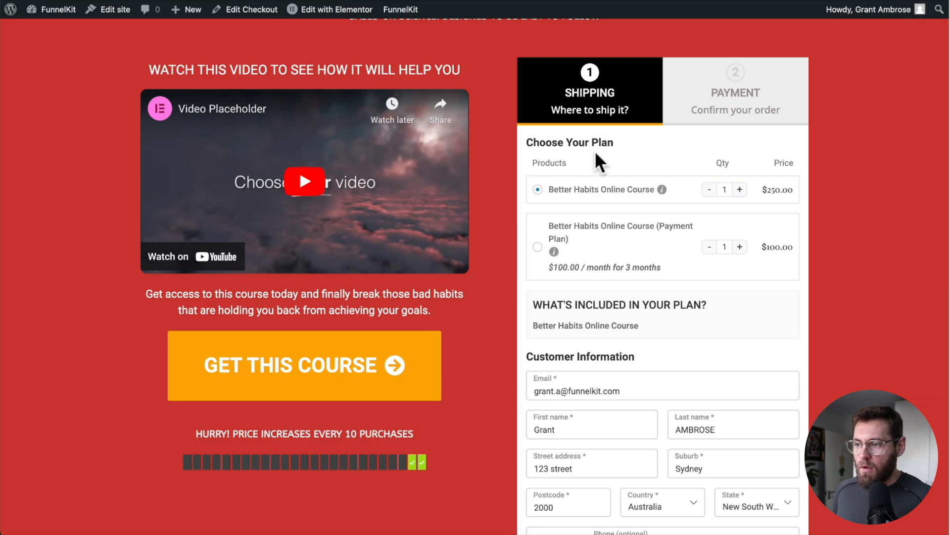
pyautogui.moveTo(634, 200)
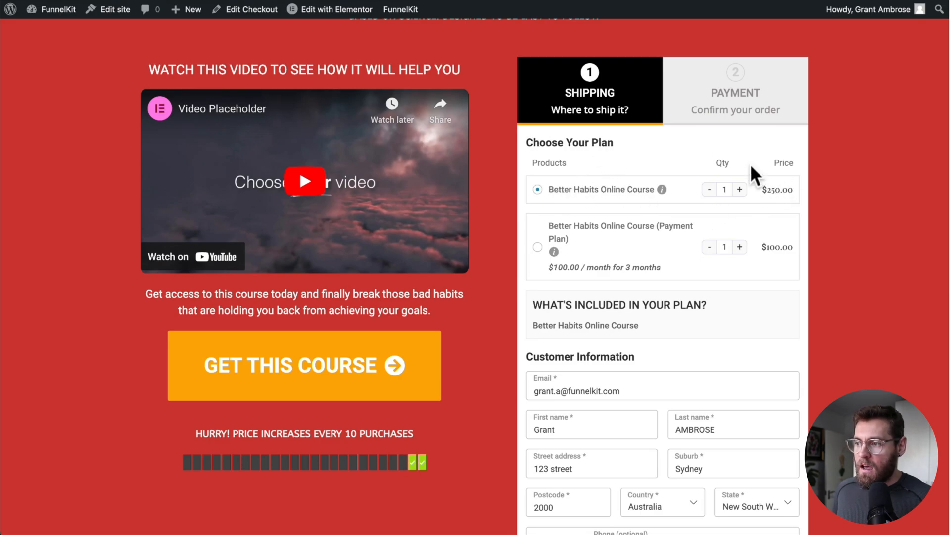
pyautogui.moveTo(700, 187)
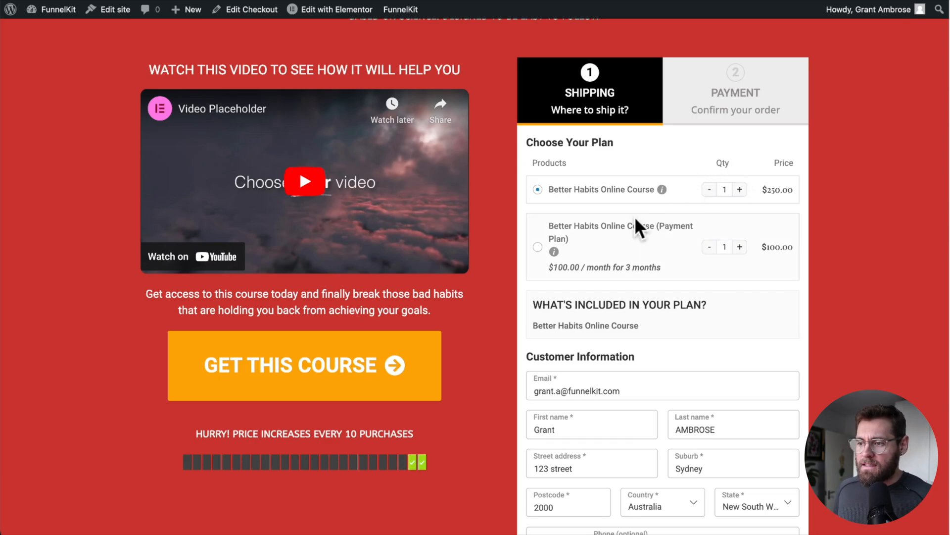
pyautogui.moveTo(597, 270)
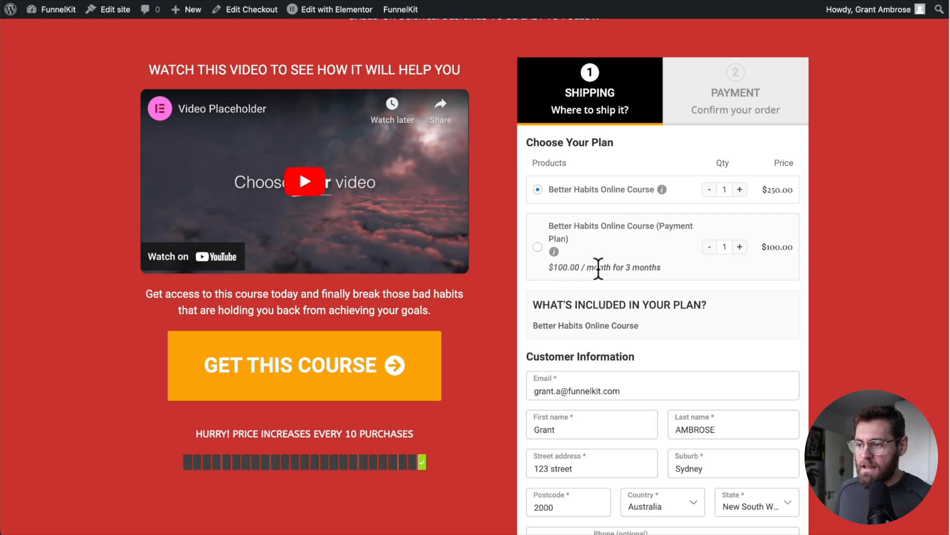
pyautogui.scroll(-3)
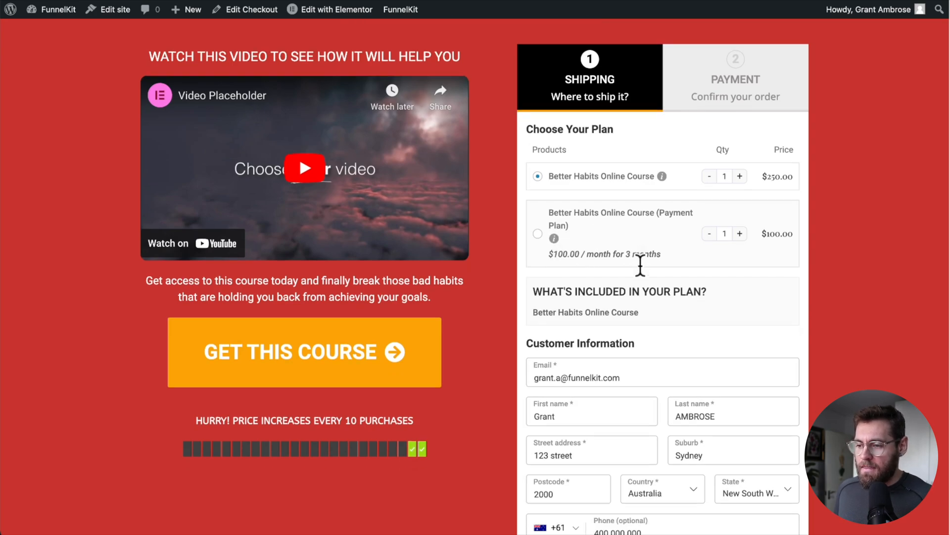
pyautogui.scroll(-3)
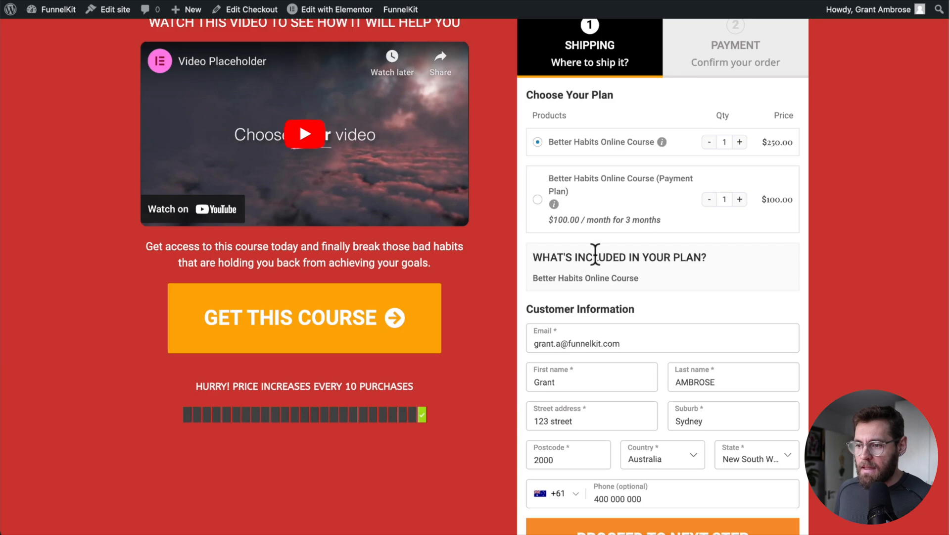
pyautogui.scroll(-3)
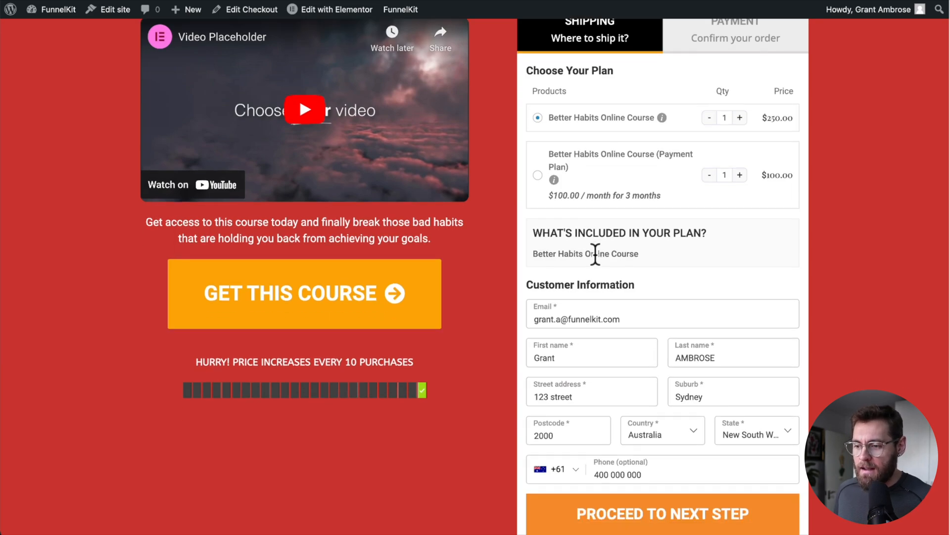
pyautogui.scroll(-3)
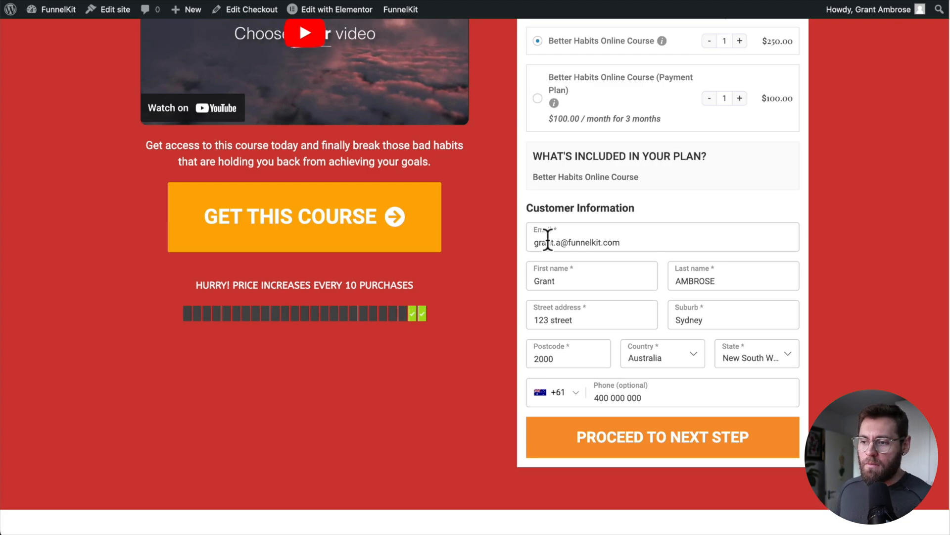
pyautogui.moveTo(577, 297)
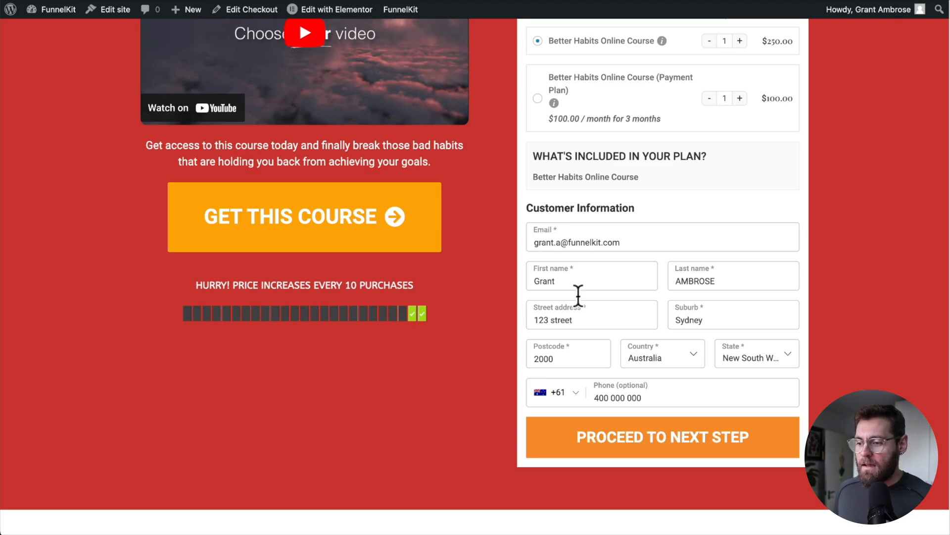
pyautogui.click(663, 437)
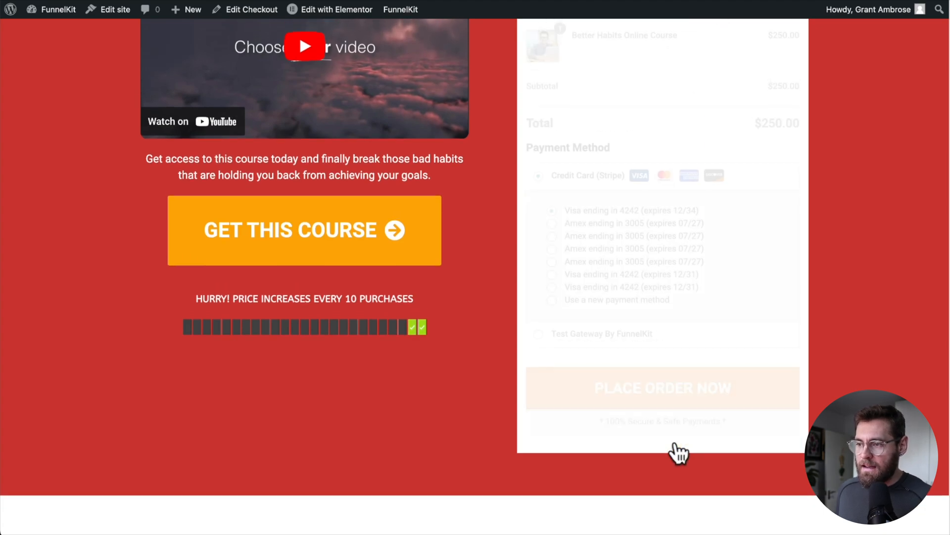
# - Go back to the FunnelKit checkout form fields editor
pyautogui.scroll(3)
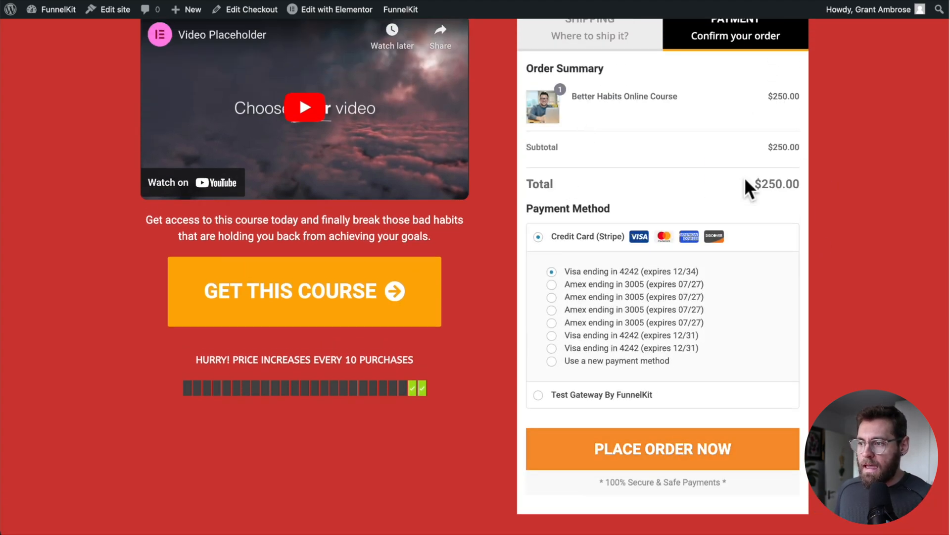
pyautogui.moveTo(558, 285)
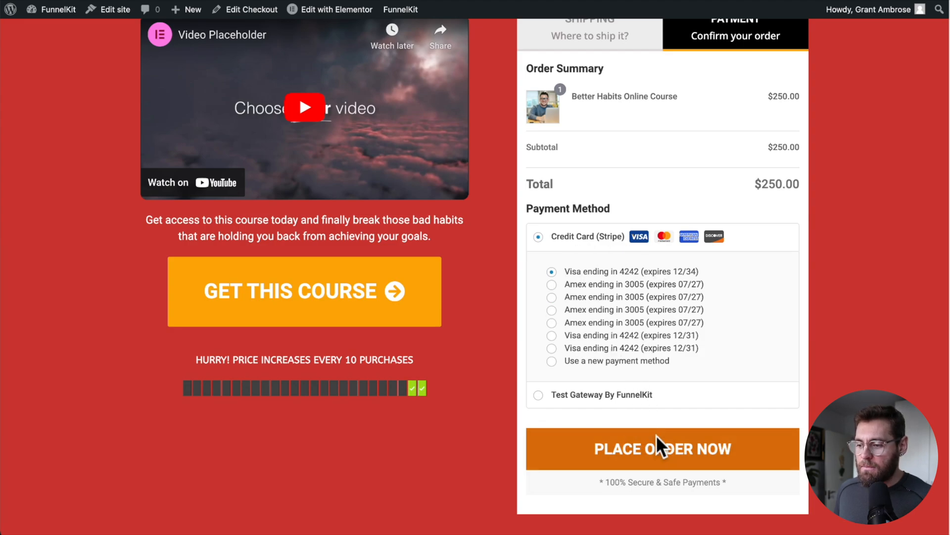
pyautogui.scroll(3)
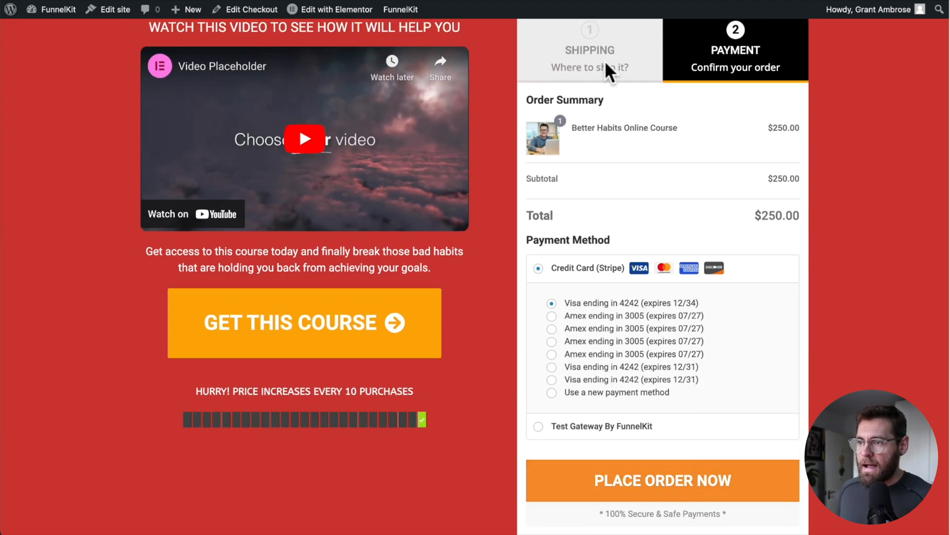
pyautogui.click(589, 49)
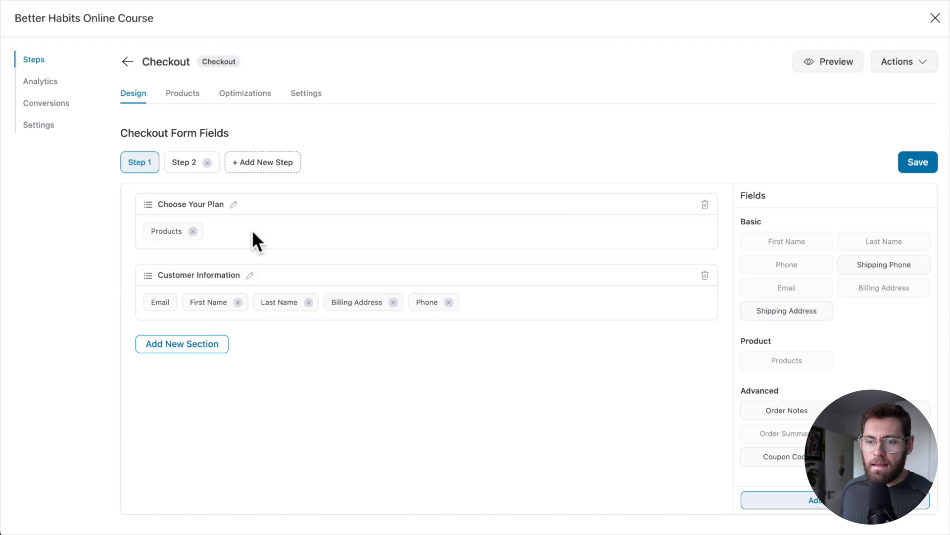
pyautogui.moveTo(166, 231)
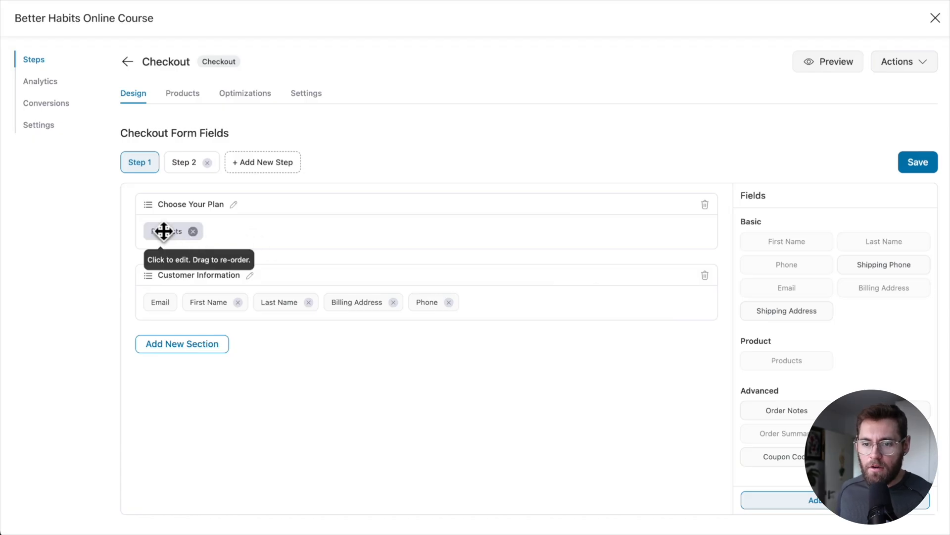
# - Set plan subtitles '1 Payment of just $250' and '$100/month for 3 months. Auto bills.'
pyautogui.click(164, 231)
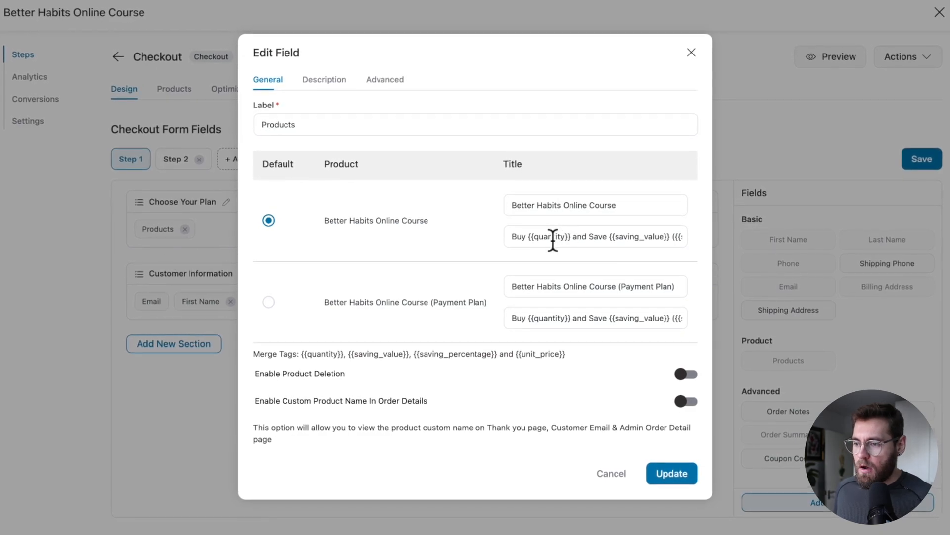
pyautogui.write('1 Payment of just $250')
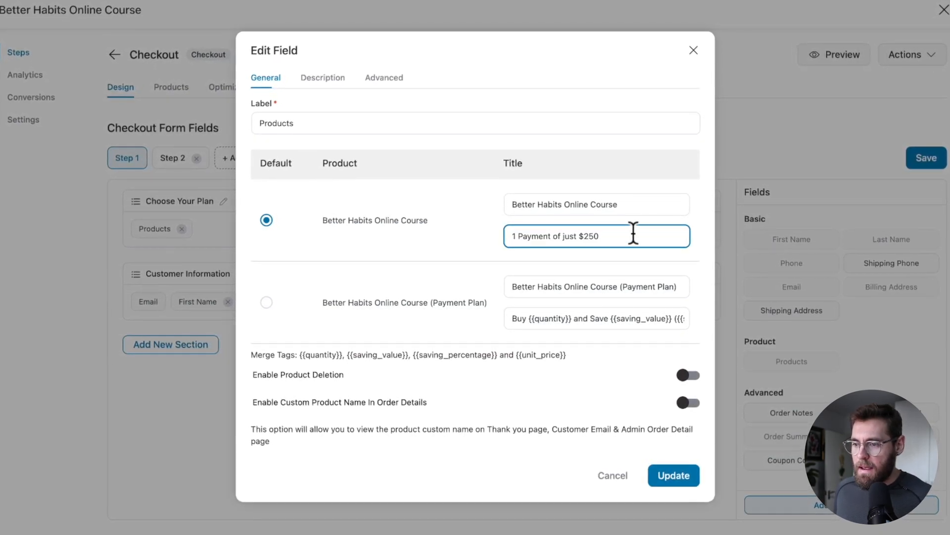
pyautogui.click(597, 318)
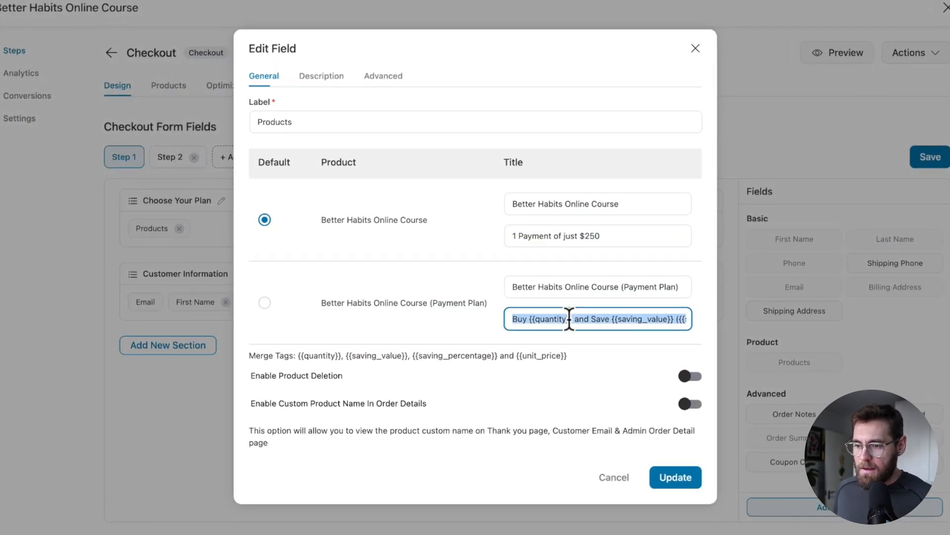
pyautogui.write('$100/month for 3 months. Auto bills.')
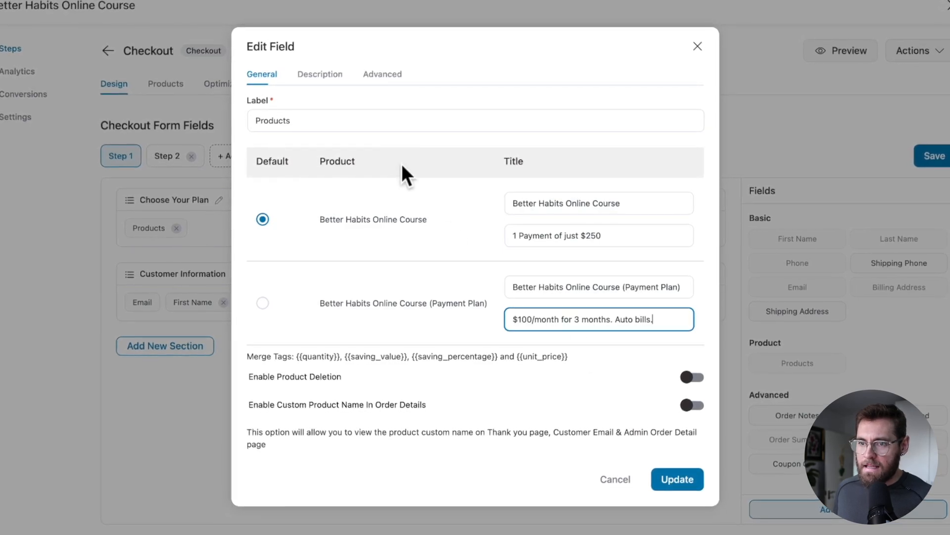
# - Hide product descriptions and quantity controls, tag Better Habits Online Course Best Value, and update
pyautogui.click(319, 74)
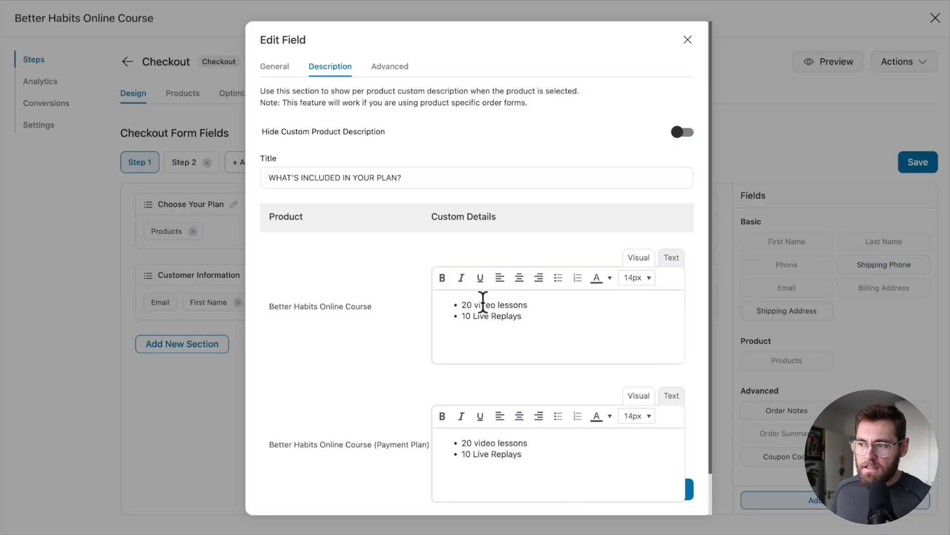
pyautogui.click(682, 132)
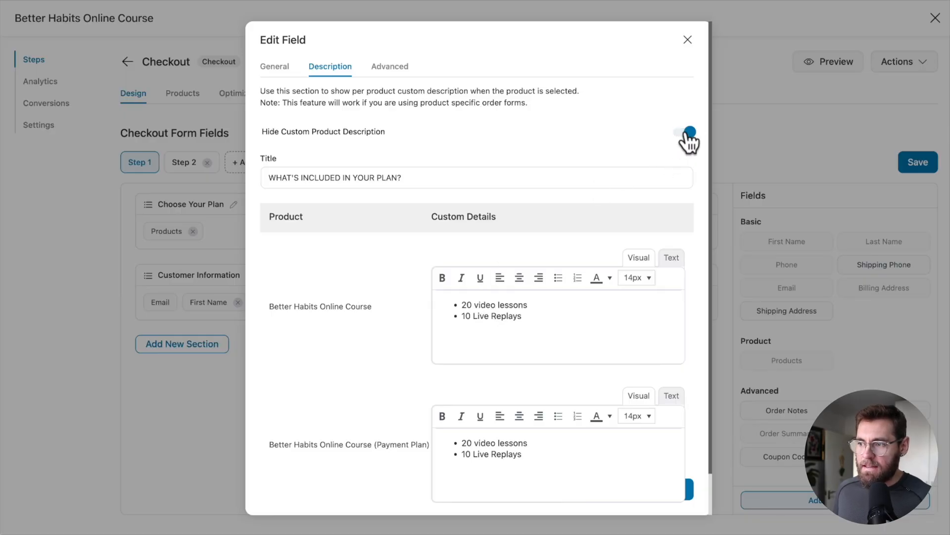
pyautogui.click(390, 66)
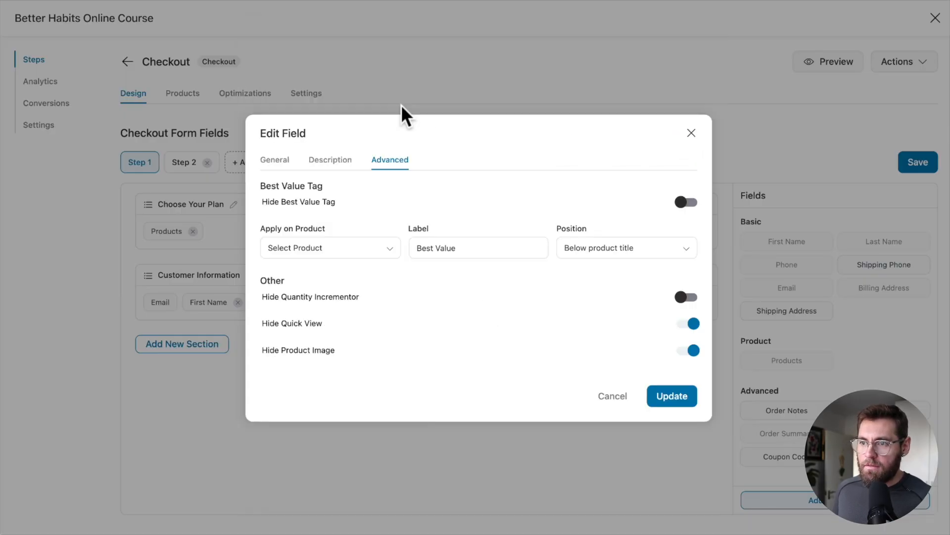
pyautogui.moveTo(276, 194)
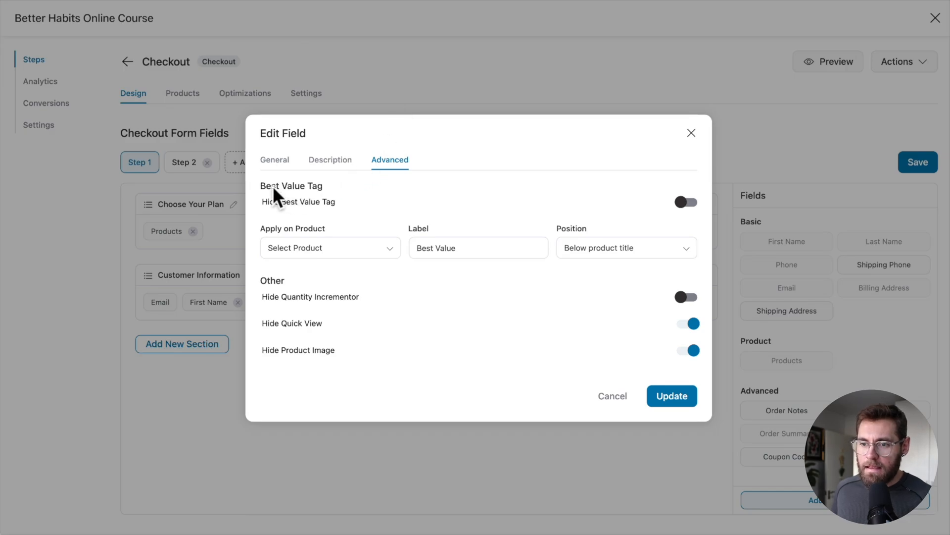
pyautogui.click(329, 247)
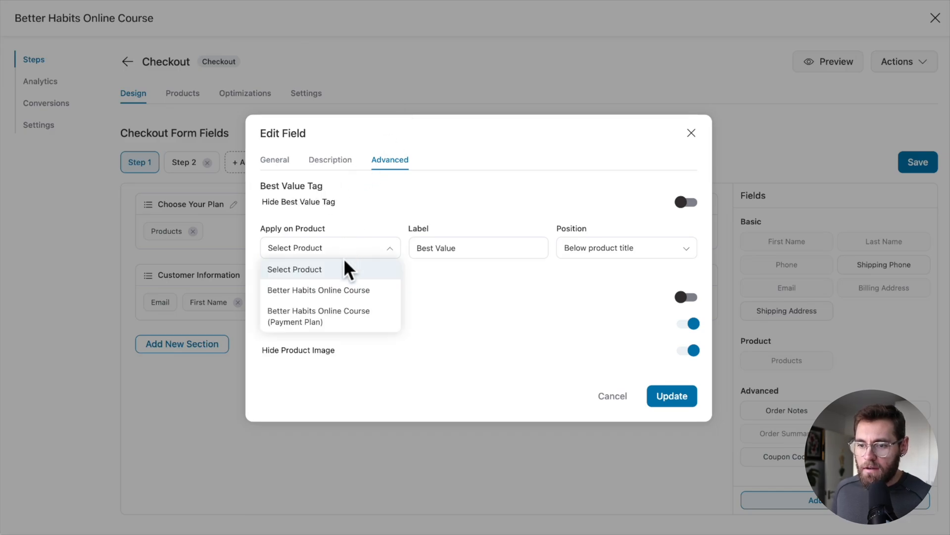
pyautogui.click(319, 289)
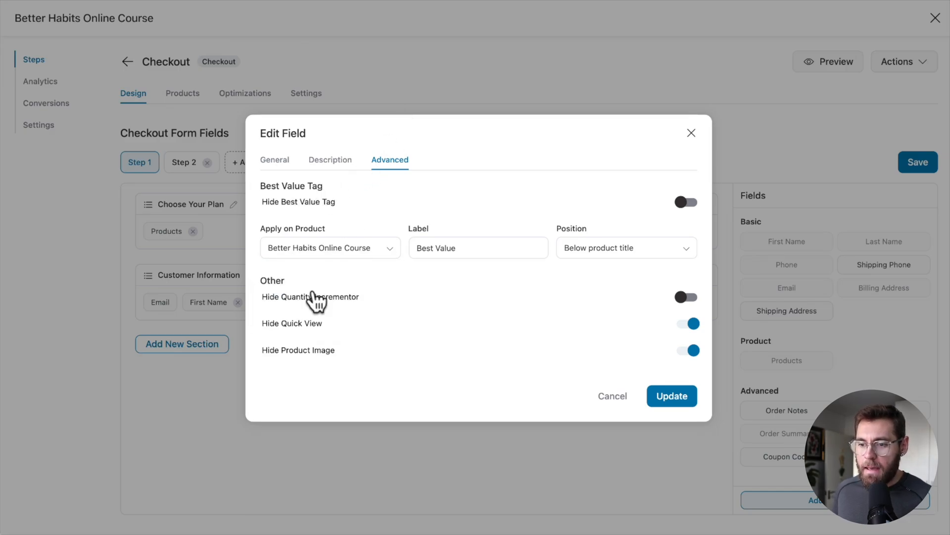
pyautogui.moveTo(434, 291)
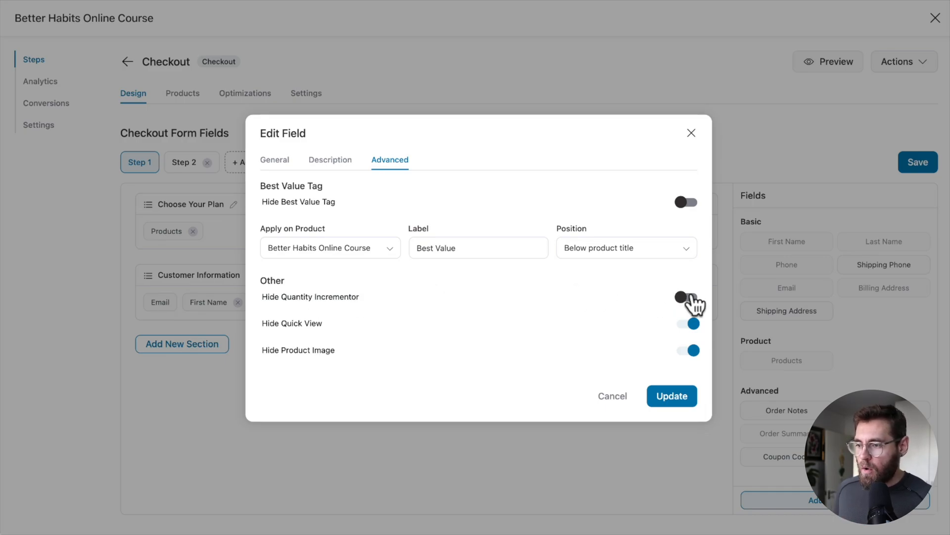
pyautogui.click(687, 297)
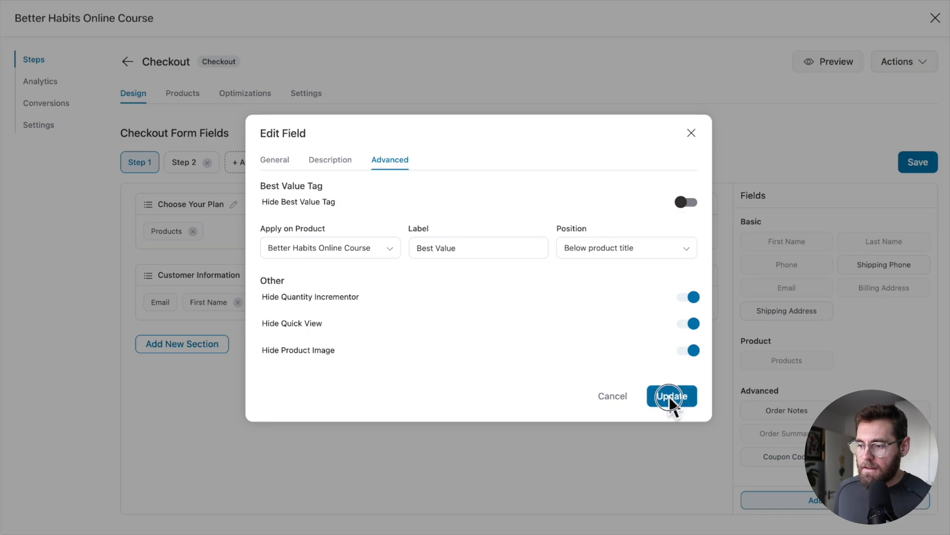
pyautogui.click(672, 396)
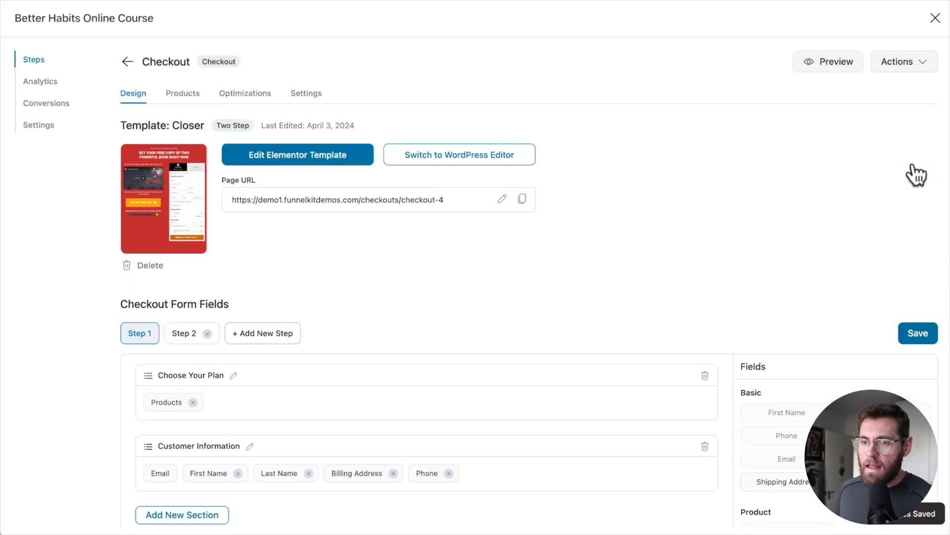
# - Enter 'Enter your details' as the Step 1 subheading in the checkout template
pyautogui.click(297, 154)
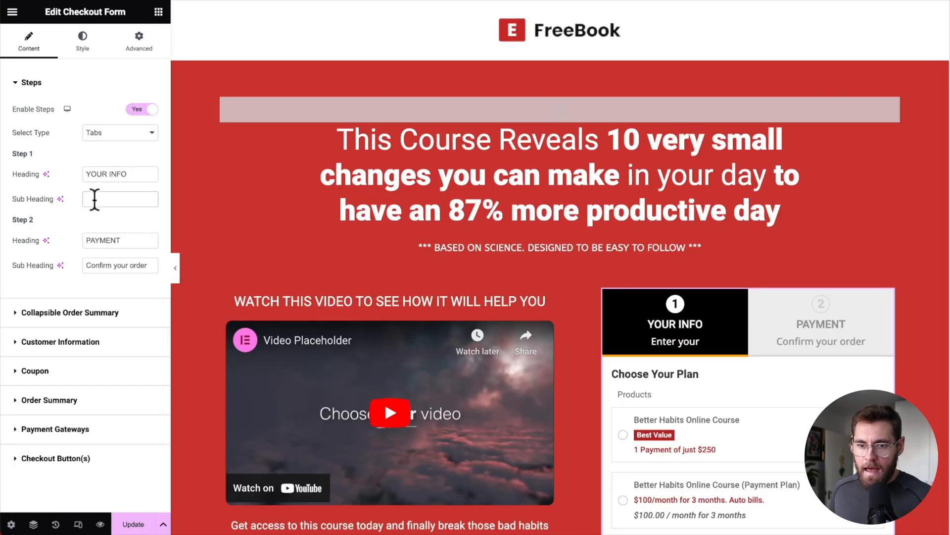
pyautogui.write('Enter your details')
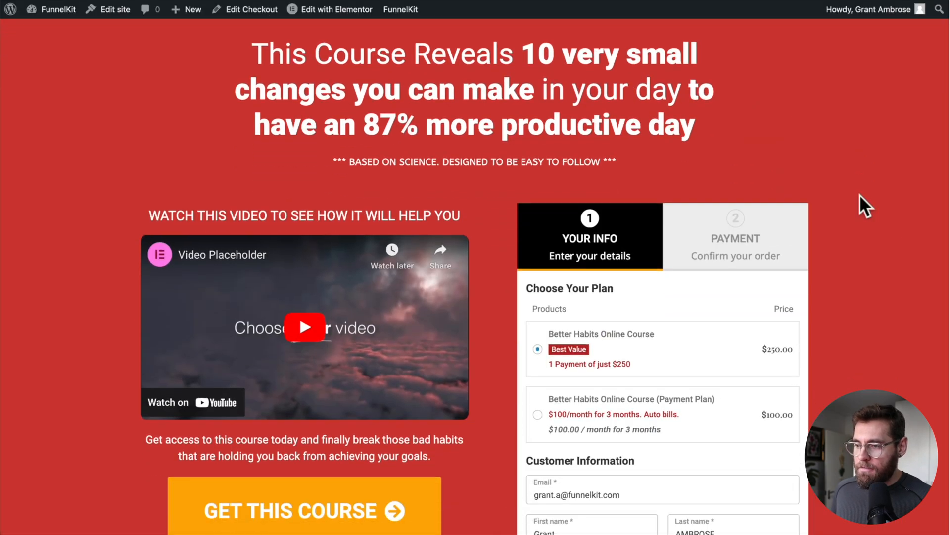
# - Proceed the live checkout past YOUR INFO to the payment step, then use Get This Course
pyautogui.scroll(-3)
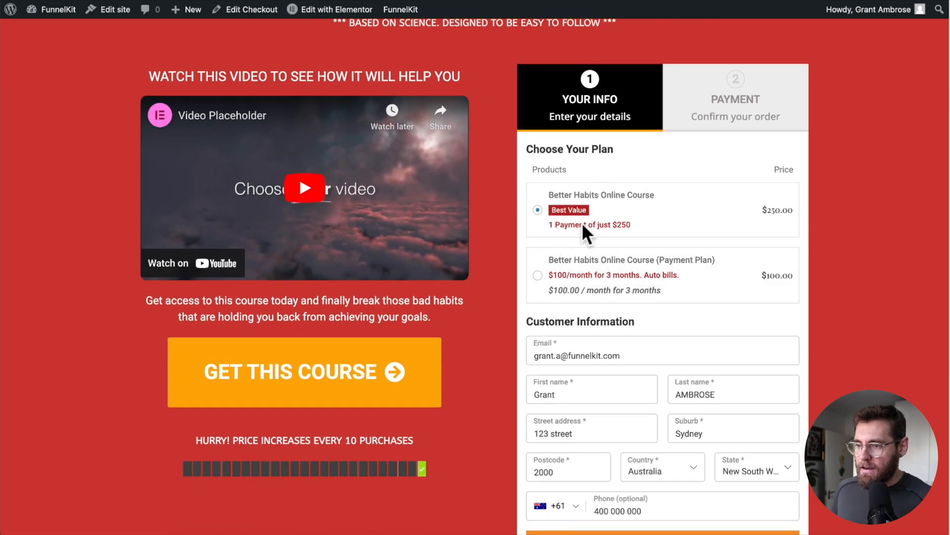
pyautogui.scroll(-3)
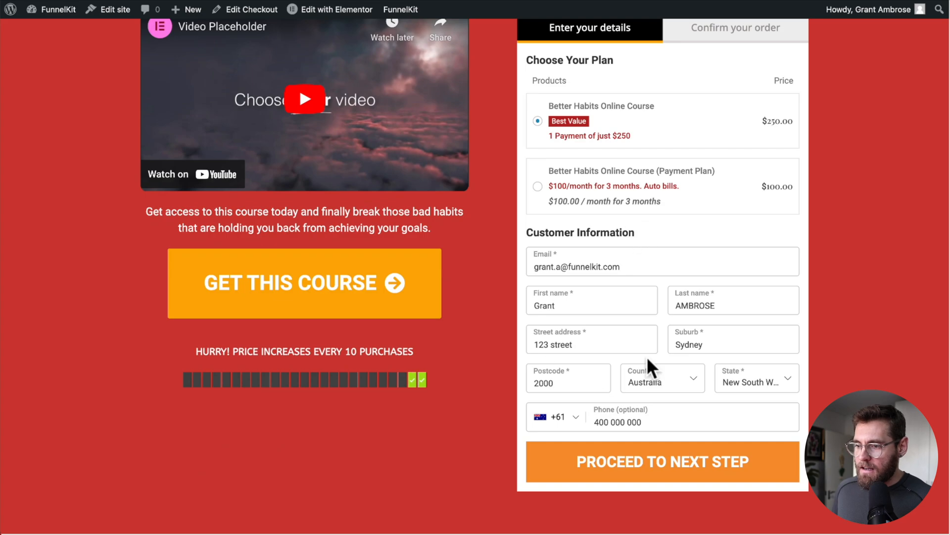
pyautogui.click(662, 462)
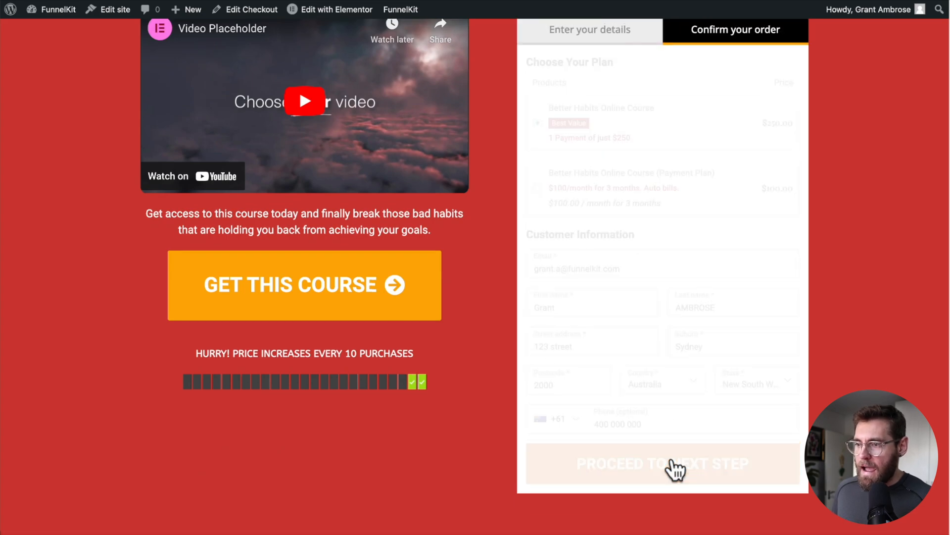
pyautogui.click(663, 464)
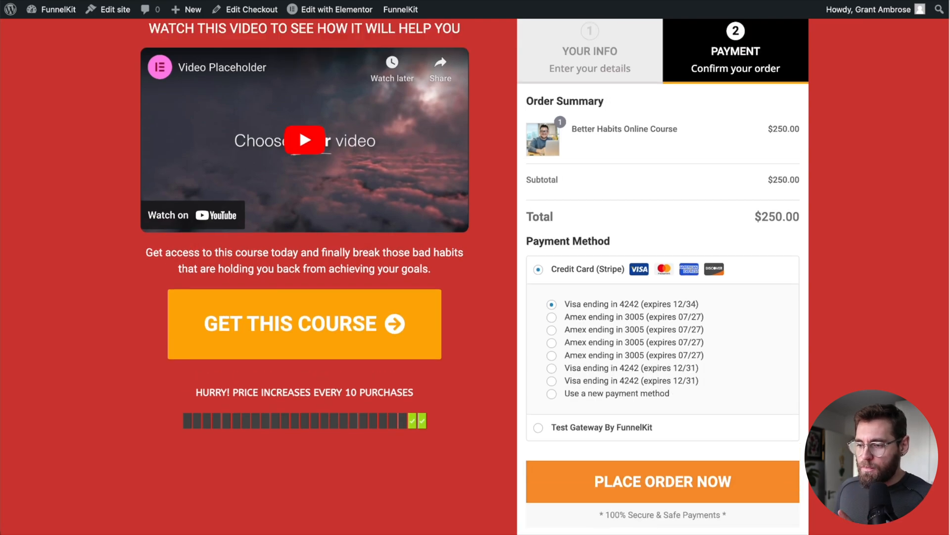
pyautogui.scroll(3)
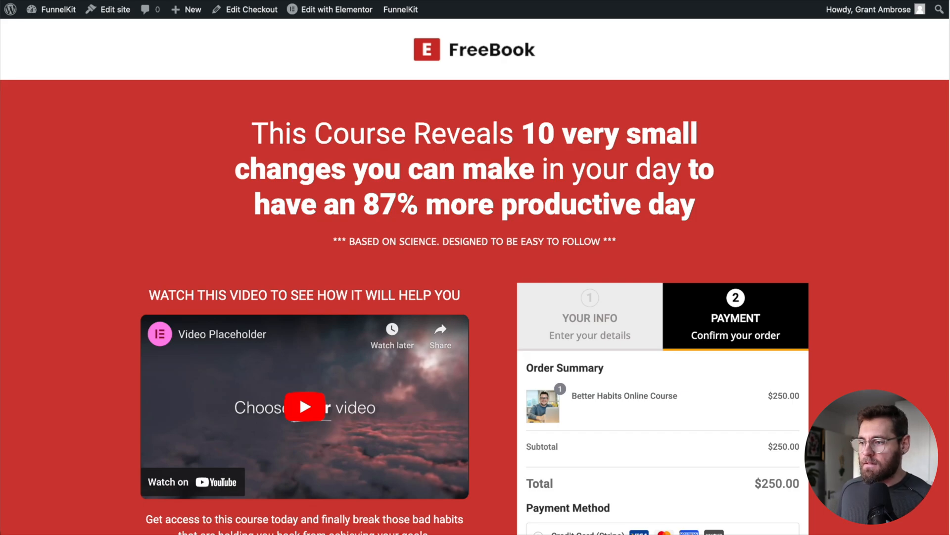
pyautogui.scroll(-3)
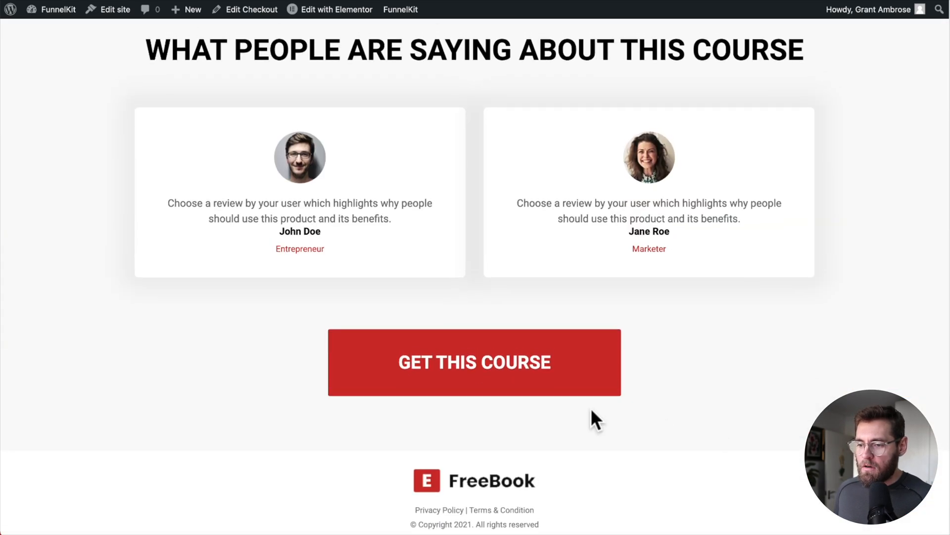
pyautogui.click(474, 362)
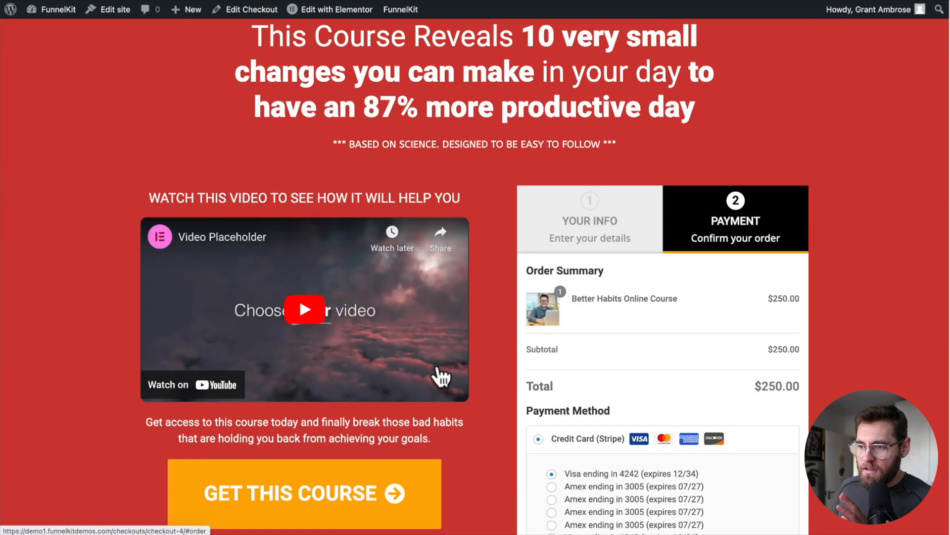
pyautogui.moveTo(629, 284)
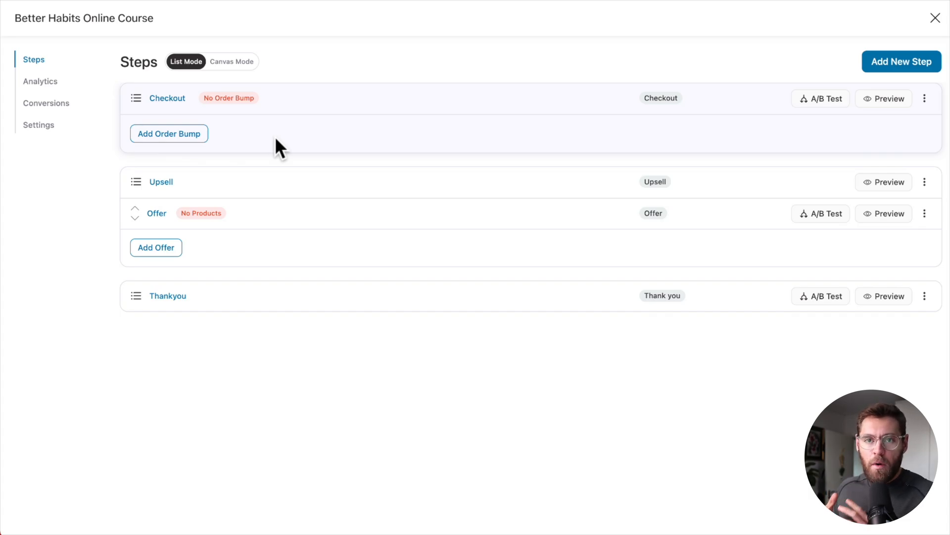
pyautogui.moveTo(154, 285)
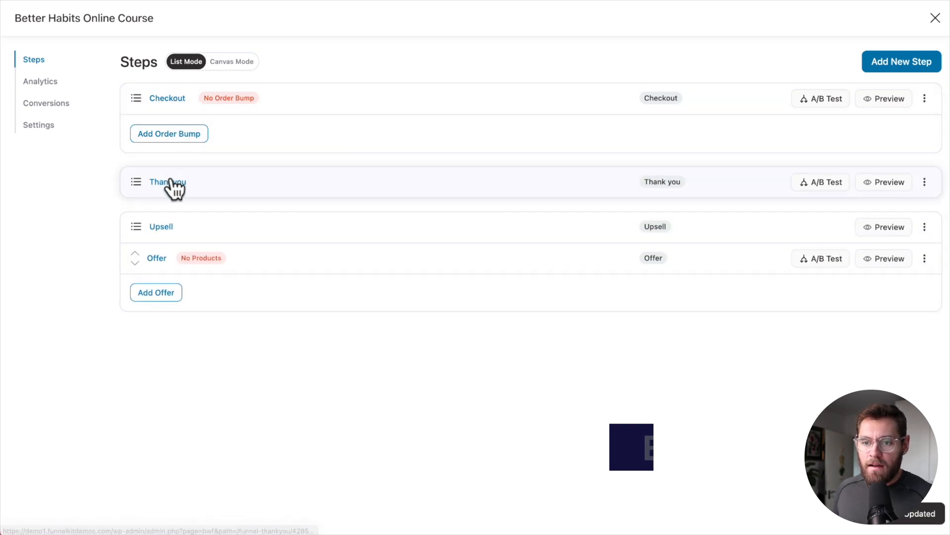
# - Import the Minimalist template for the Thankyou step and open its Elementor template
pyautogui.click(167, 182)
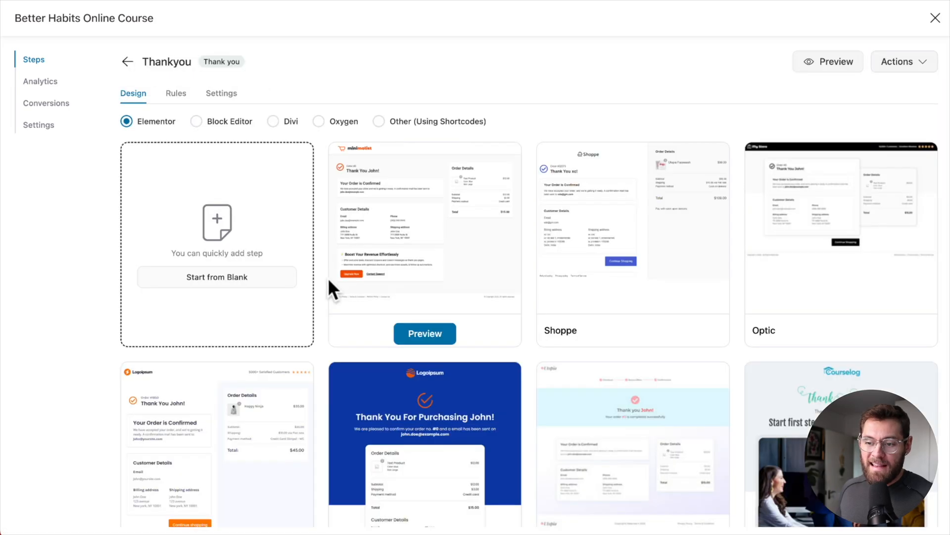
pyautogui.click(425, 334)
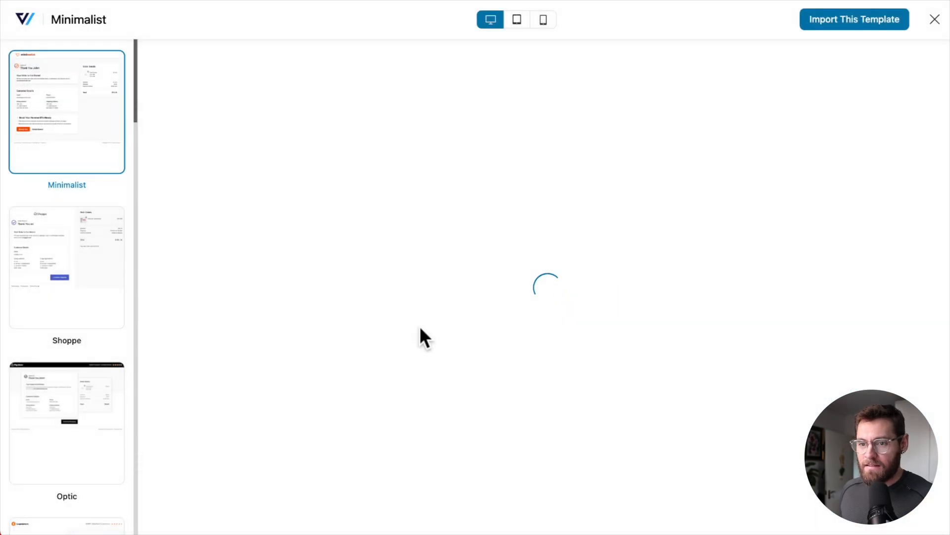
pyautogui.click(853, 19)
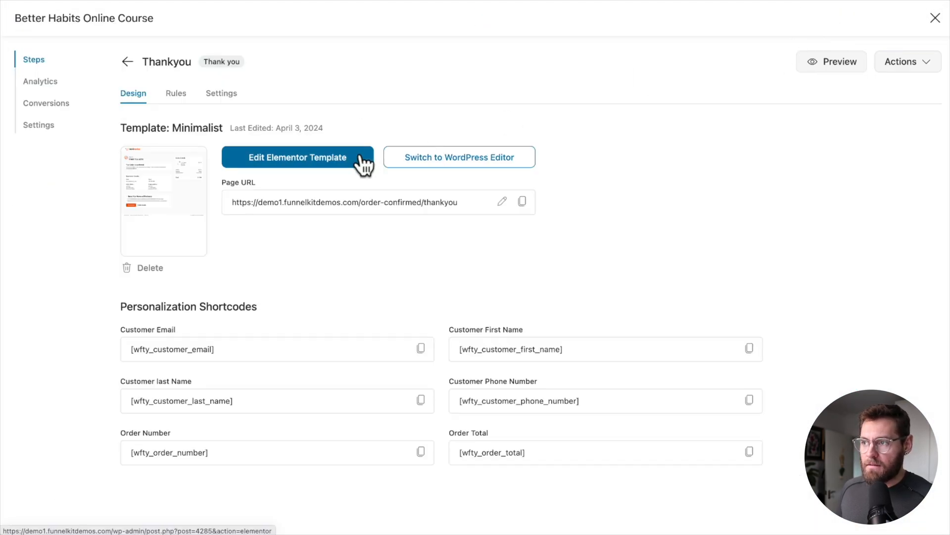
pyautogui.click(297, 157)
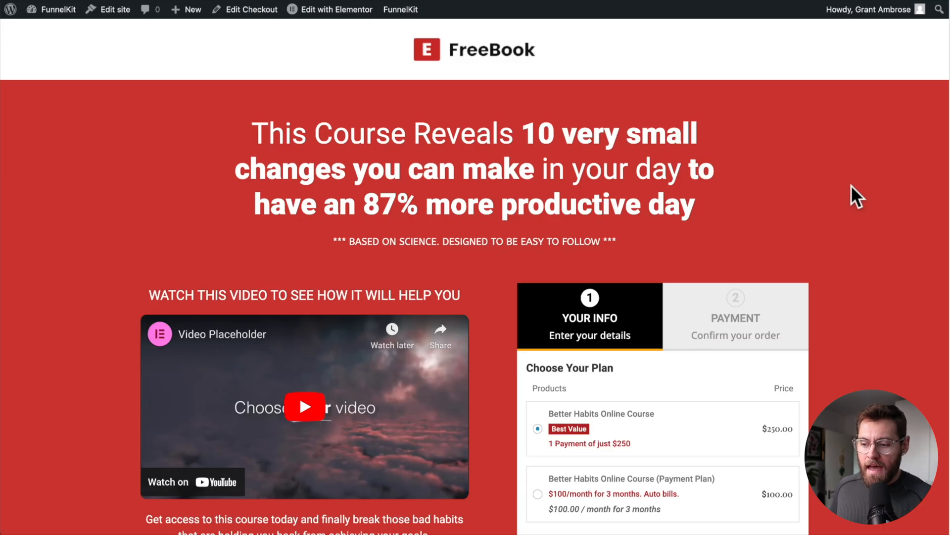
# - Proceed to the payment step and place a test order with Place Order Now
pyautogui.scroll(-3)
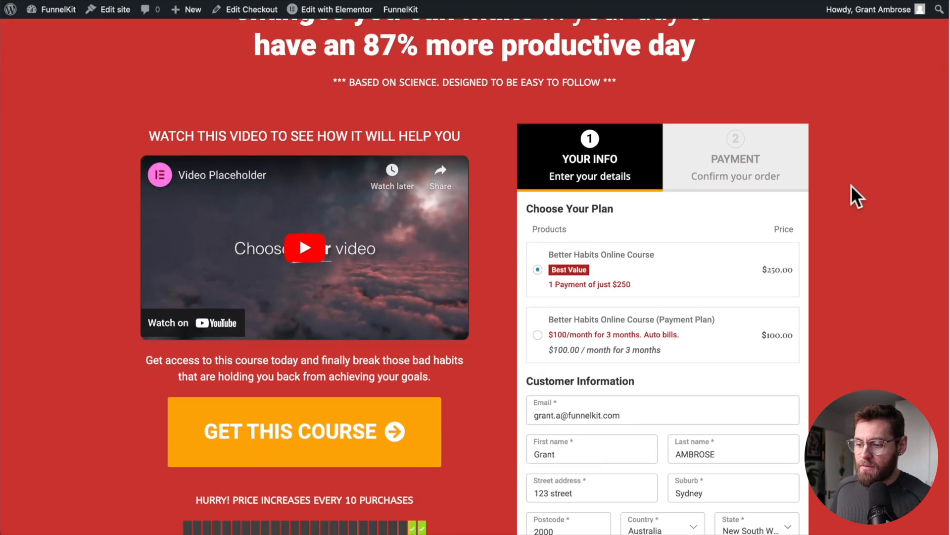
pyautogui.scroll(-3)
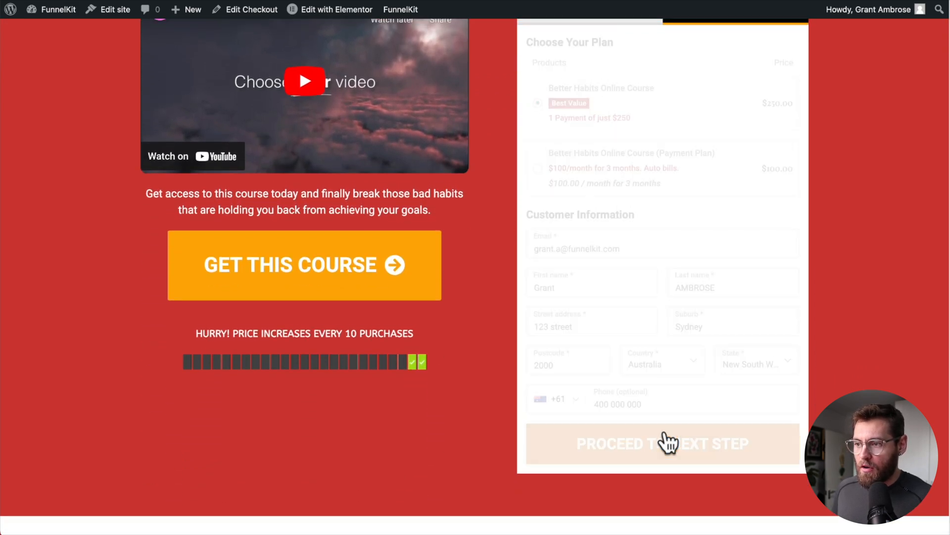
pyautogui.click(662, 443)
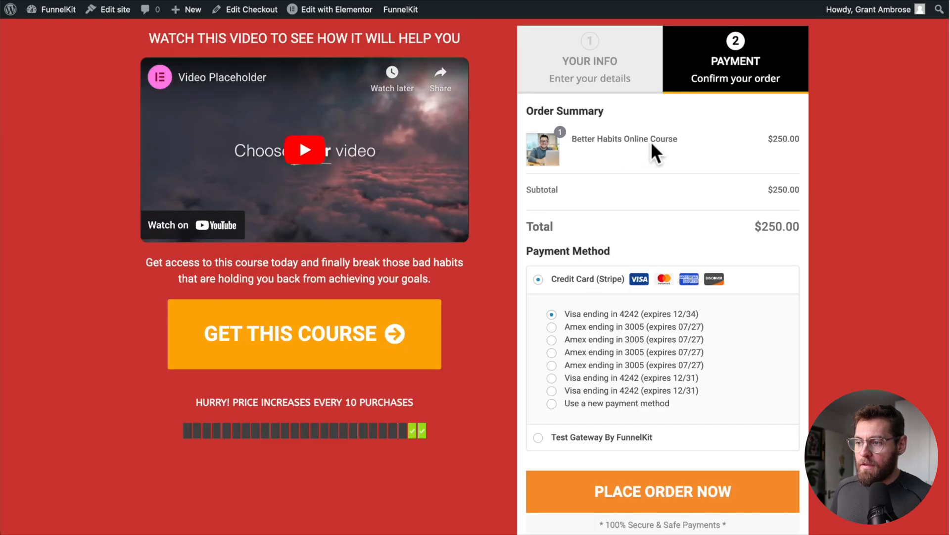
pyautogui.scroll(-3)
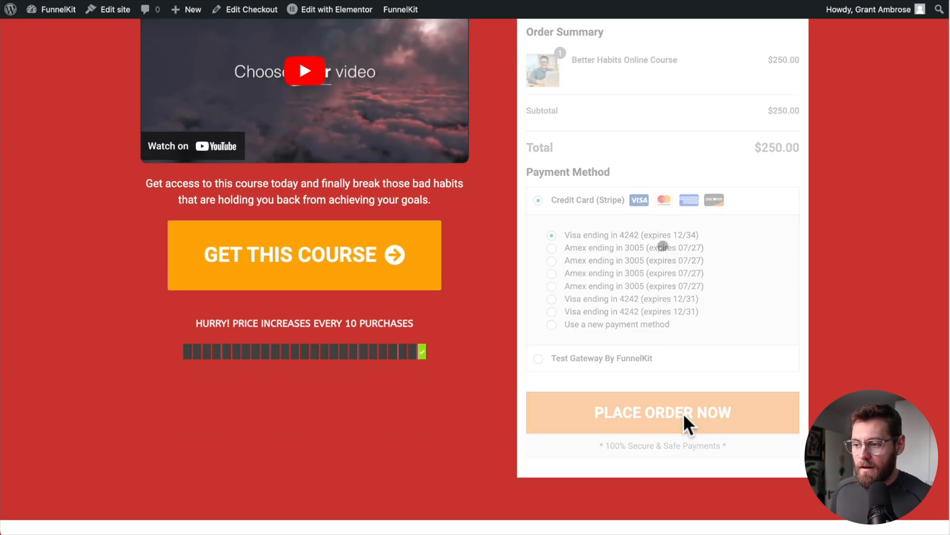
pyautogui.click(663, 412)
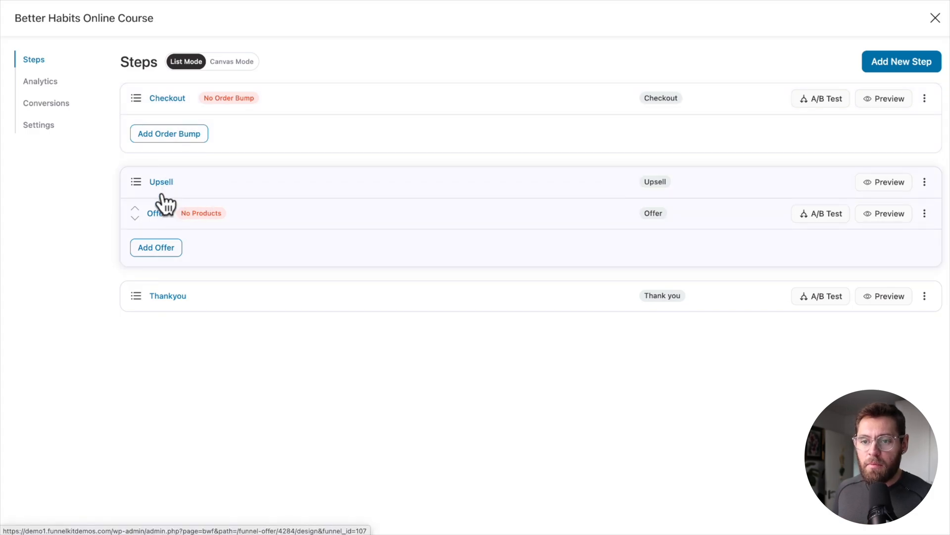
pyautogui.moveTo(168, 296)
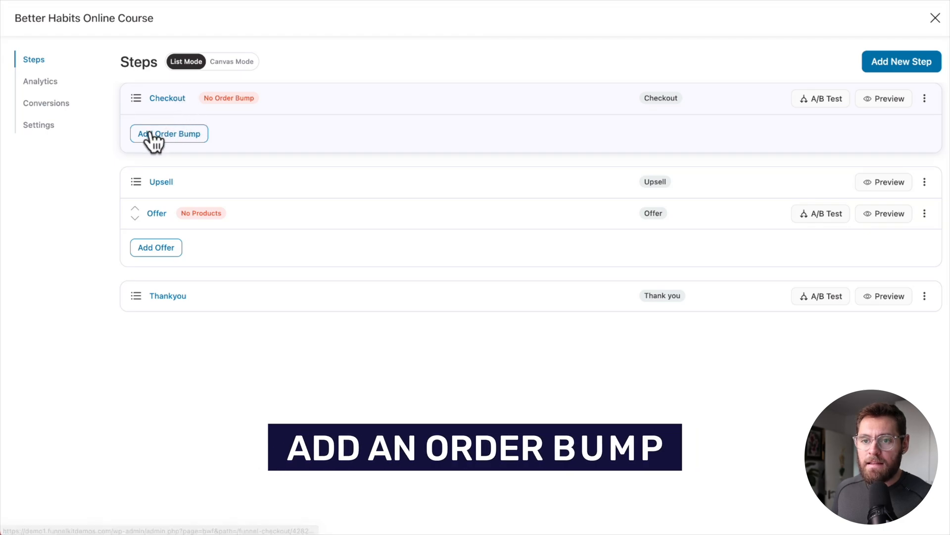
# - Clone the Habit Tracking Sheet order bump onto the checkout, then return to Steps
pyautogui.click(169, 133)
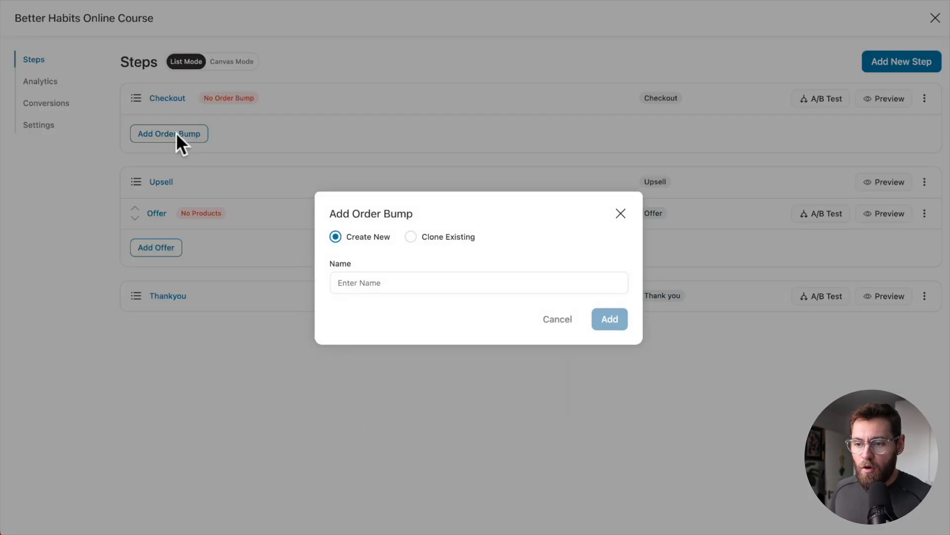
pyautogui.click(410, 237)
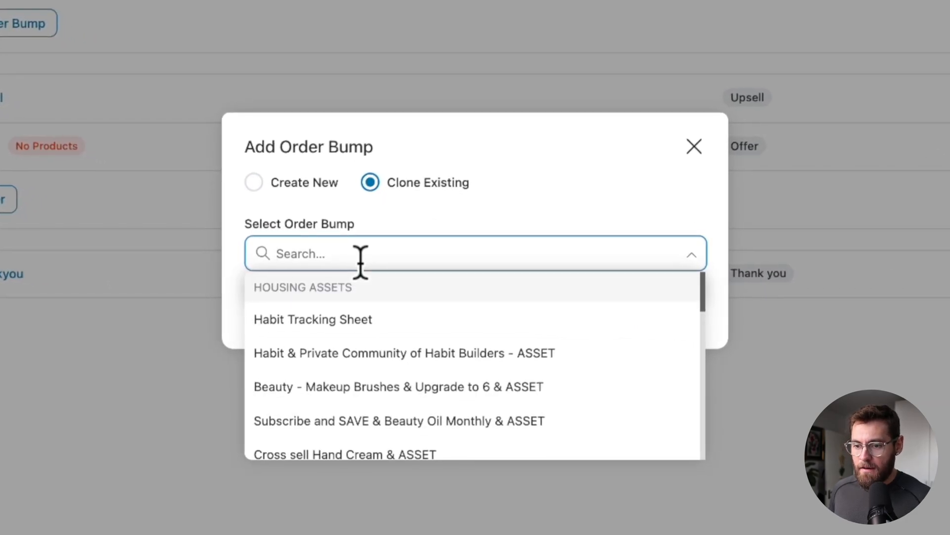
pyautogui.click(313, 319)
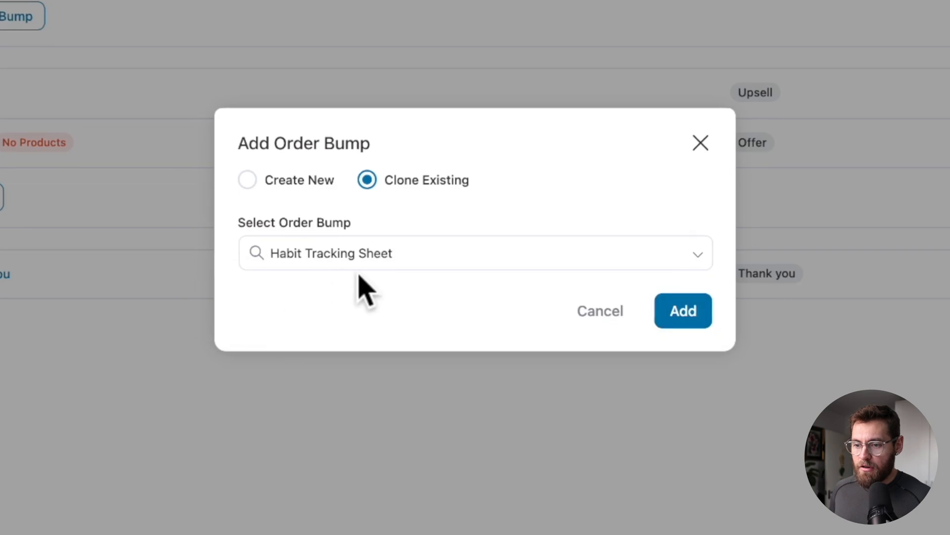
pyautogui.click(683, 311)
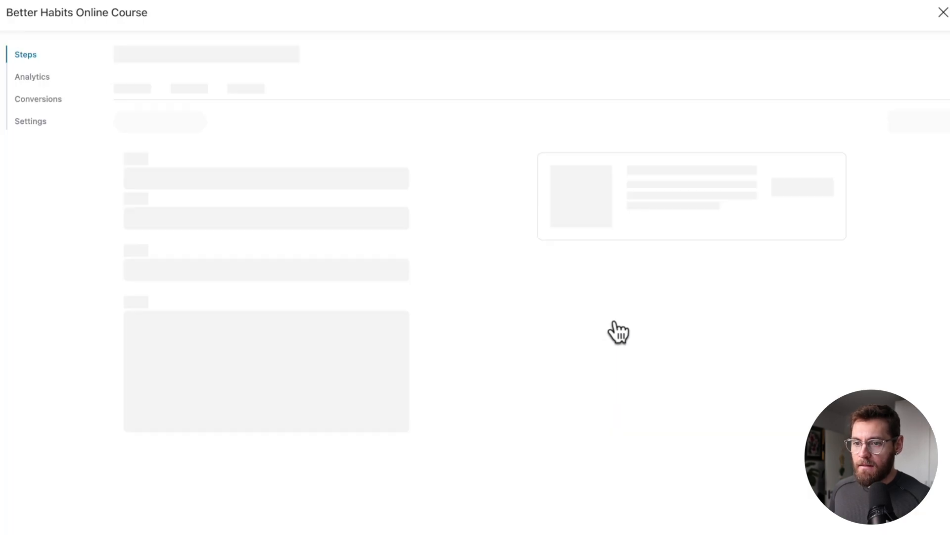
pyautogui.click(917, 125)
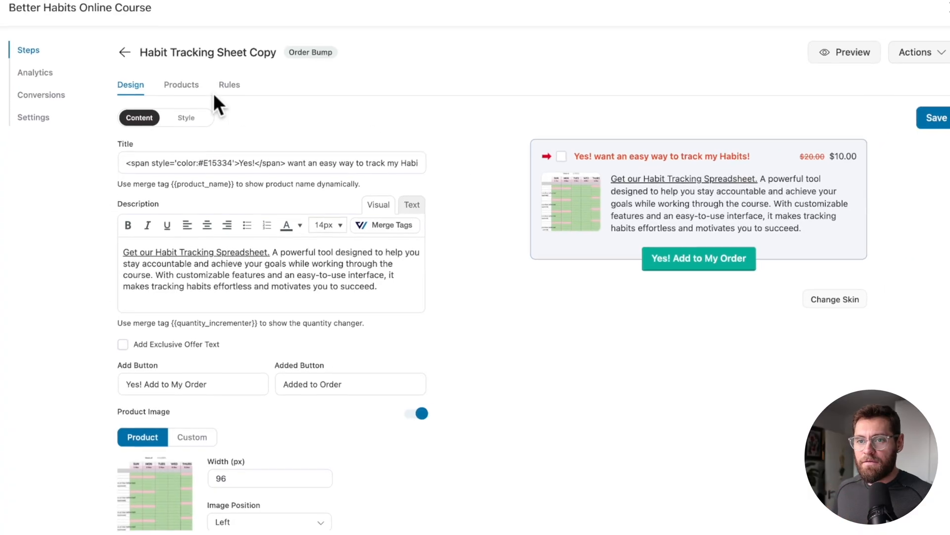
pyautogui.click(229, 92)
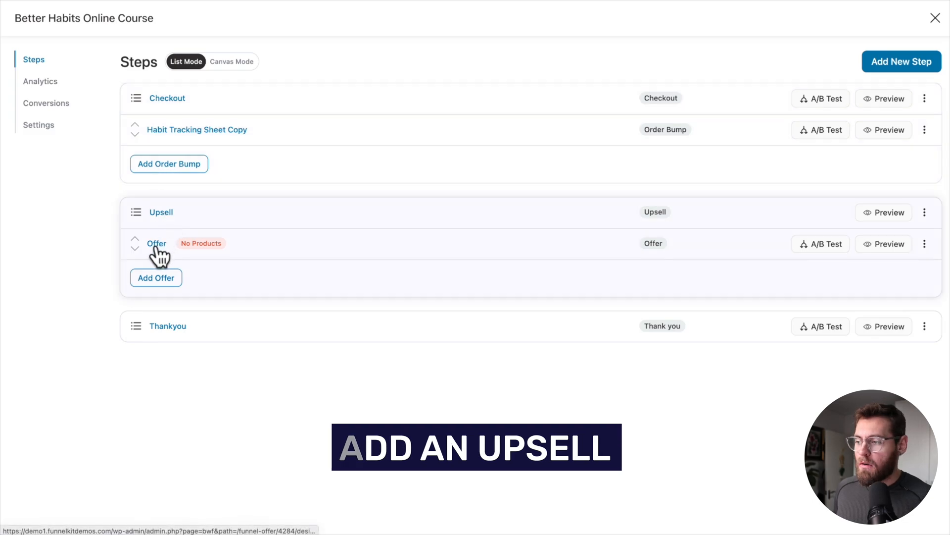
# - Open the upsell Offer step, preview the Challenger template, and import it
pyautogui.click(156, 243)
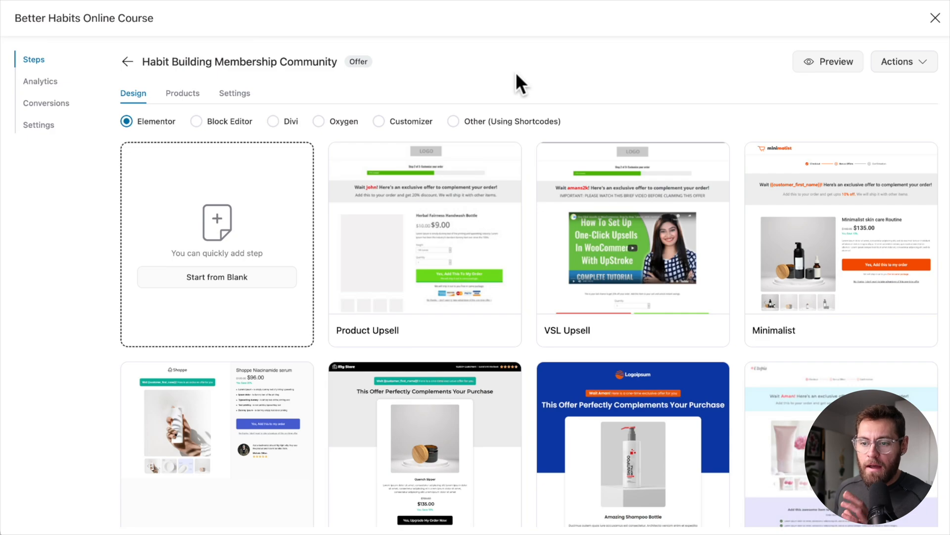
pyautogui.scroll(-3)
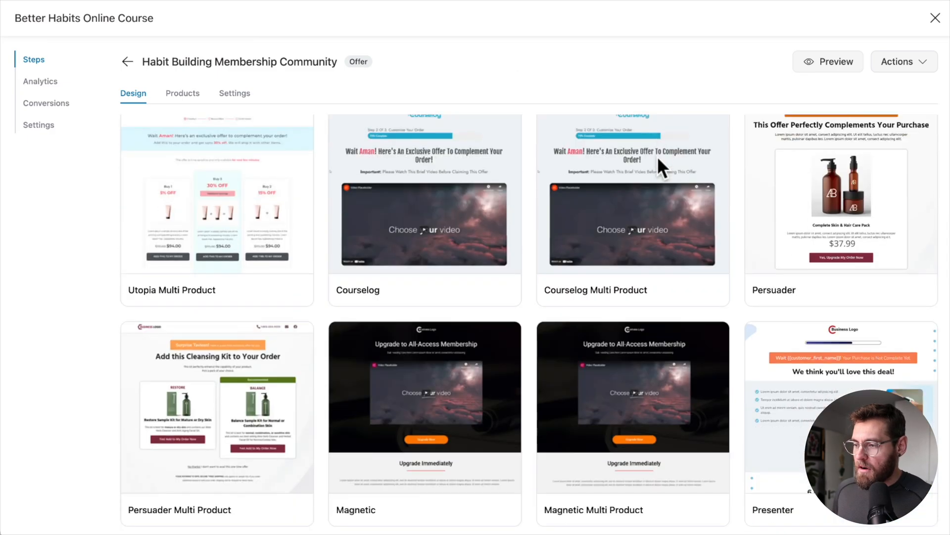
pyautogui.scroll(-3)
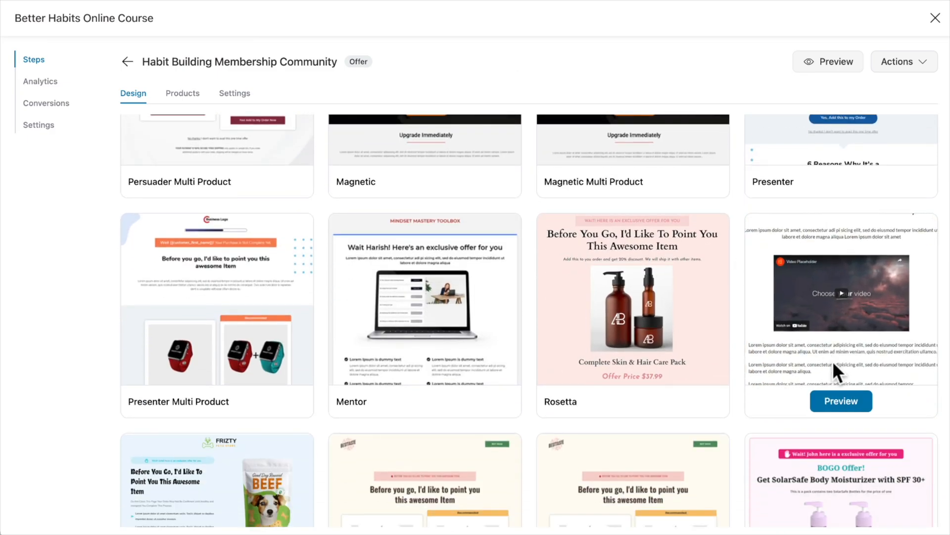
pyautogui.click(840, 400)
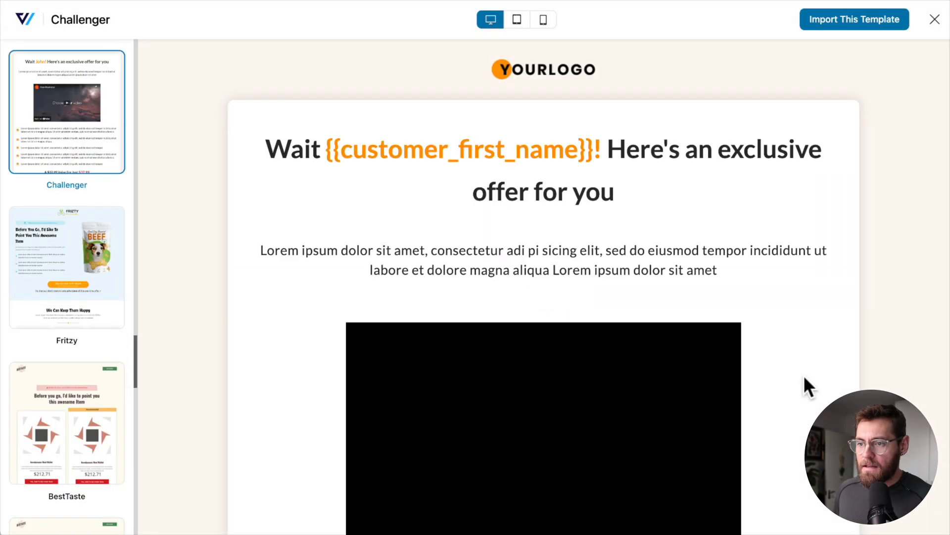
pyautogui.click(854, 19)
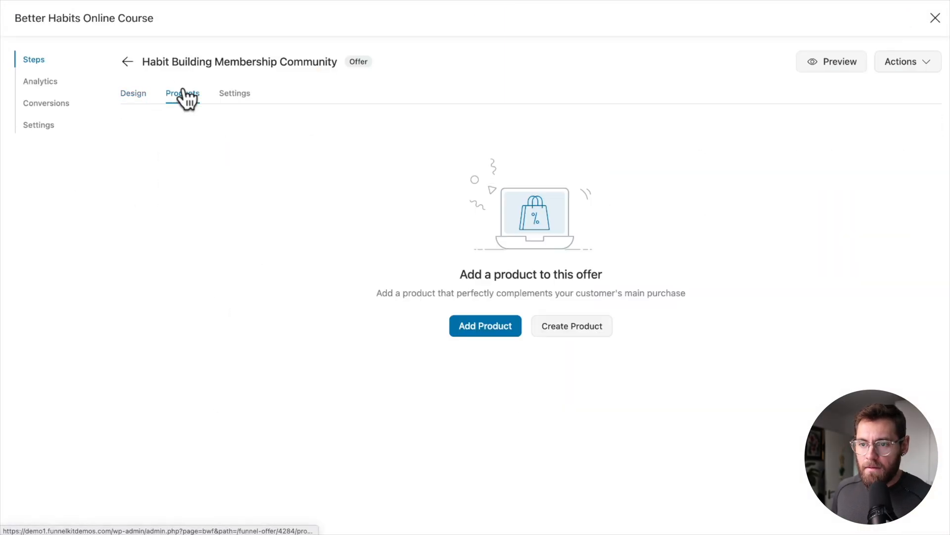
# - Search 'membership', add Habit Building Membership Group, check the design, and go back
pyautogui.click(485, 326)
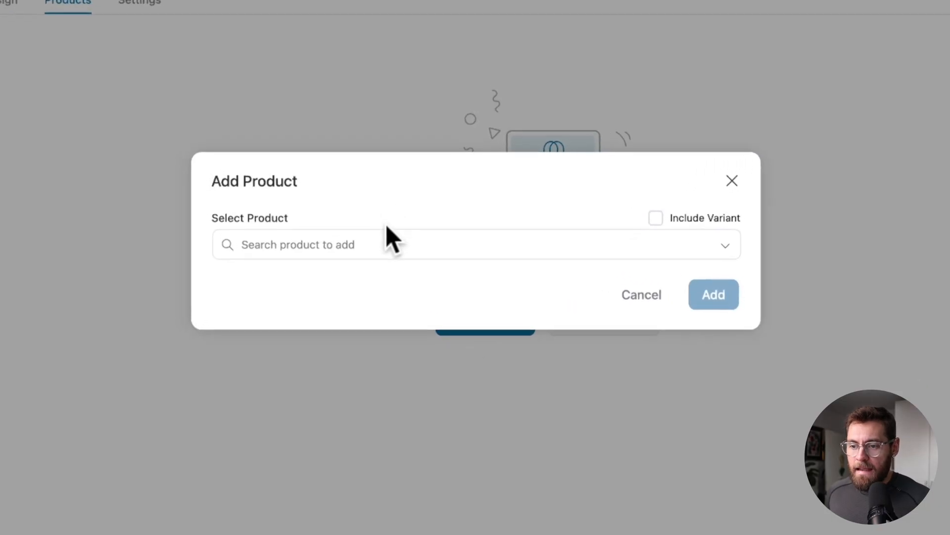
pyautogui.write('membership')
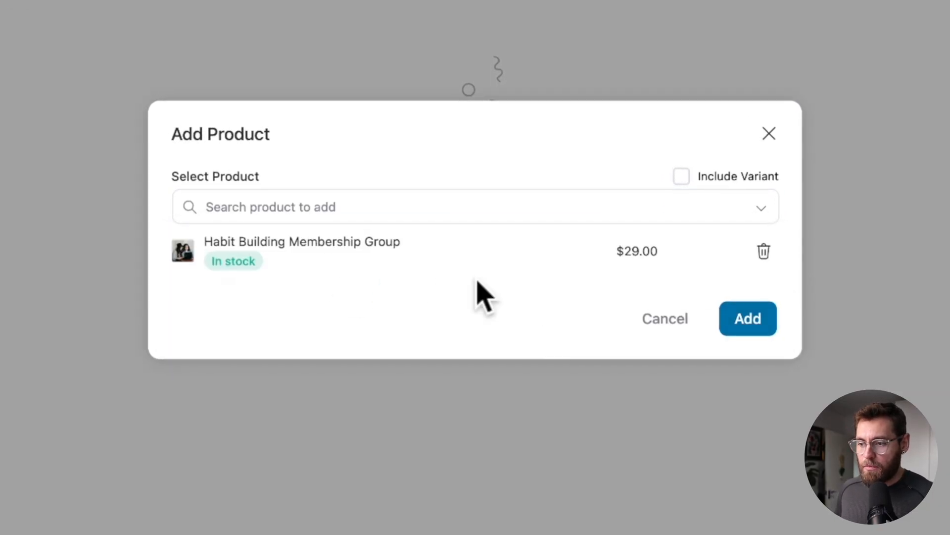
pyautogui.click(748, 318)
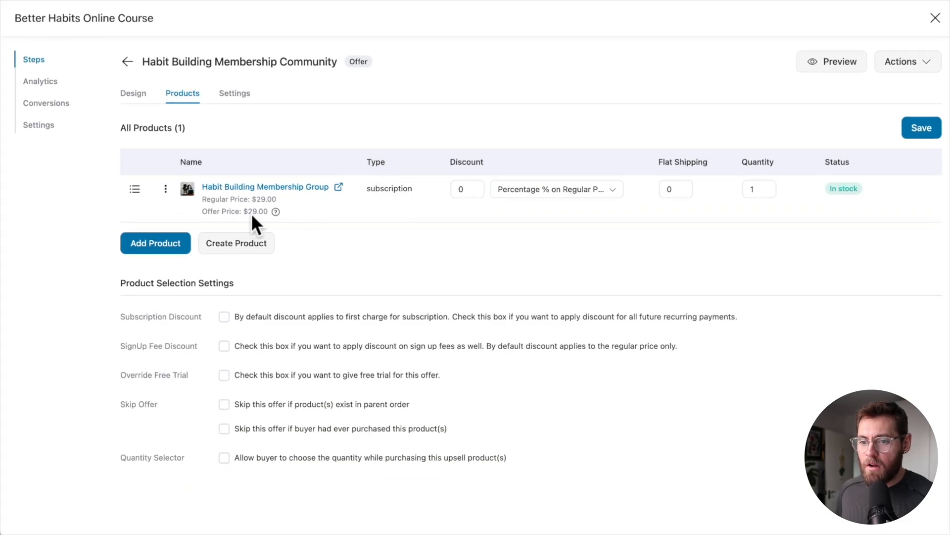
pyautogui.moveTo(821, 134)
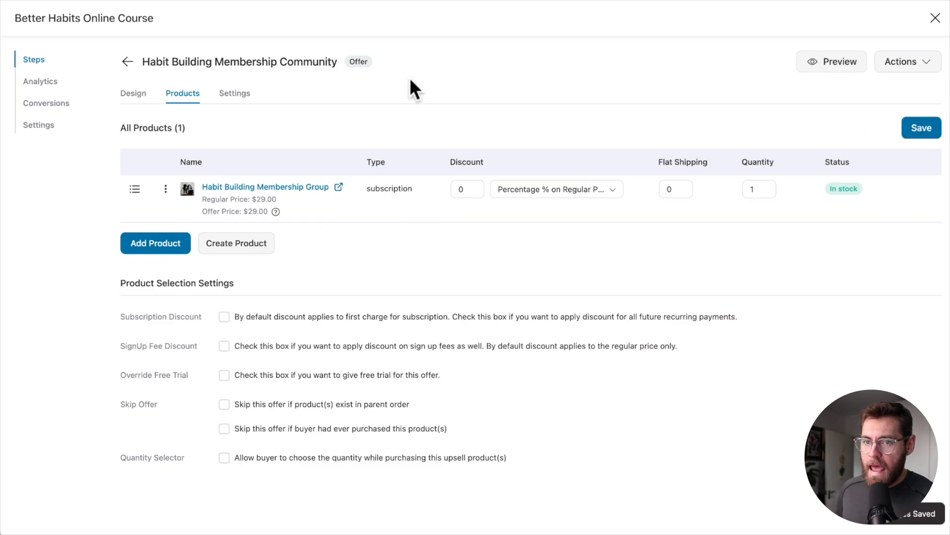
pyautogui.click(133, 92)
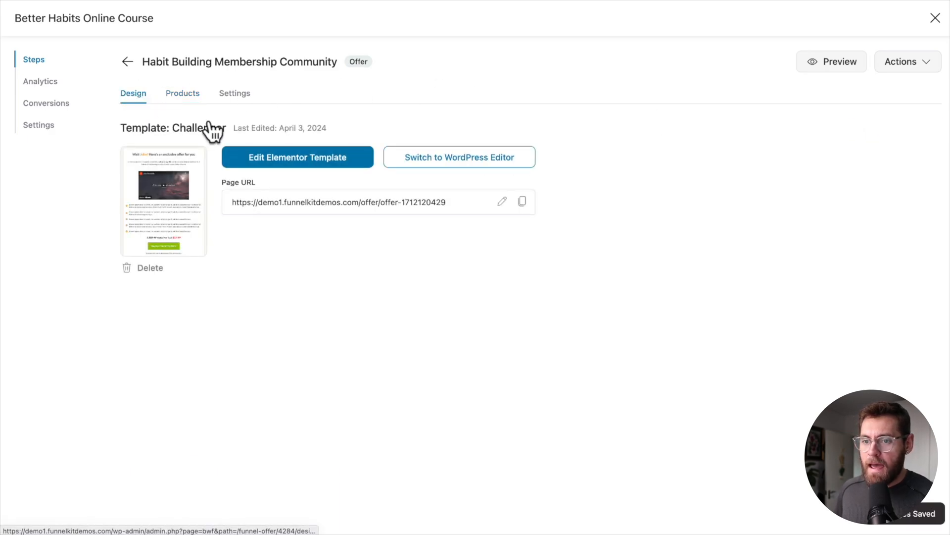
pyautogui.click(297, 157)
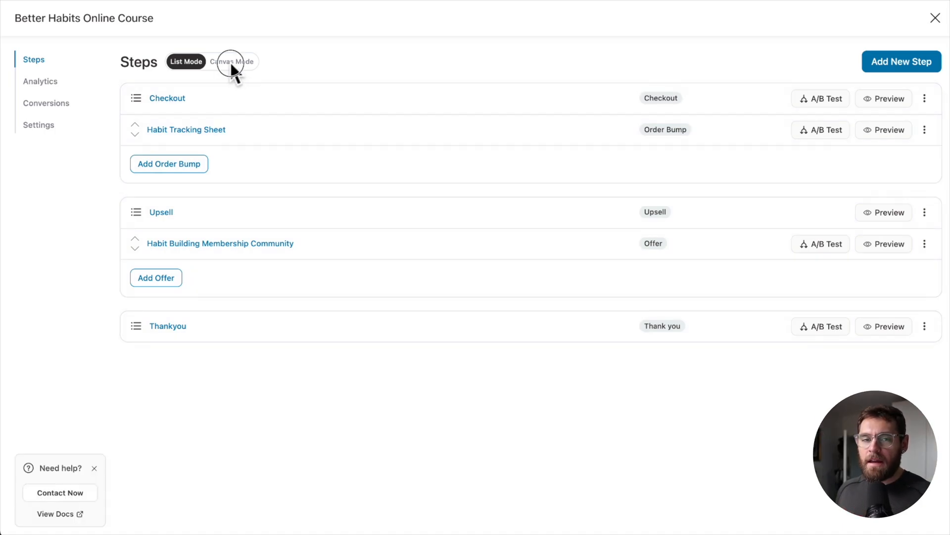
# - Switch the funnel to Canvas Mode and scroll through the accept/reject flow diagram
pyautogui.click(232, 61)
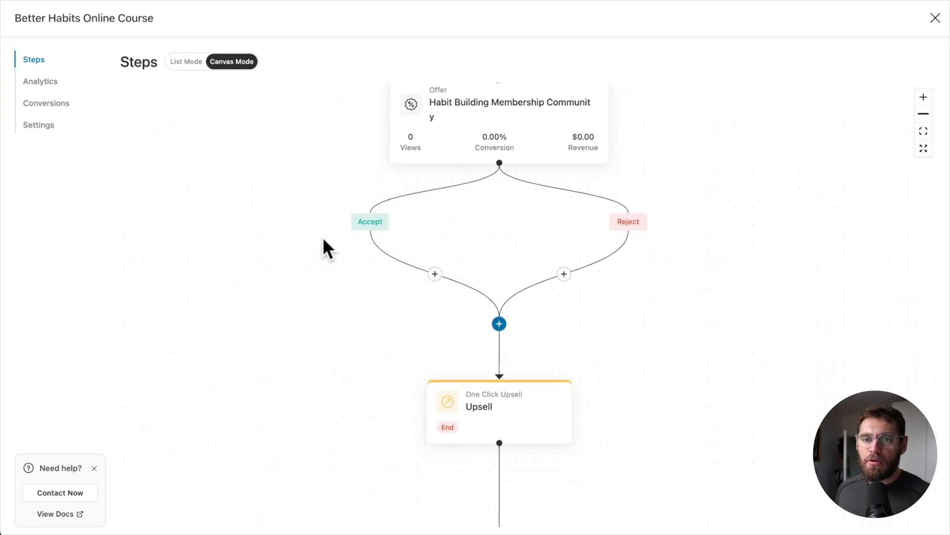
pyautogui.scroll(-3)
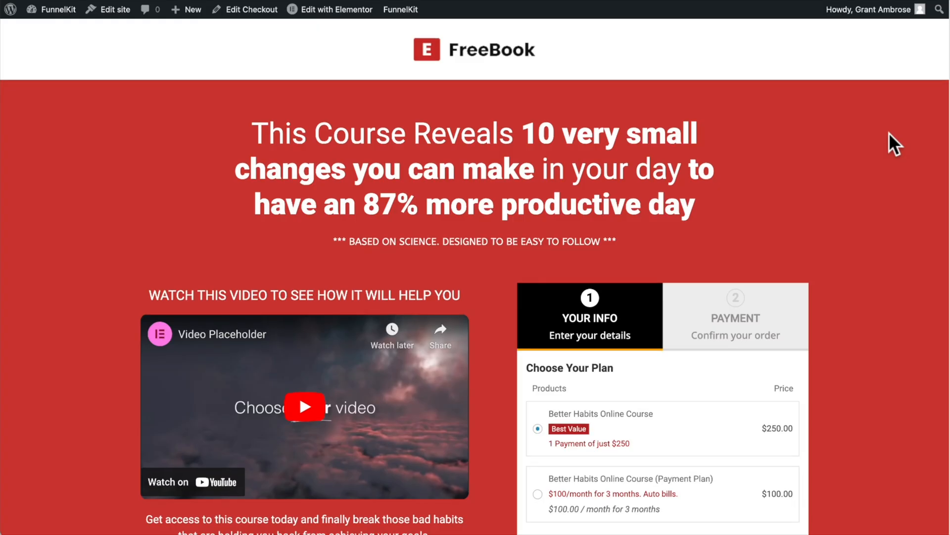
# - Check out with the Habit Tracking Spreadsheet bump and accept the membership upsell
pyautogui.scroll(-3)
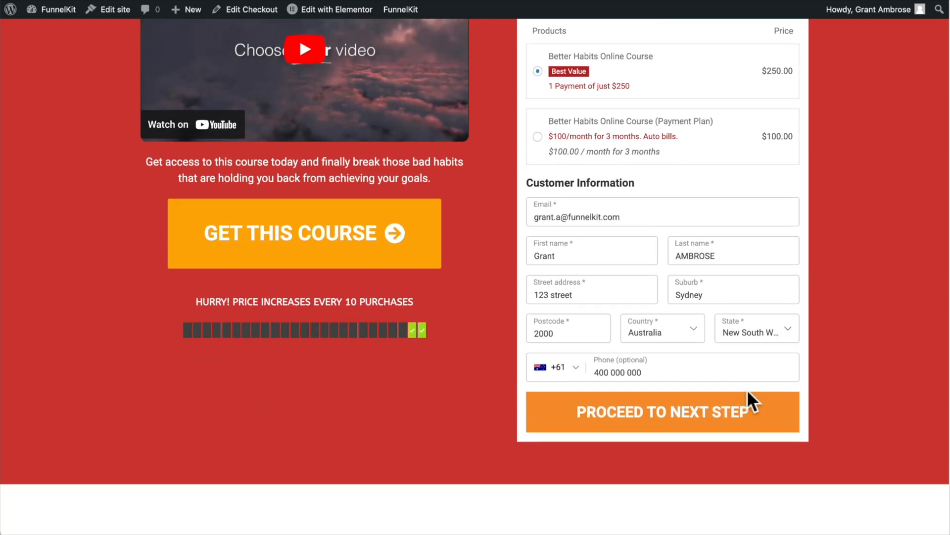
pyautogui.click(663, 411)
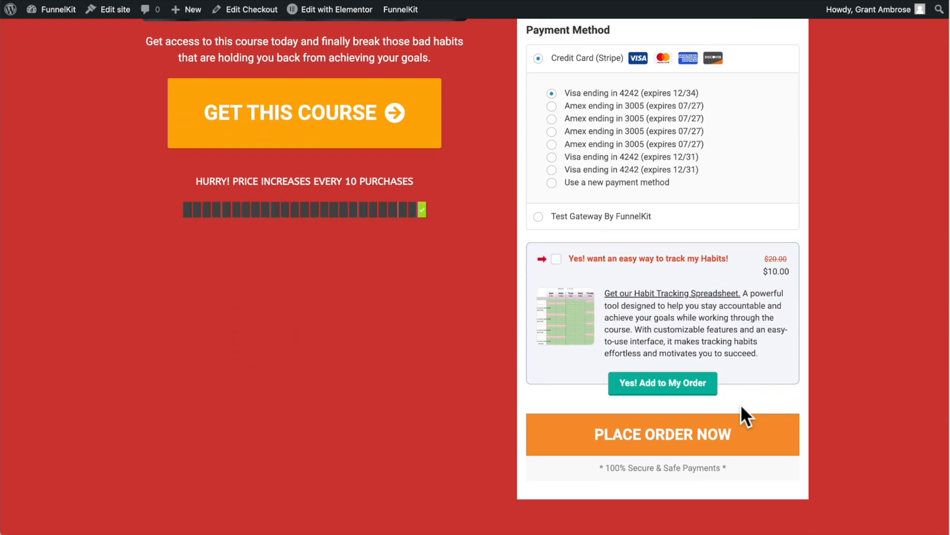
pyautogui.click(662, 383)
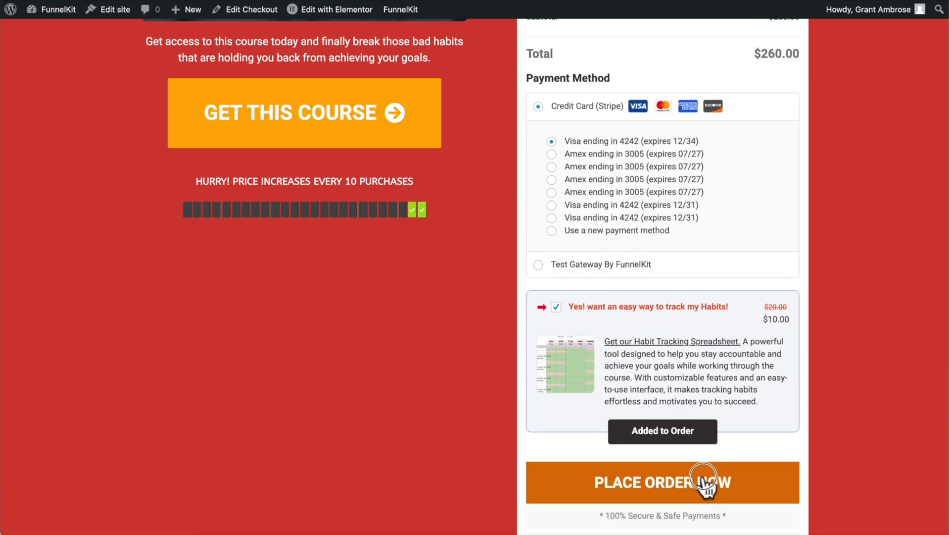
pyautogui.click(662, 481)
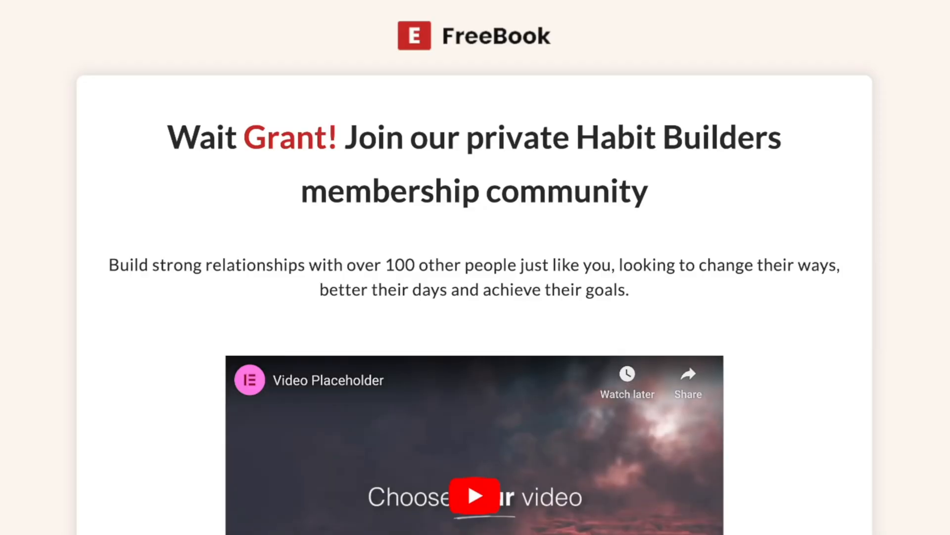
pyautogui.scroll(-3)
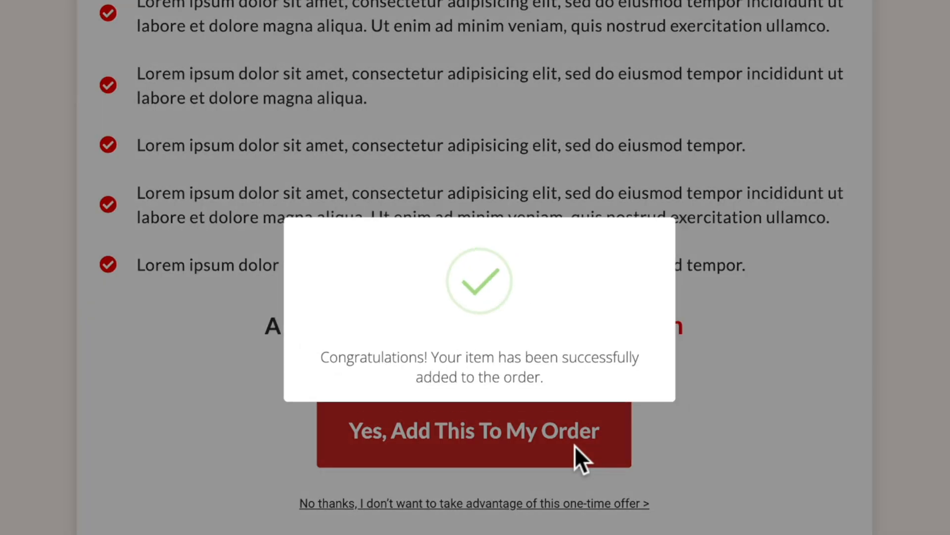
pyautogui.click(474, 431)
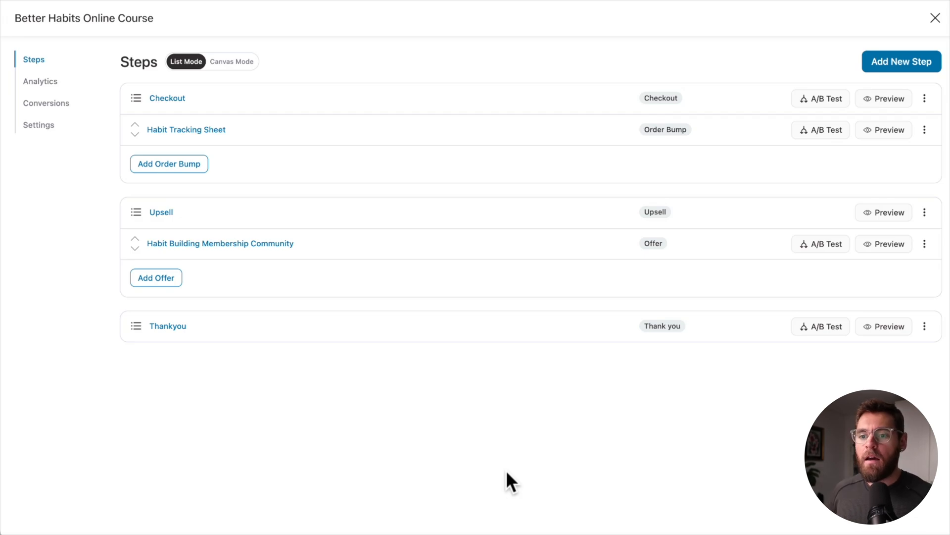
pyautogui.moveTo(683, 361)
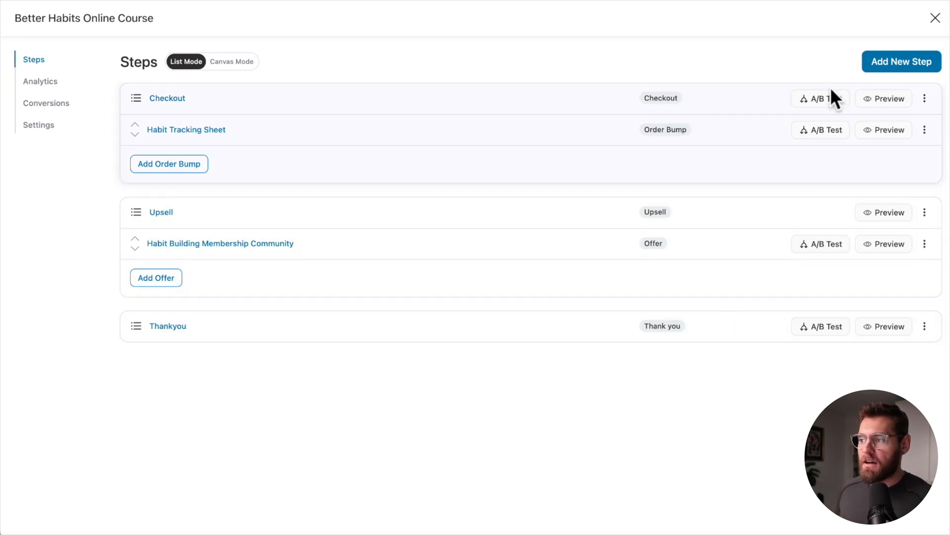
pyautogui.moveTo(167, 97)
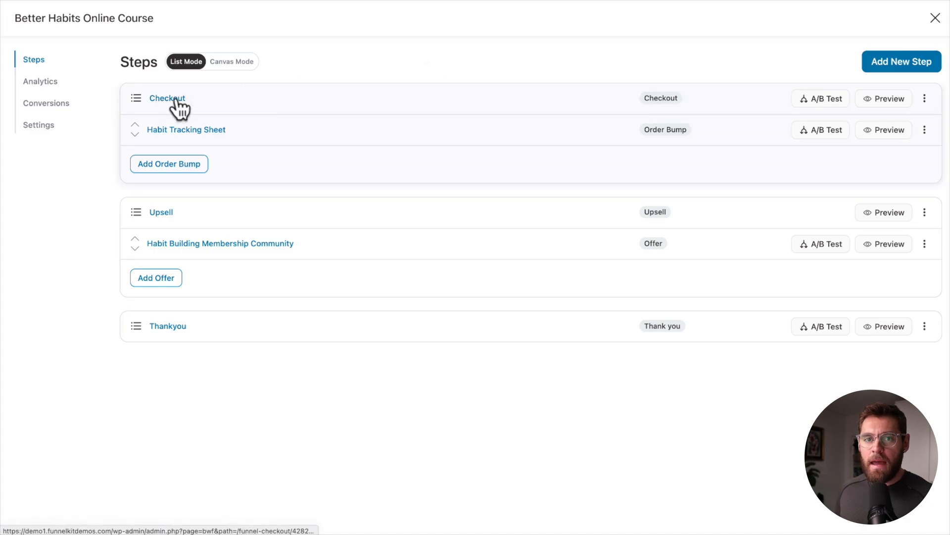
pyautogui.moveTo(526, 124)
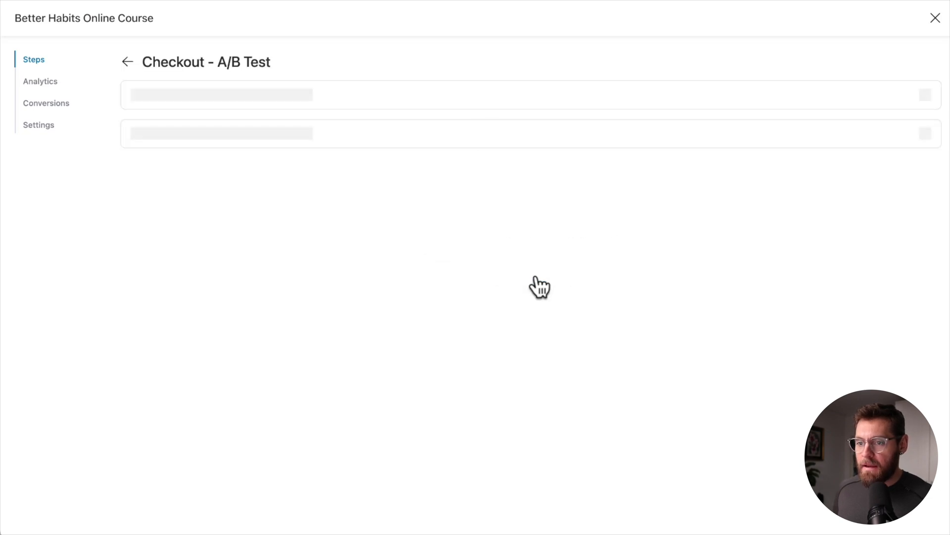
# - Duplicate the original checkout as a test variant and split traffic 50/50
pyautogui.click(909, 133)
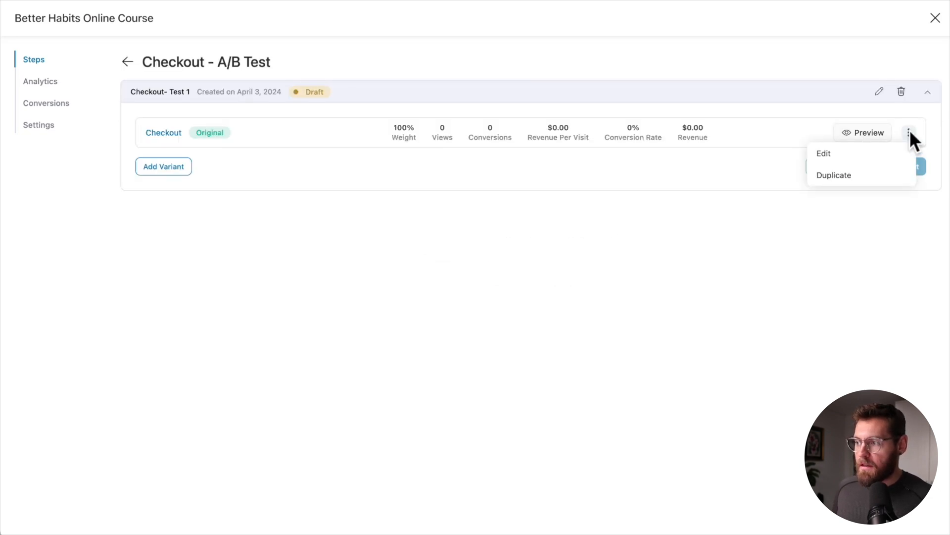
pyautogui.click(834, 175)
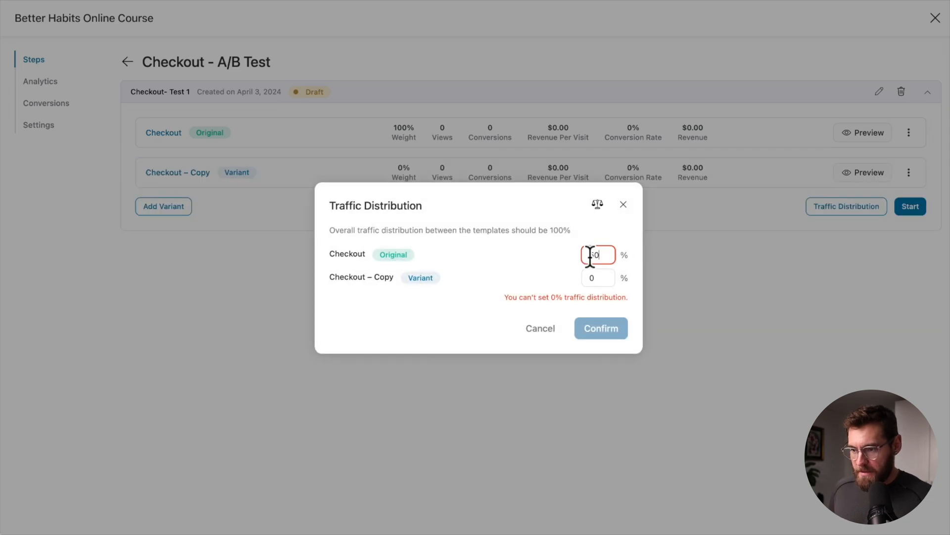
pyautogui.write('50')
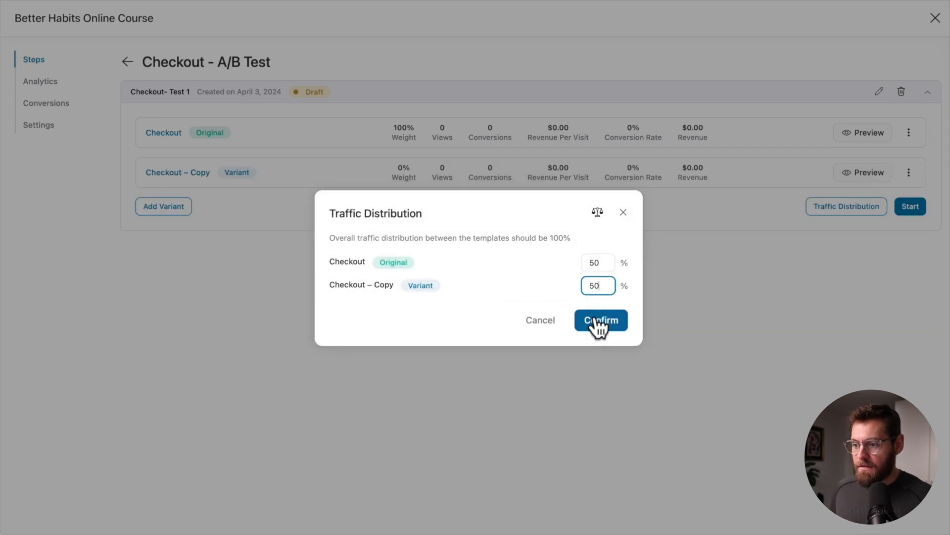
pyautogui.click(600, 320)
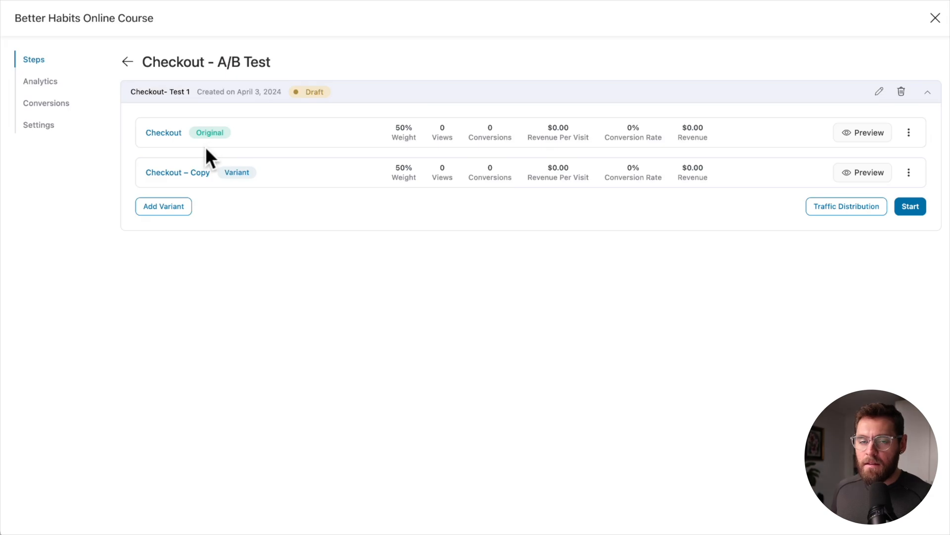
pyautogui.moveTo(212, 137)
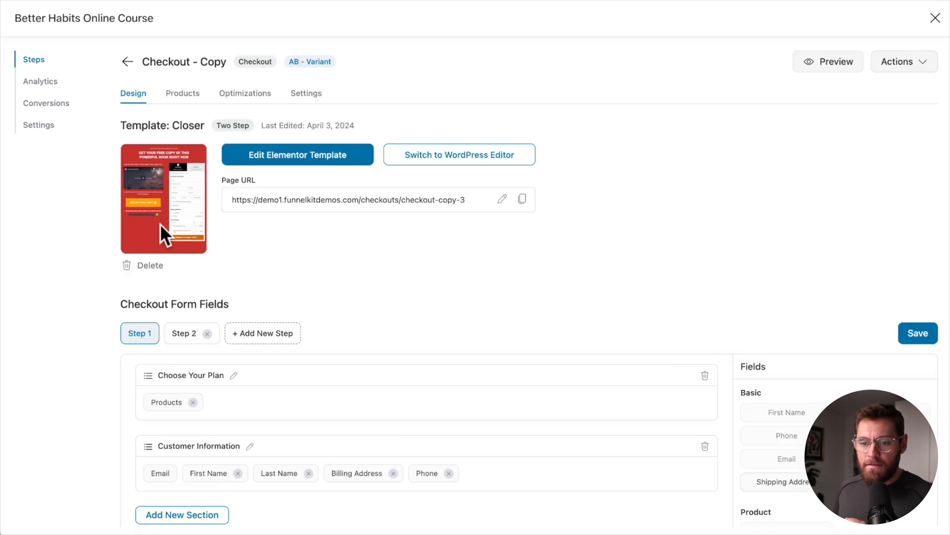
pyautogui.moveTo(297, 154)
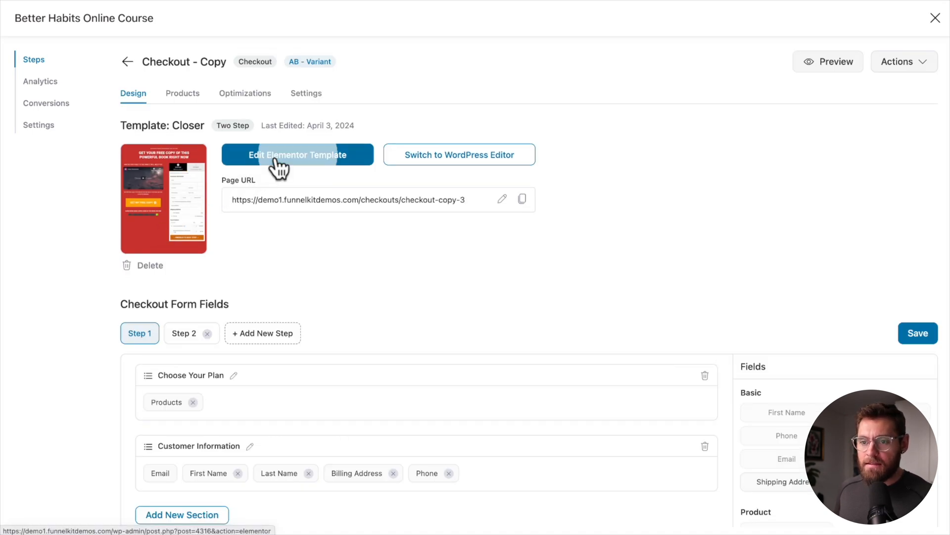
# - Change the Checkout – Copy headline to 'Become 87% more productive' and update the page
pyautogui.click(297, 154)
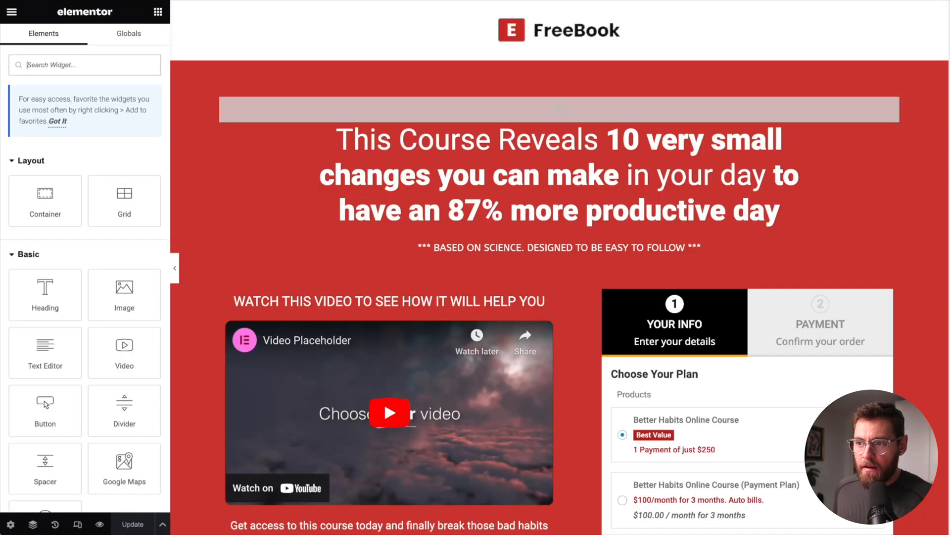
pyautogui.click(558, 175)
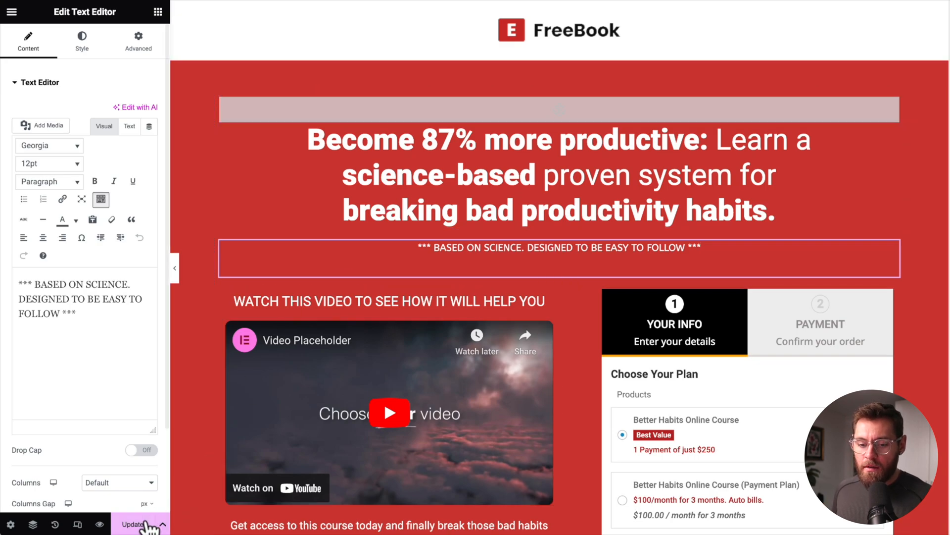
pyautogui.click(910, 206)
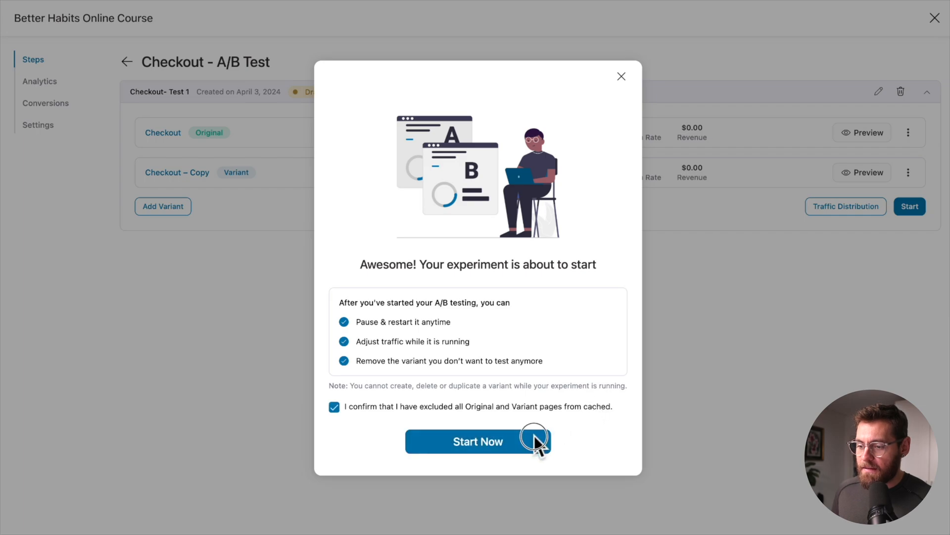
# - Open funnel Analytics showing $533.20 revenue and scroll to the per-step conversions
pyautogui.click(478, 441)
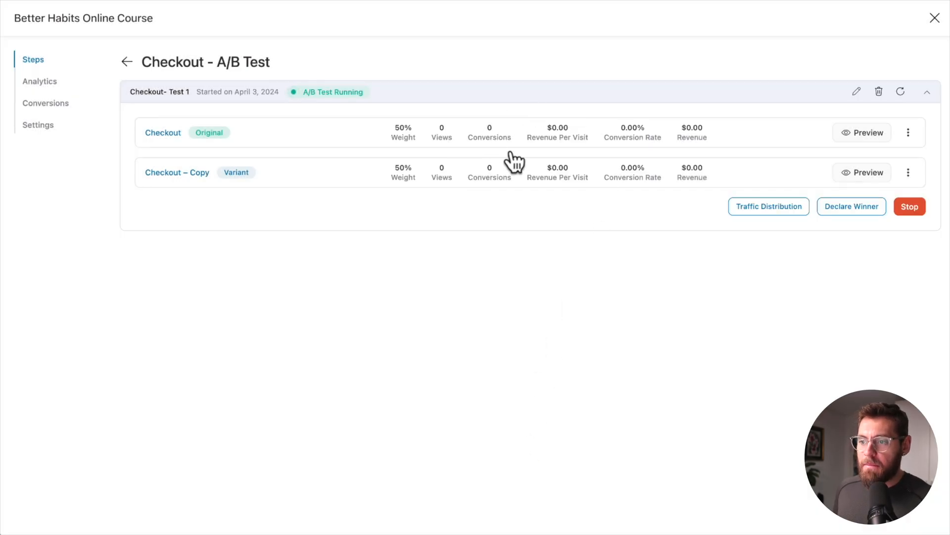
pyautogui.click(40, 81)
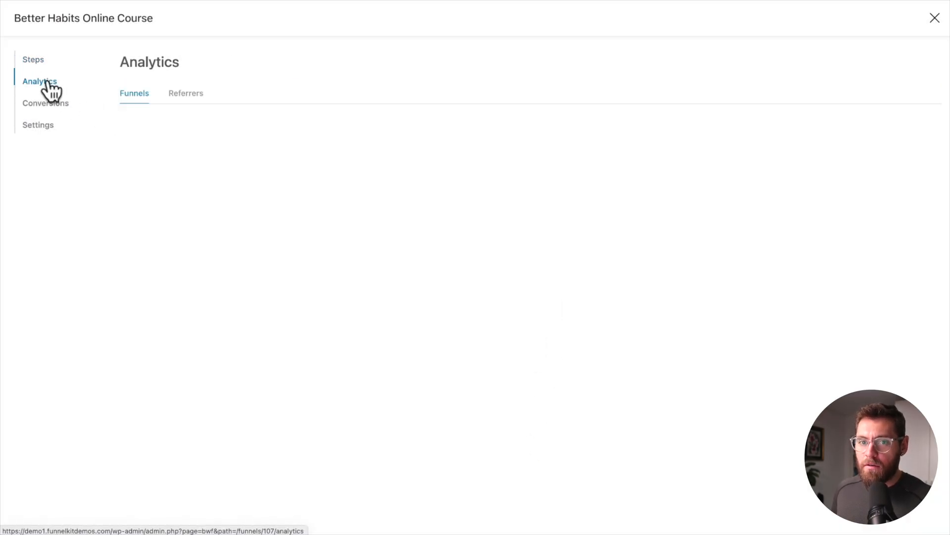
pyautogui.click(39, 81)
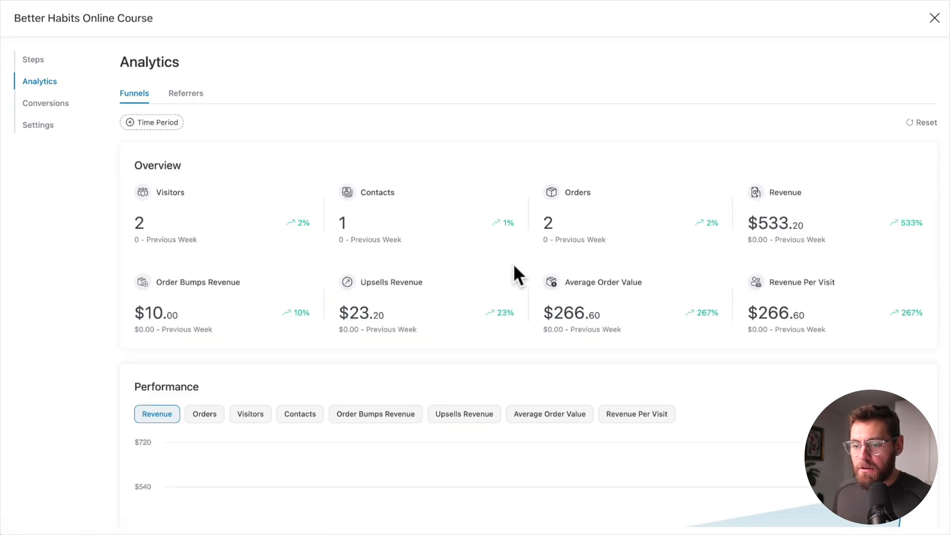
pyautogui.scroll(-3)
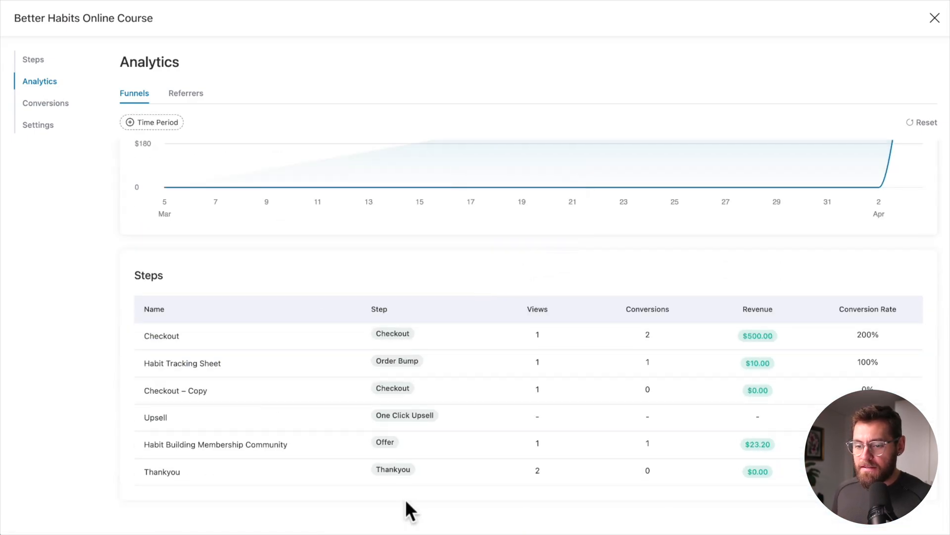
pyautogui.moveTo(481, 338)
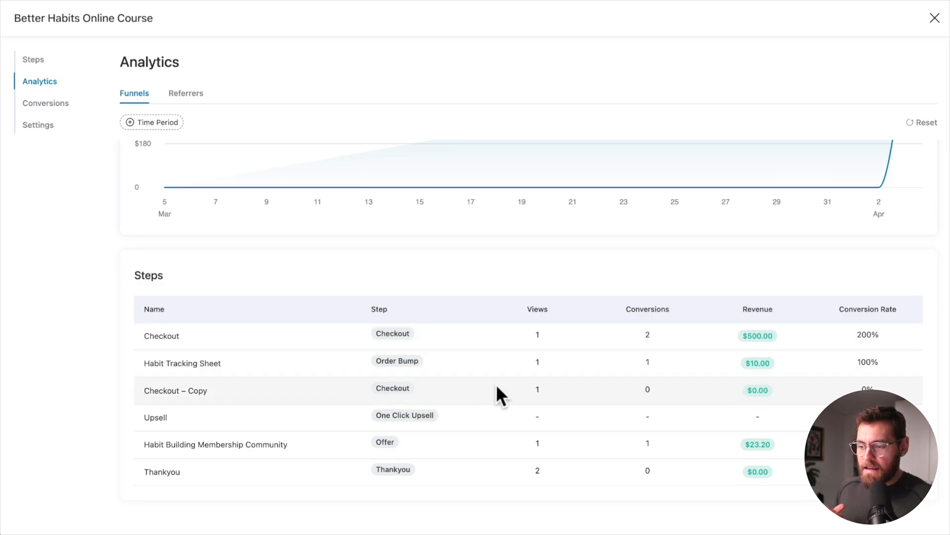
pyautogui.moveTo(667, 403)
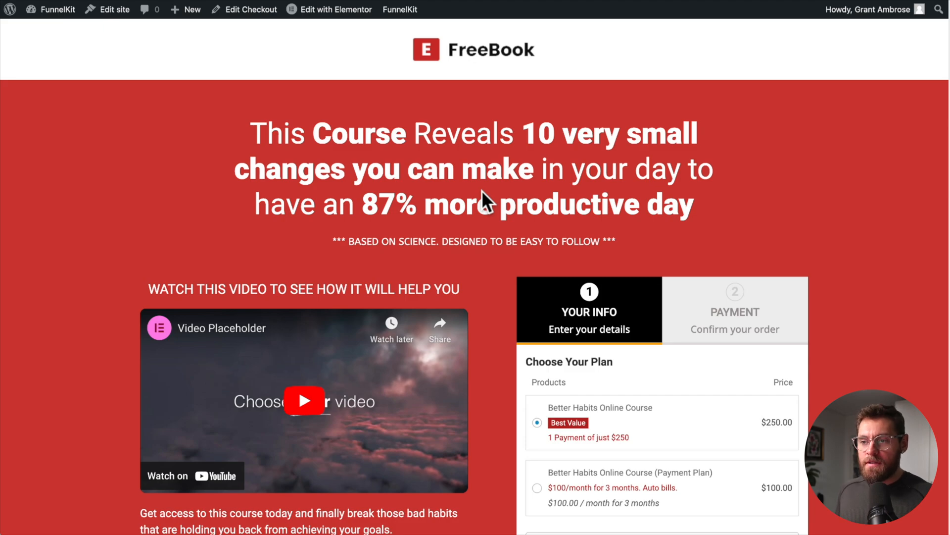
pyautogui.moveTo(568, 69)
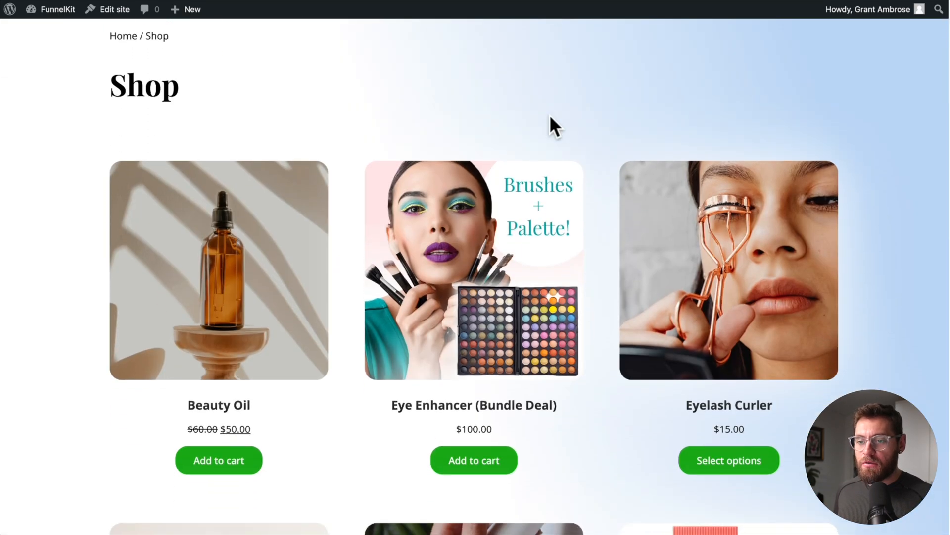
# - Add Beauty Oil ($50.00) to the cart from the Shop page and close the cart drawer
pyautogui.scroll(-3)
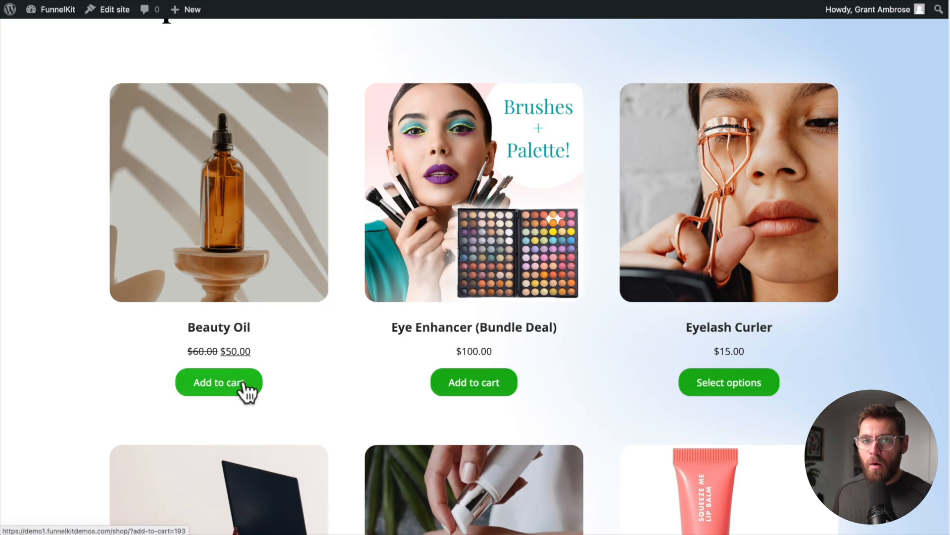
pyautogui.click(219, 381)
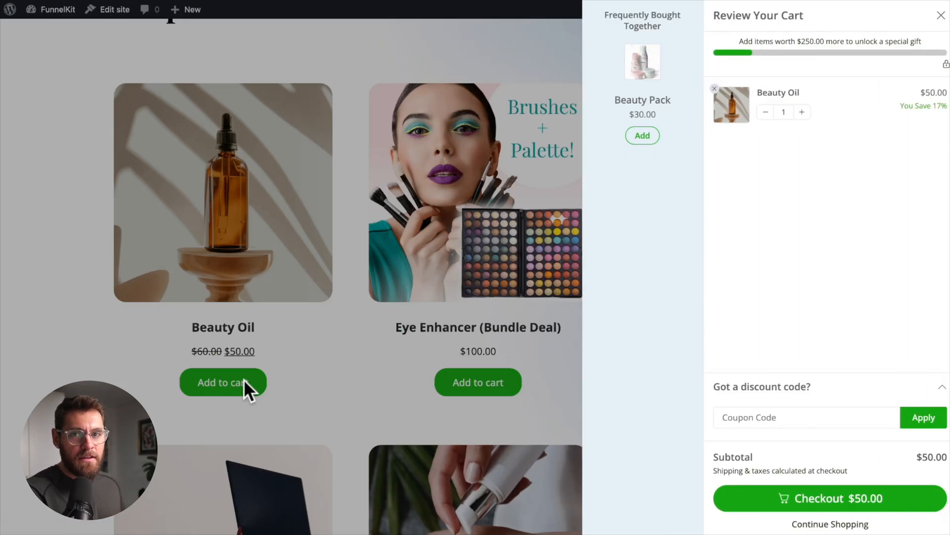
pyautogui.moveTo(370, 91)
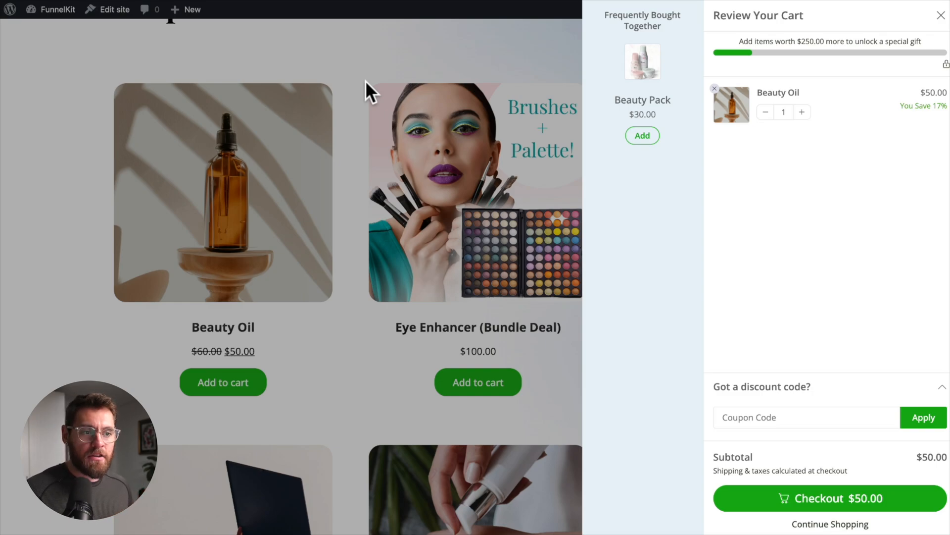
pyautogui.click(940, 16)
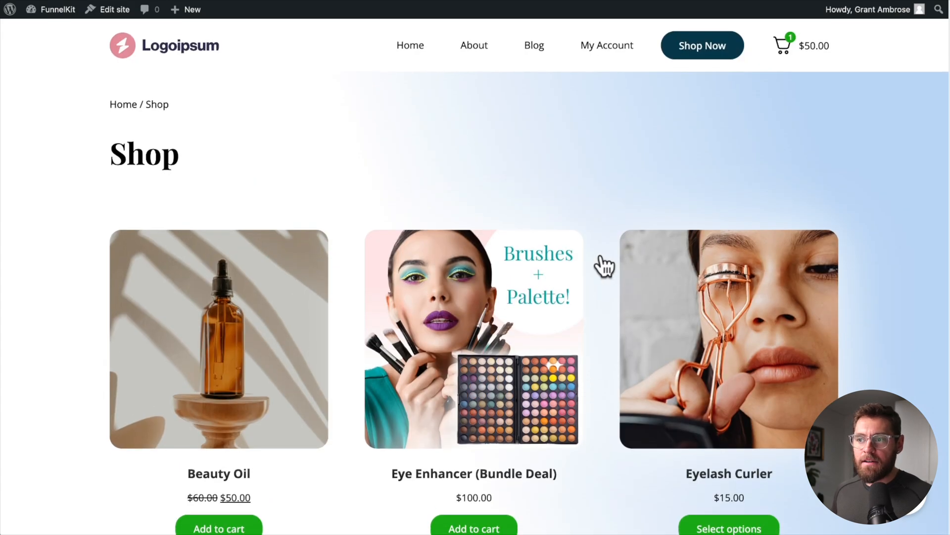
pyautogui.scroll(-3)
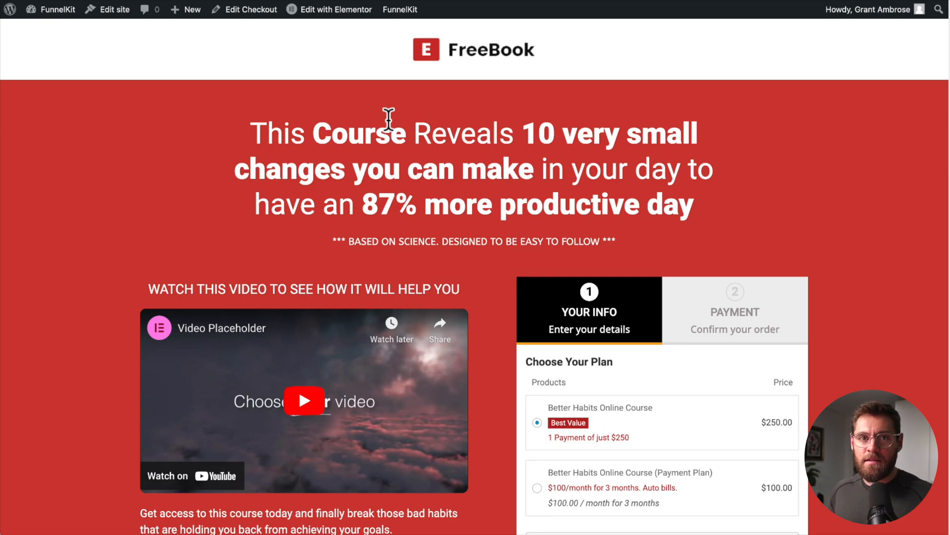
pyautogui.moveTo(503, 176)
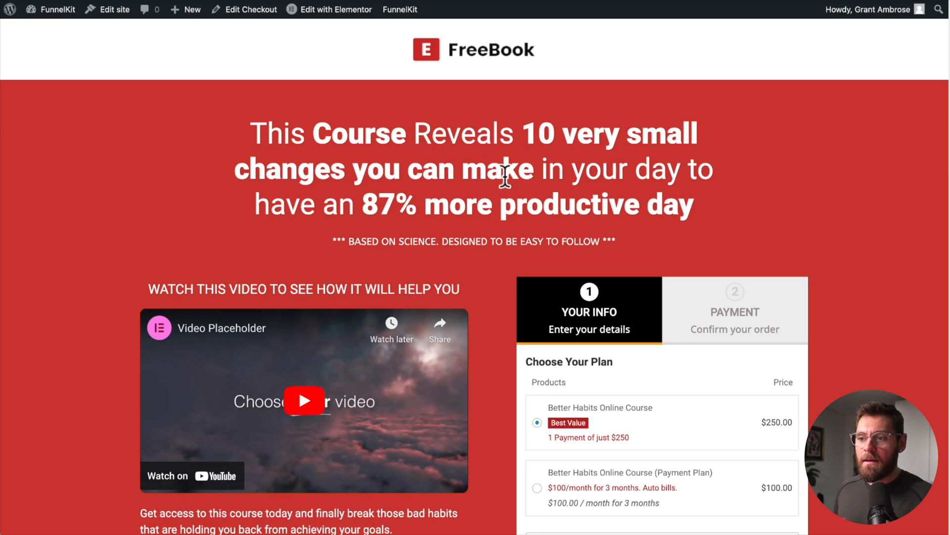
pyautogui.moveTo(387, 204)
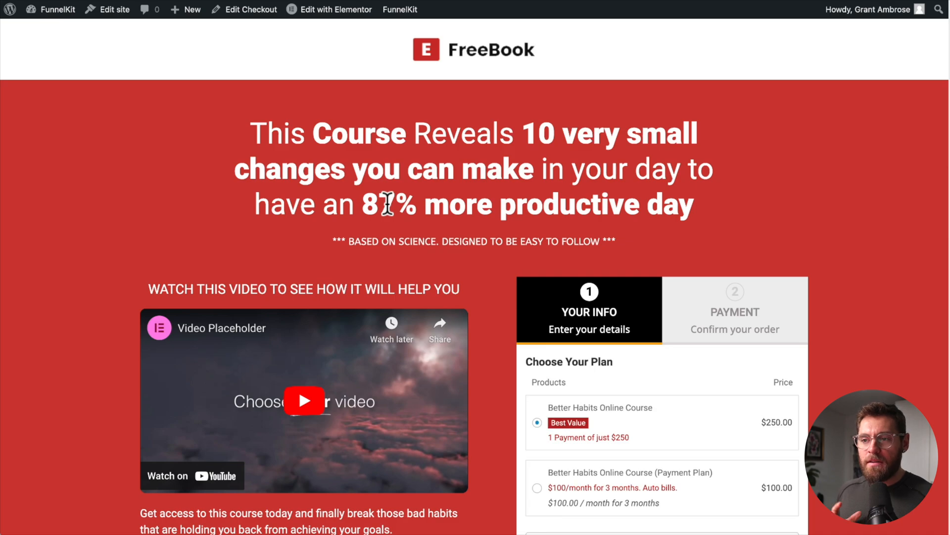
pyautogui.moveTo(514, 46)
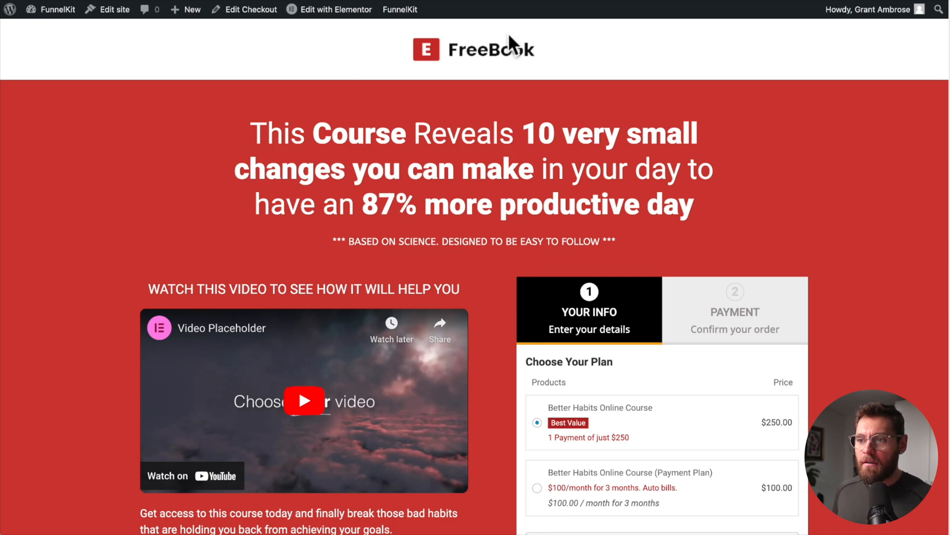
pyautogui.moveTo(651, 43)
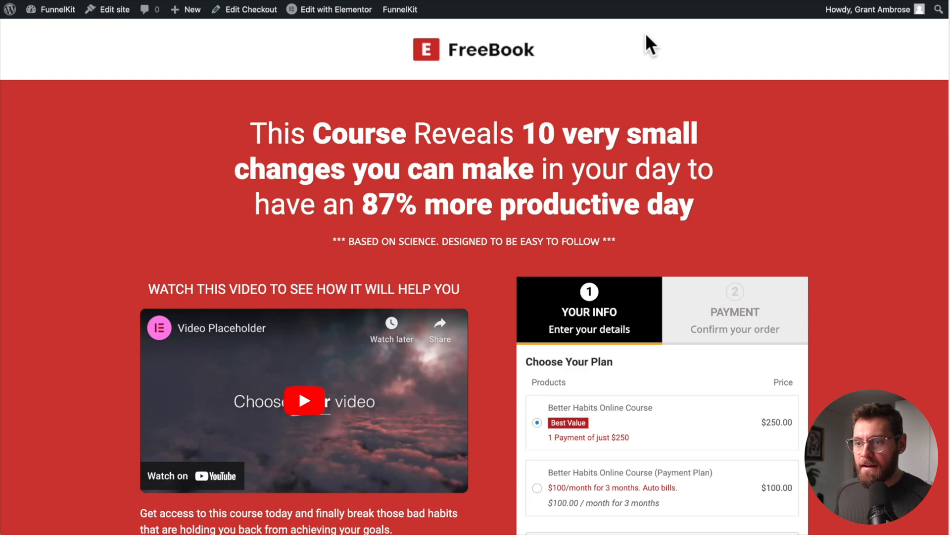
pyautogui.moveTo(302, 147)
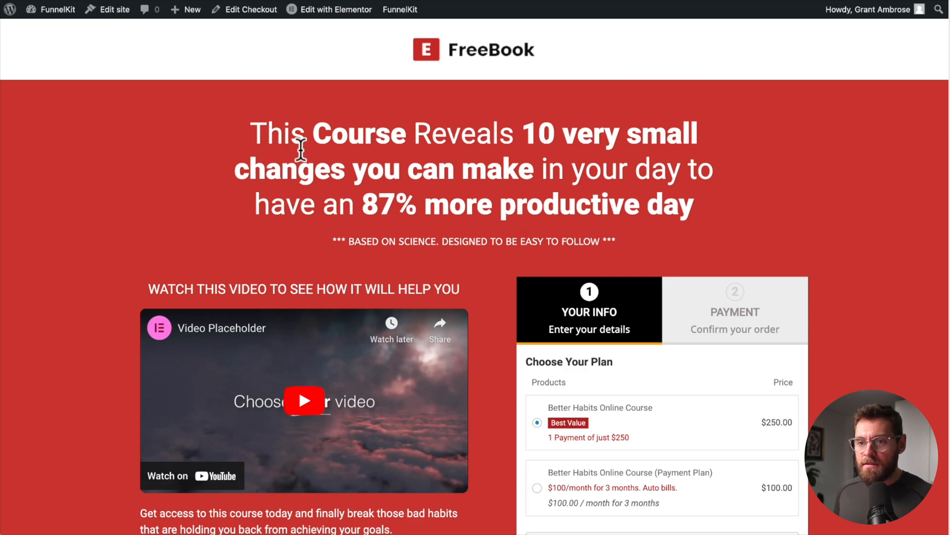
# - Scroll the checkout page to view the plan choices and customer details form
pyautogui.scroll(-3)
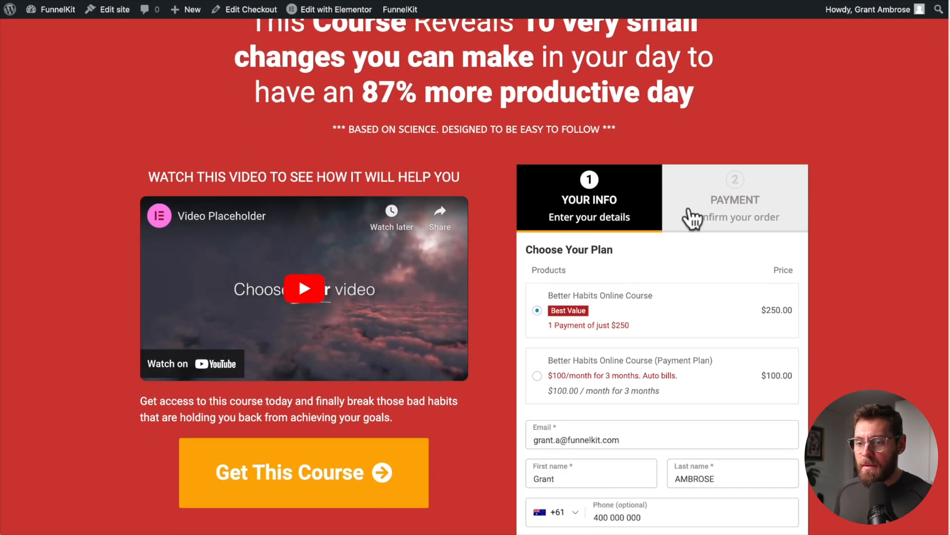
pyautogui.scroll(-3)
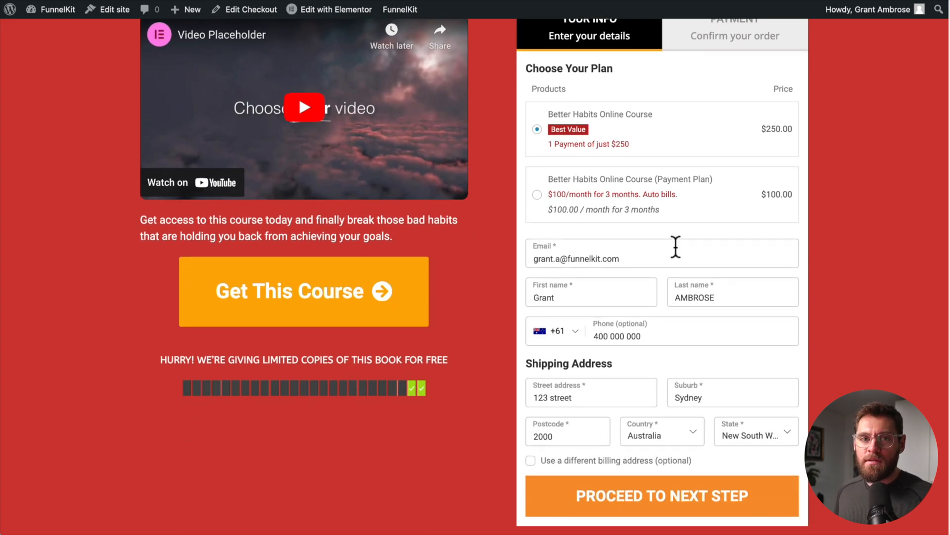
pyautogui.scroll(3)
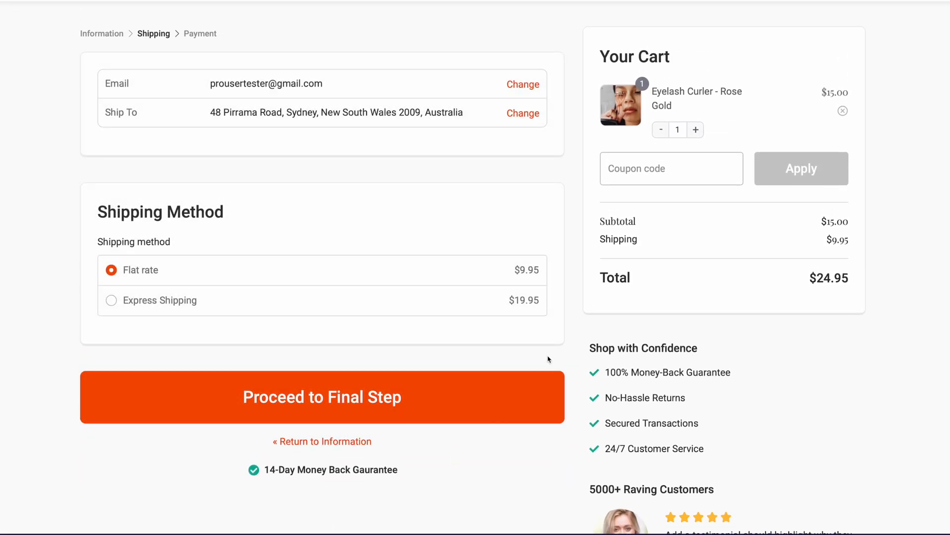
pyautogui.click(321, 397)
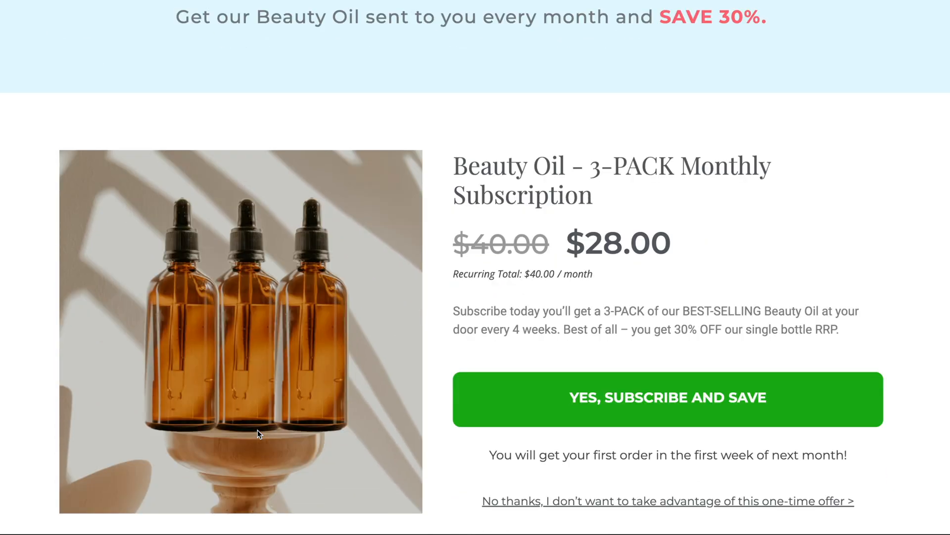
pyautogui.click(668, 399)
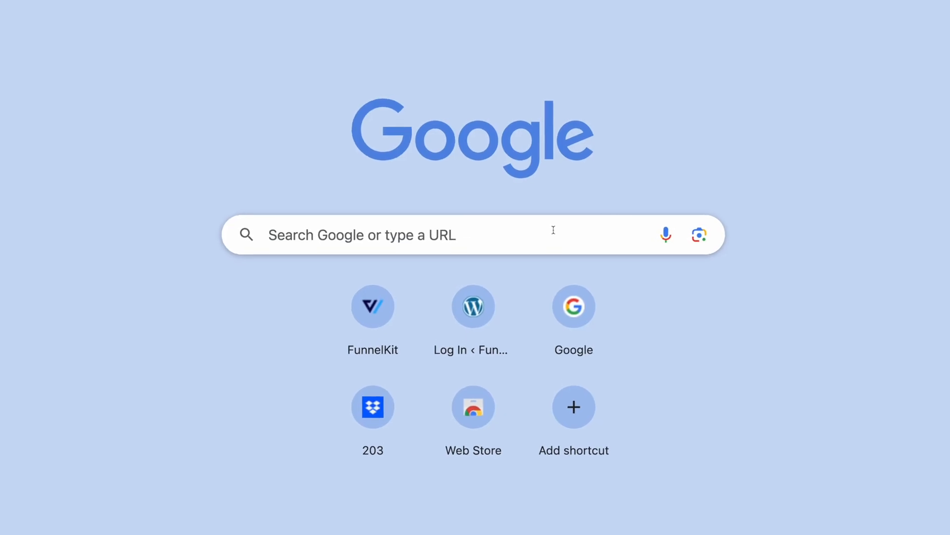
pyautogui.write('https://funnelkit.com/exclusive-offer/')
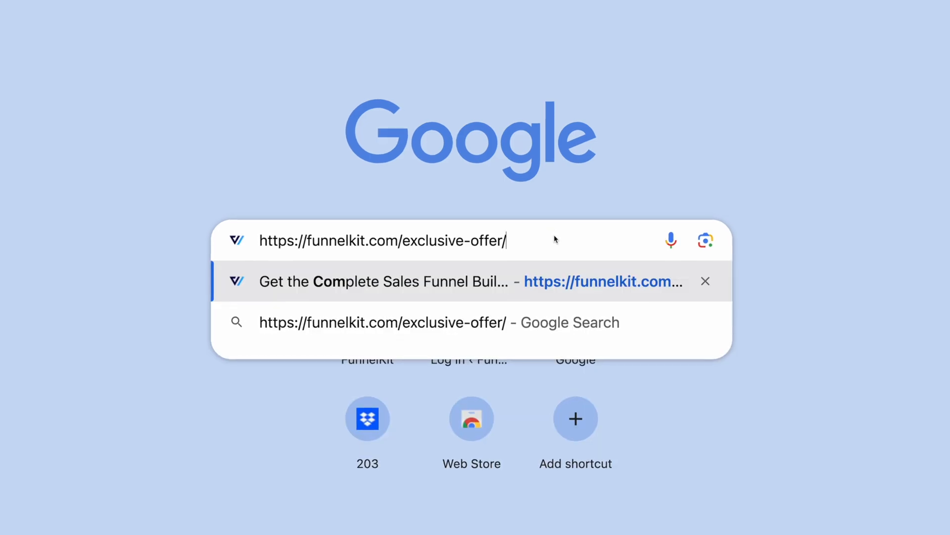